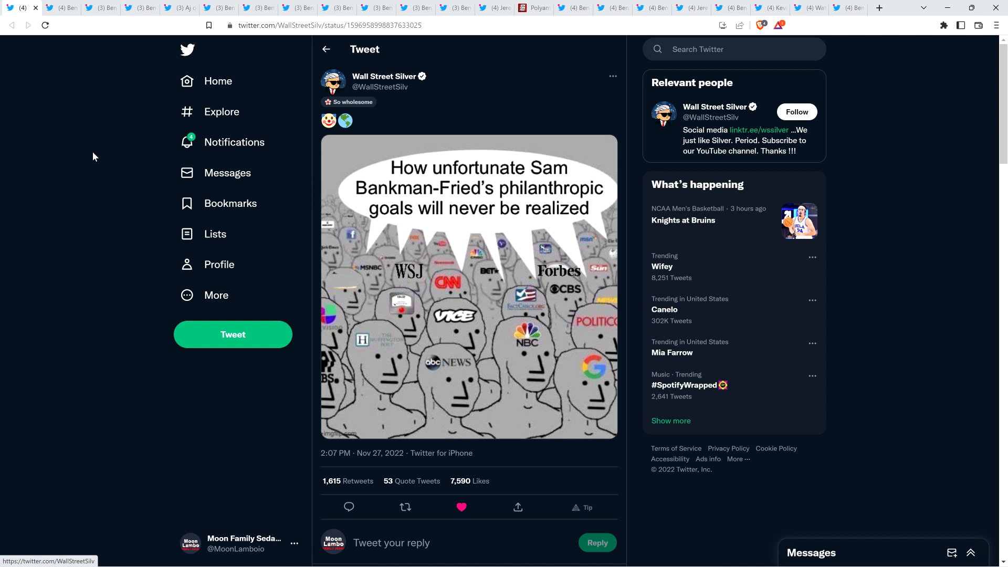
Enlarge the Wall Street Silver crowd-of-faces meme about Sam Bankman-Fried with its replies alongside.
left_click(468, 286)
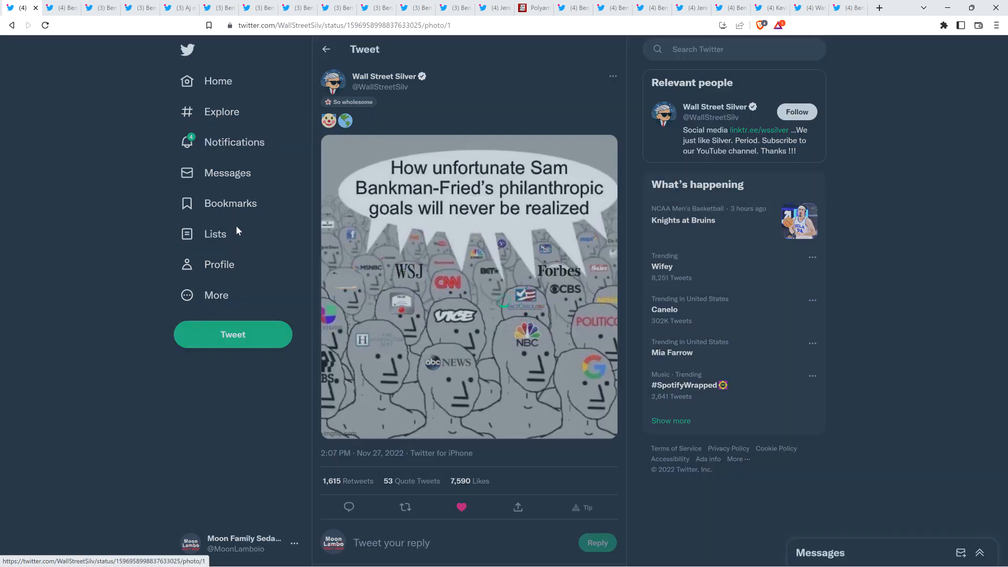
left_click(468, 285)
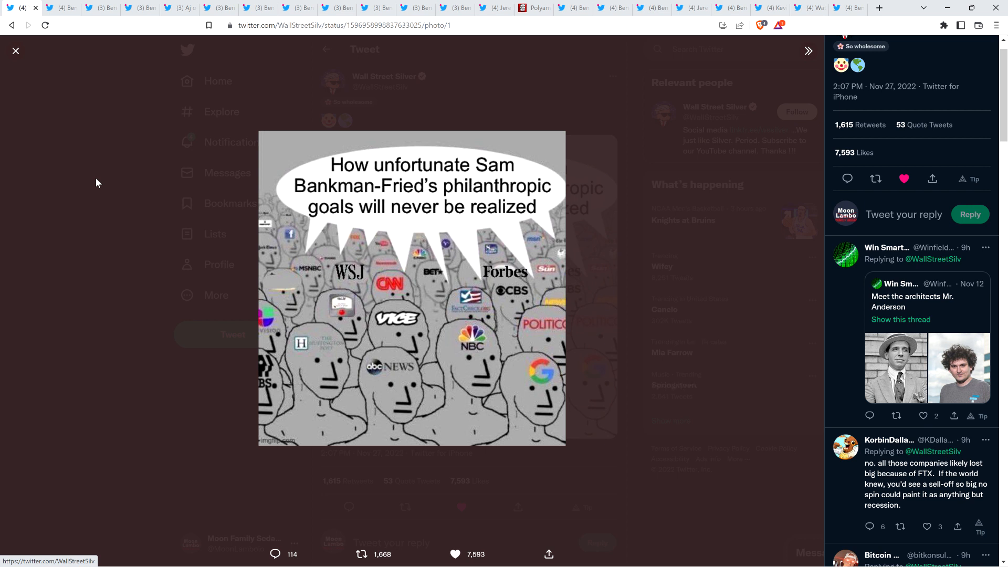
left_click(903, 178)
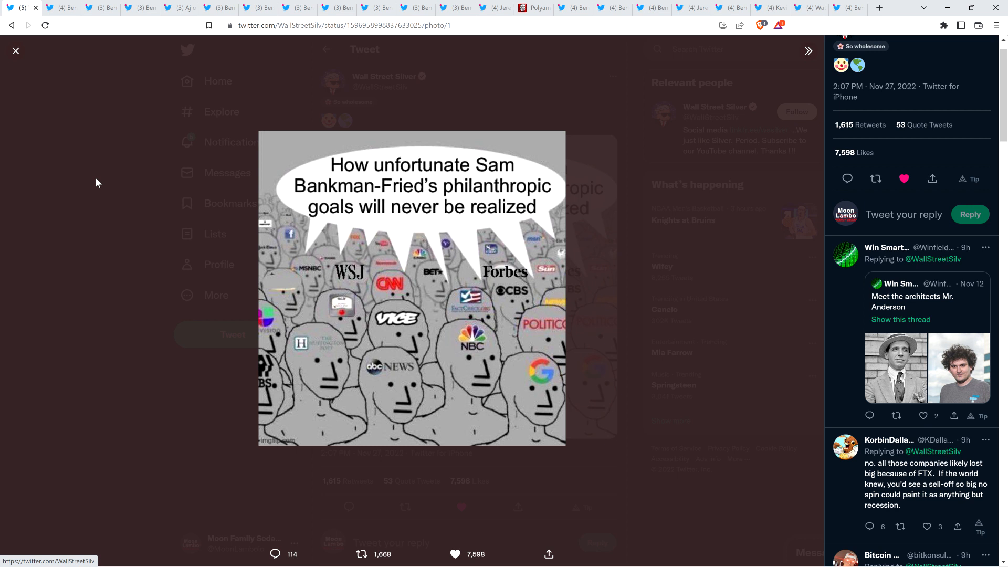
mouse_move(77, 135)
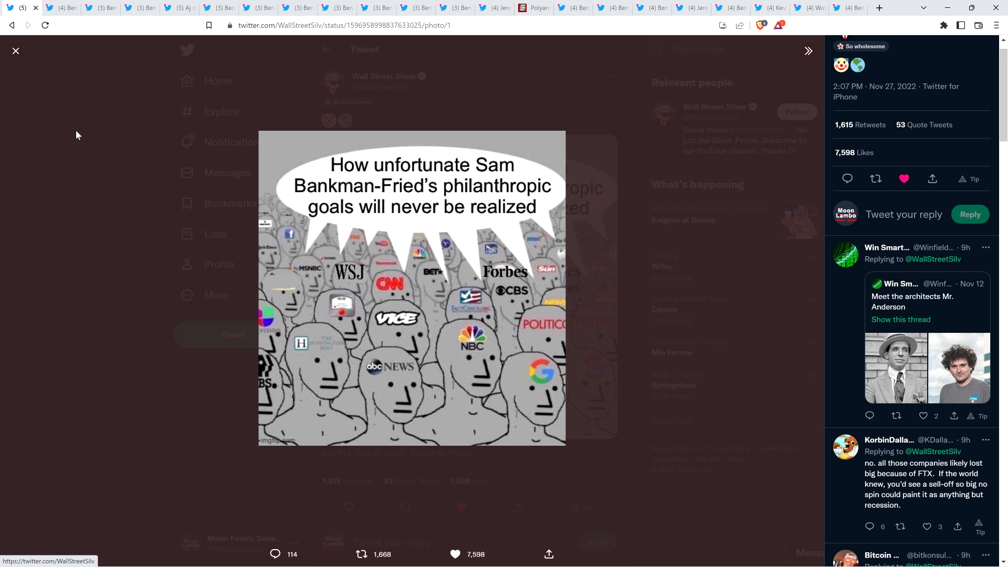
left_click(903, 179)
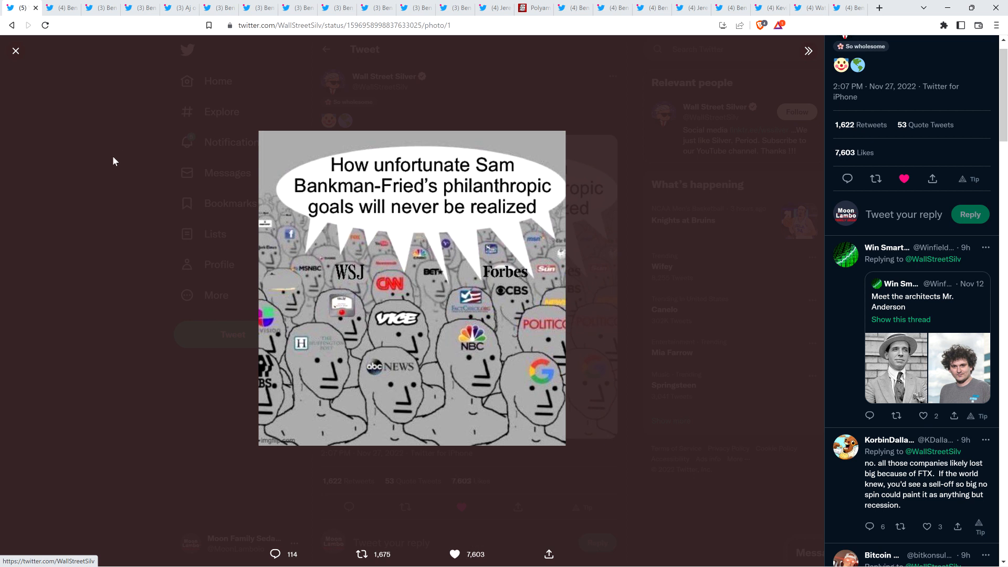
mouse_move(89, 151)
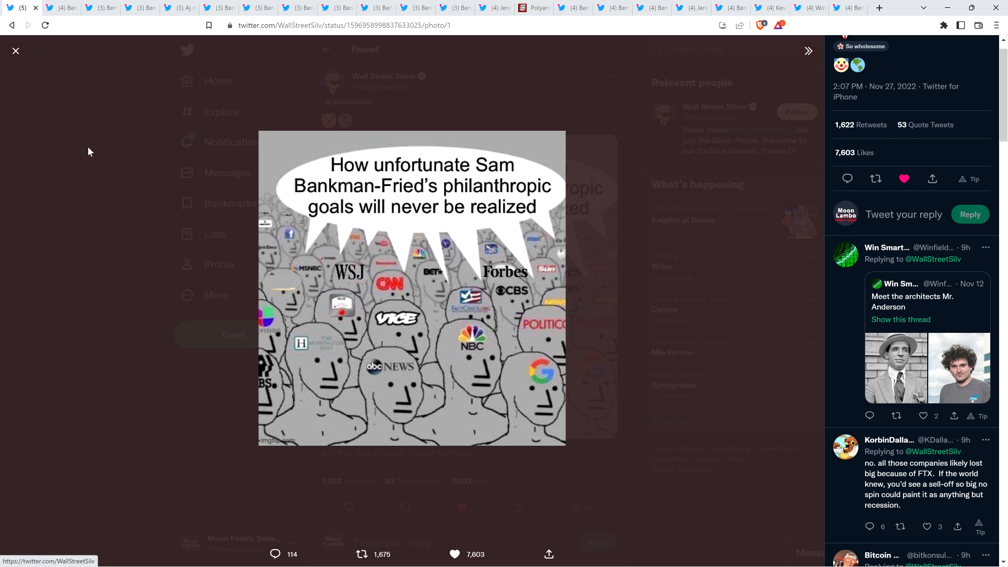
Switch to the browser tab holding BitBoy's Corolla-with-pills photo tweet.
left_click(15, 50)
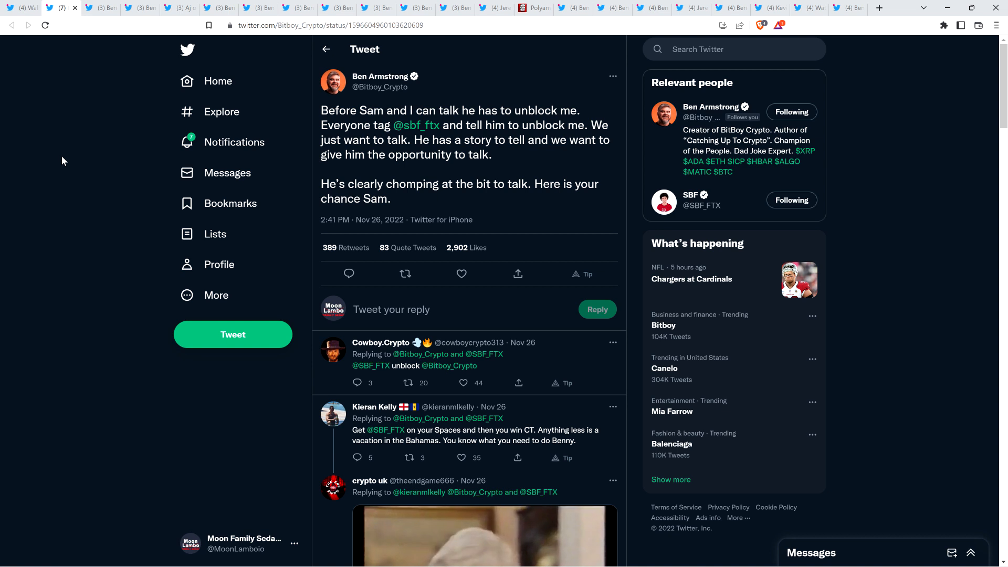
mouse_move(105, 4)
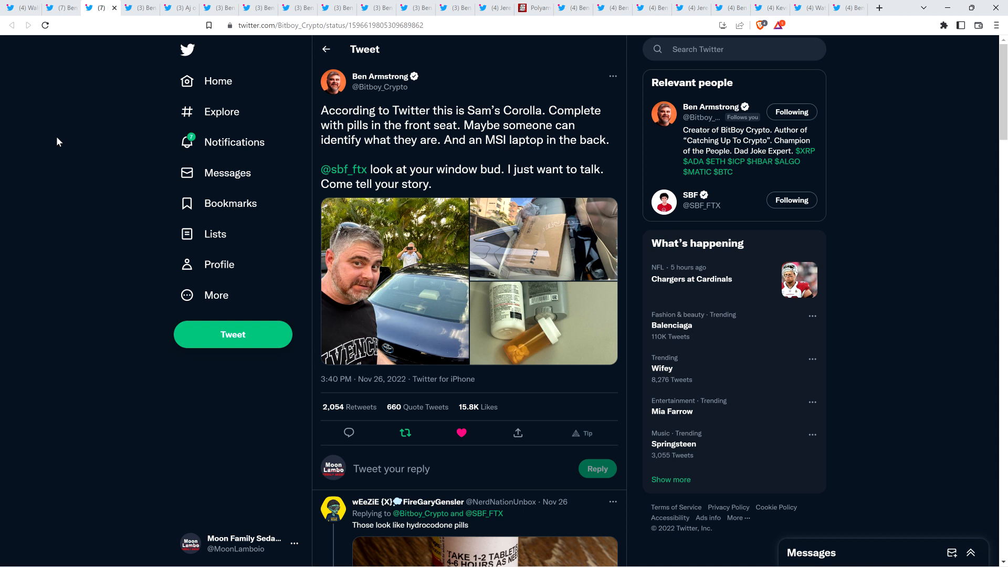
left_click(400, 301)
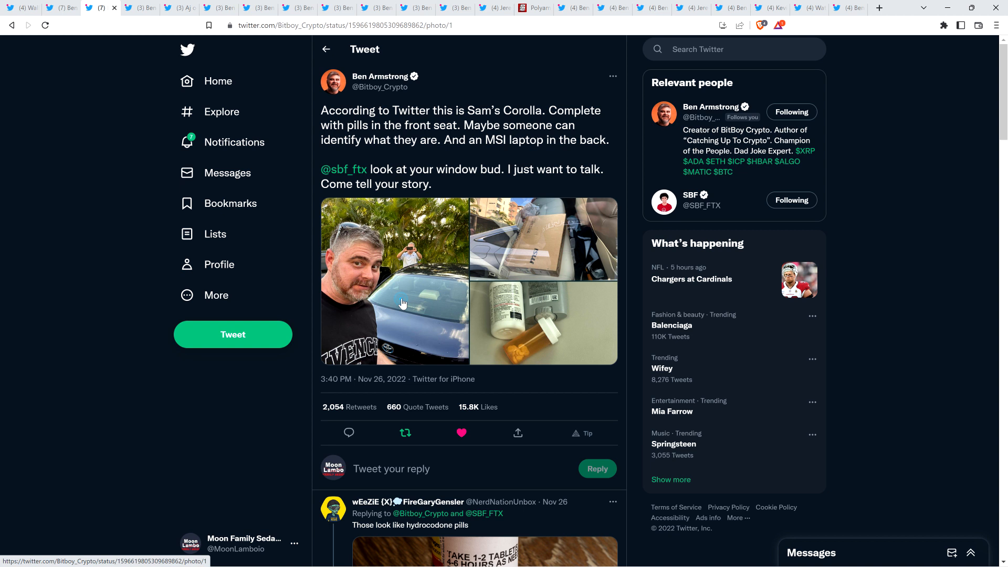
left_click(395, 281)
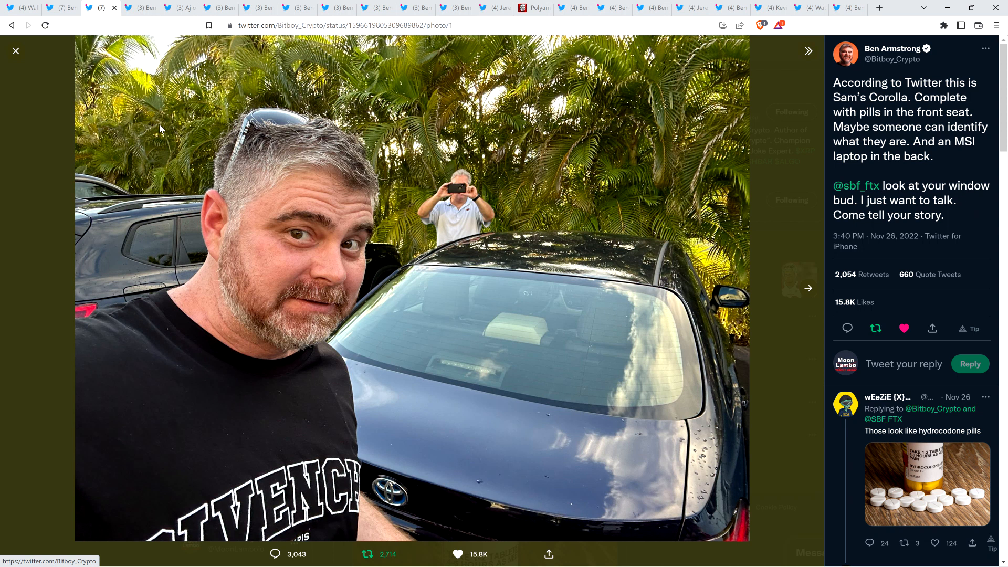
left_click(808, 287)
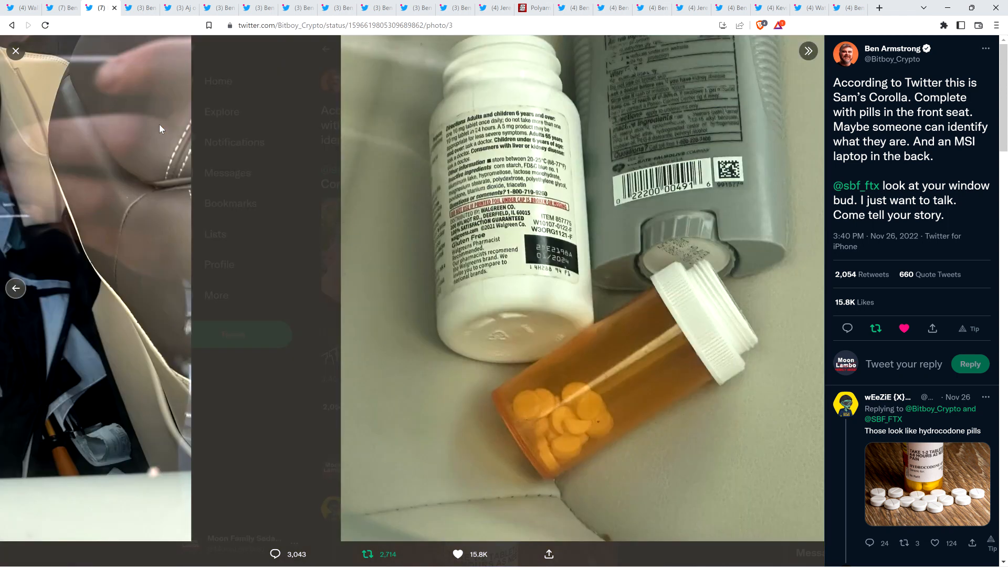
left_click(16, 51)
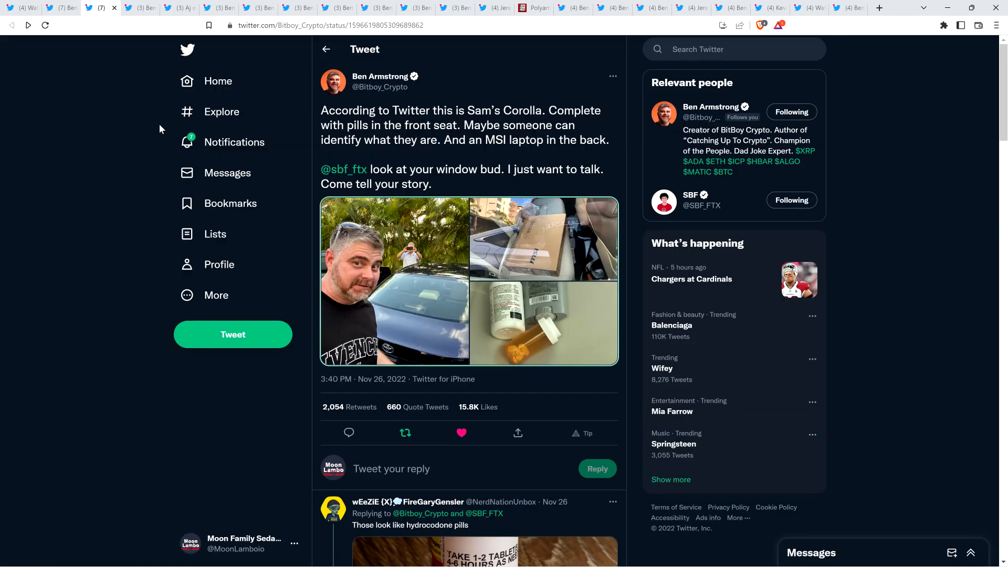
mouse_move(92, 178)
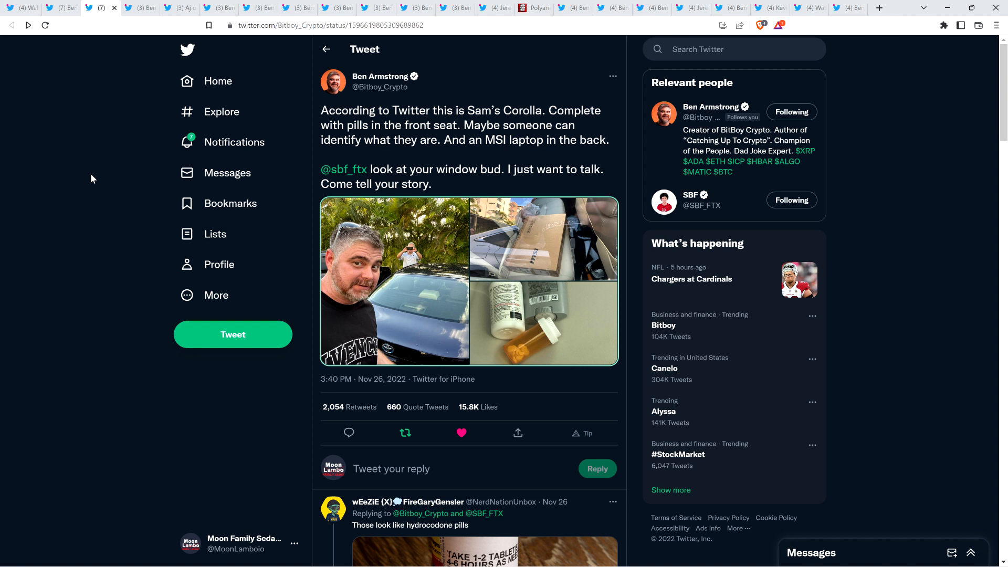
mouse_move(92, 182)
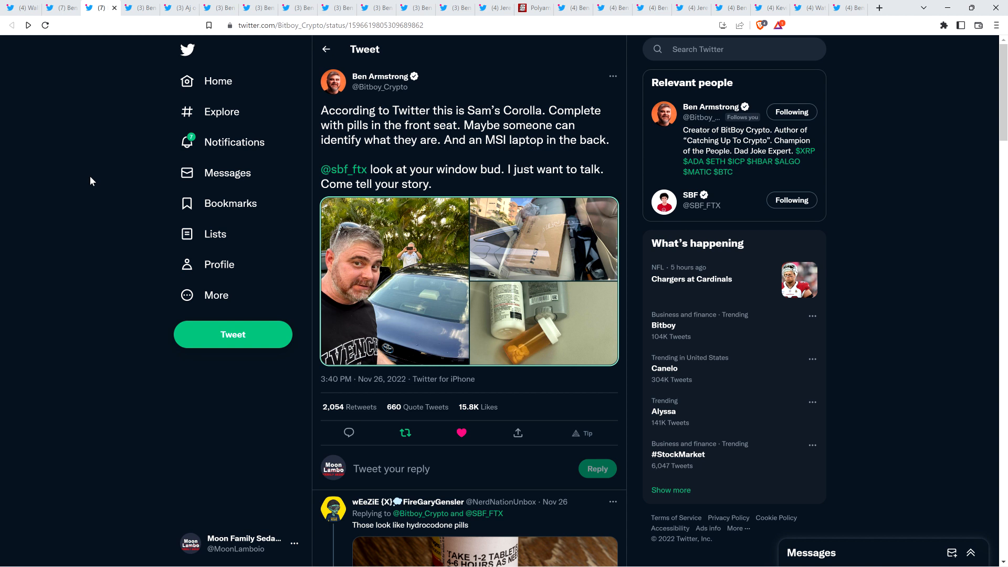
mouse_move(75, 213)
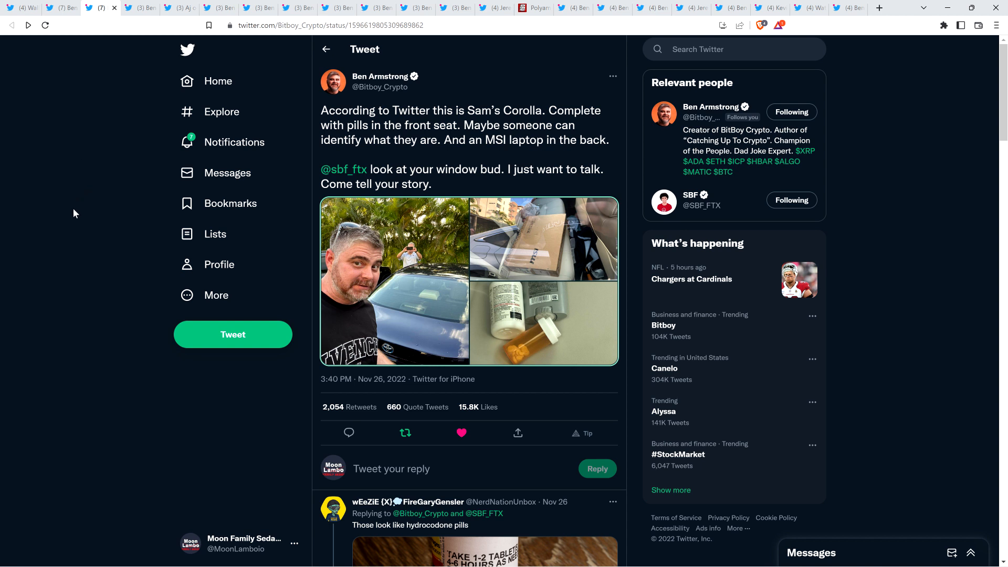
mouse_move(130, 118)
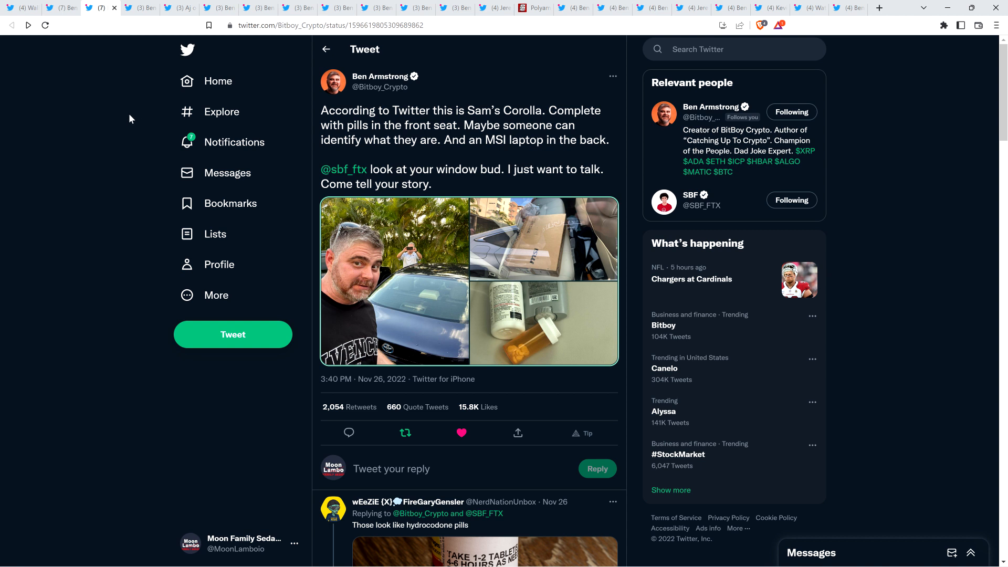
mouse_move(108, 170)
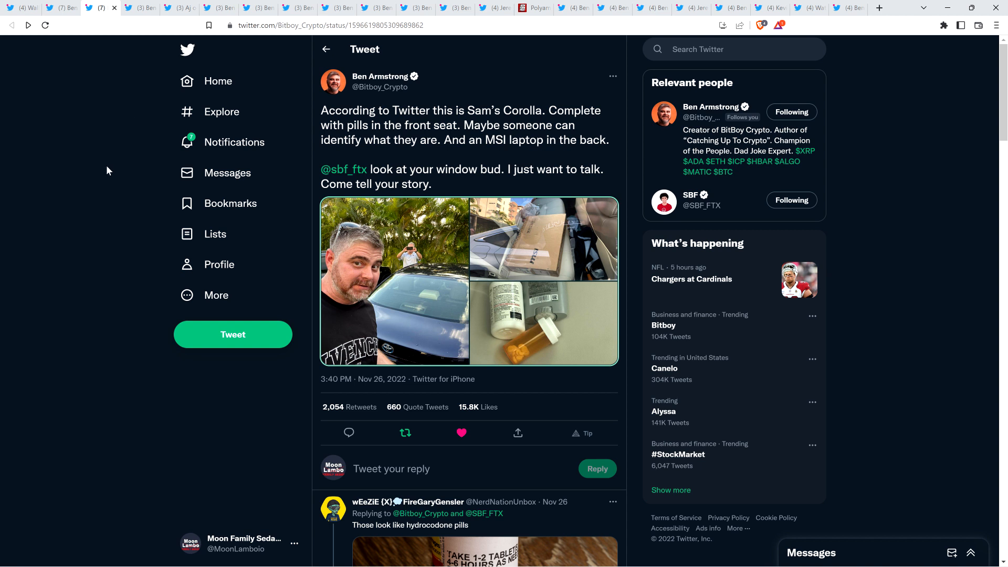
mouse_move(103, 181)
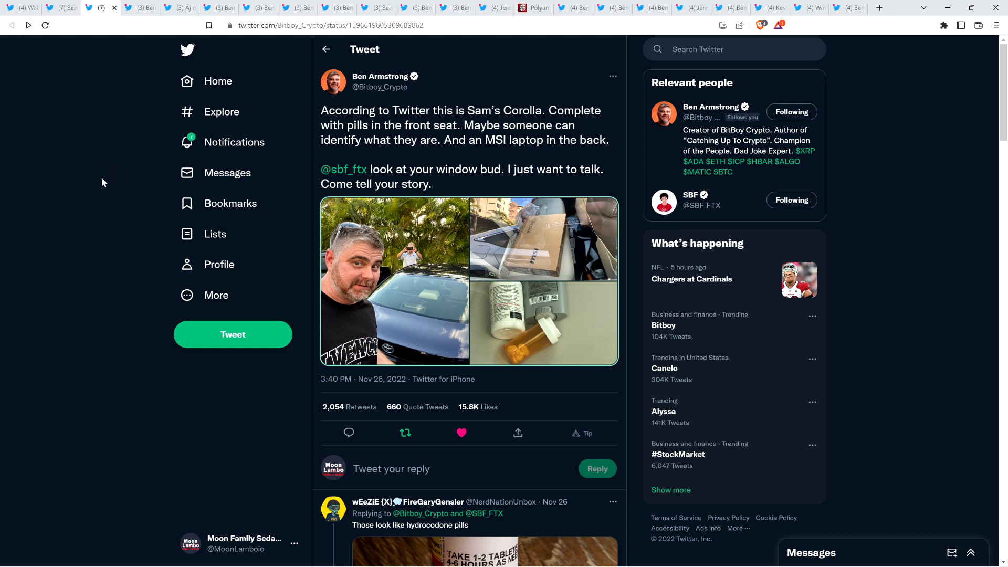
mouse_move(151, 24)
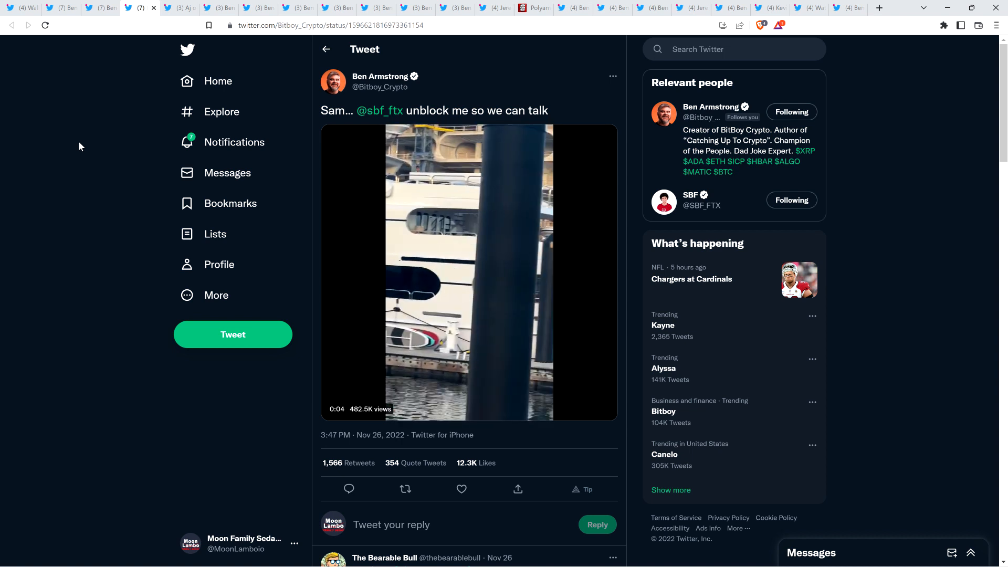
Scroll down to the replies under the 'unblock me so we can talk' yacht video tweet.
scroll("down", 3)
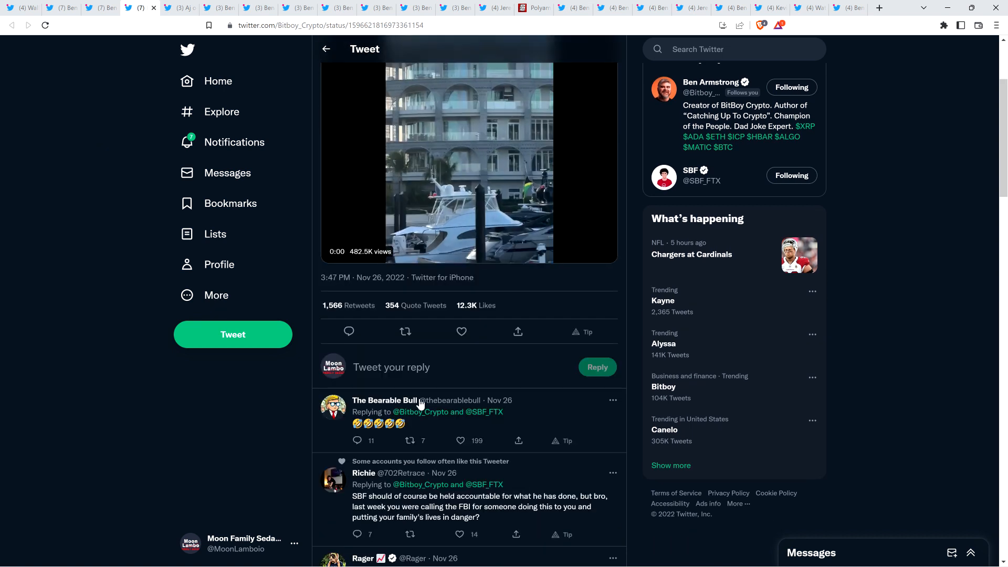
mouse_move(384, 401)
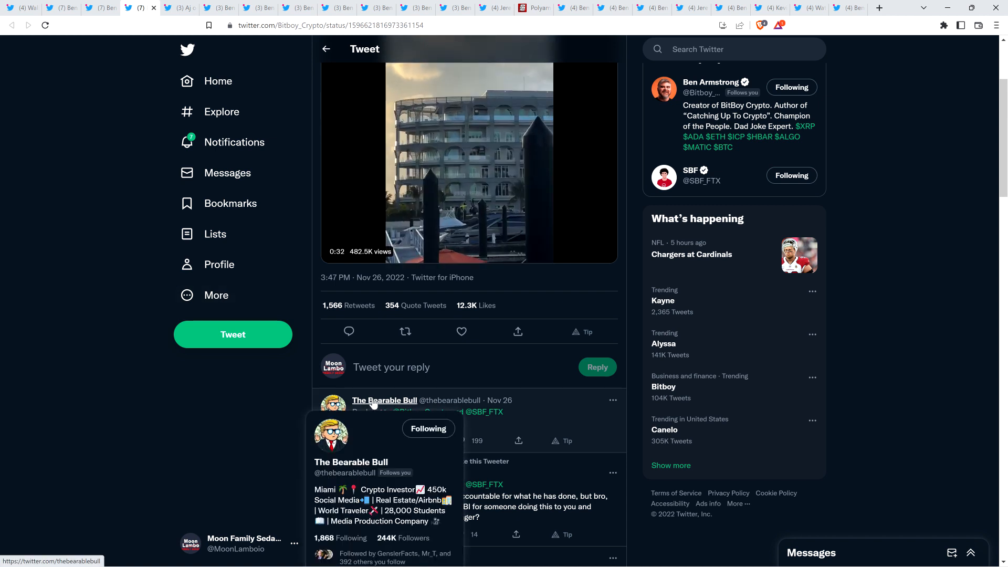
mouse_move(106, 250)
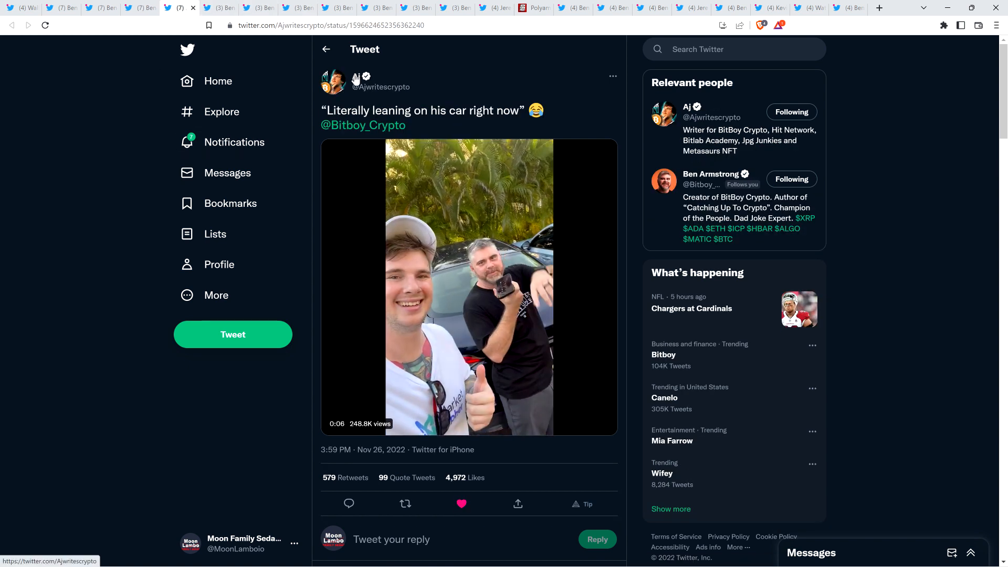
mouse_move(332, 81)
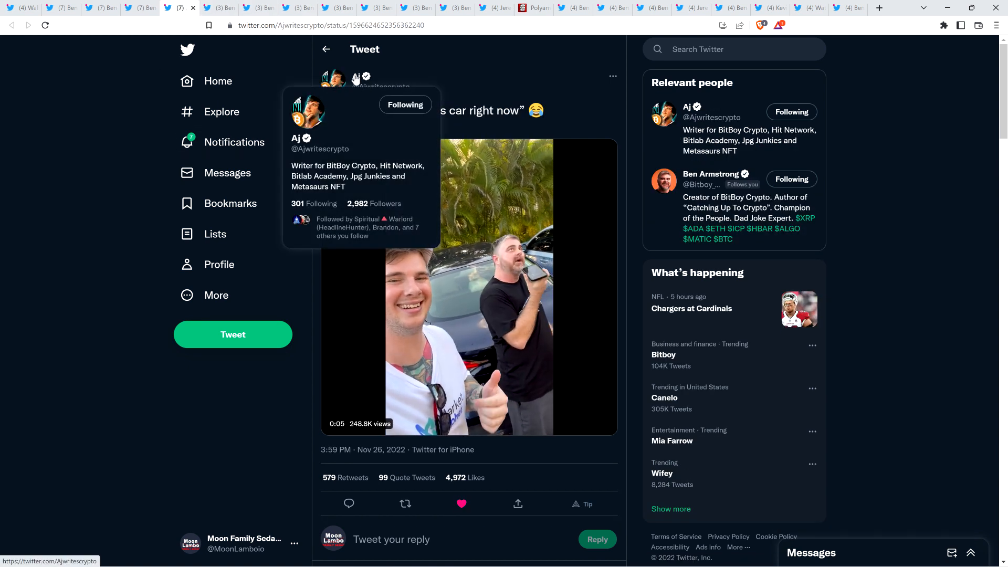
mouse_move(125, 162)
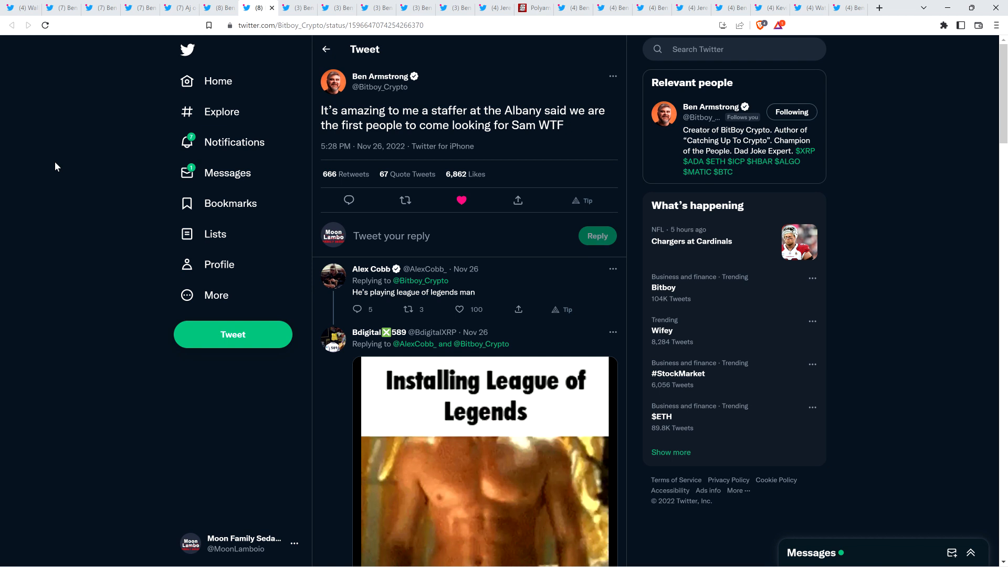
mouse_move(73, 186)
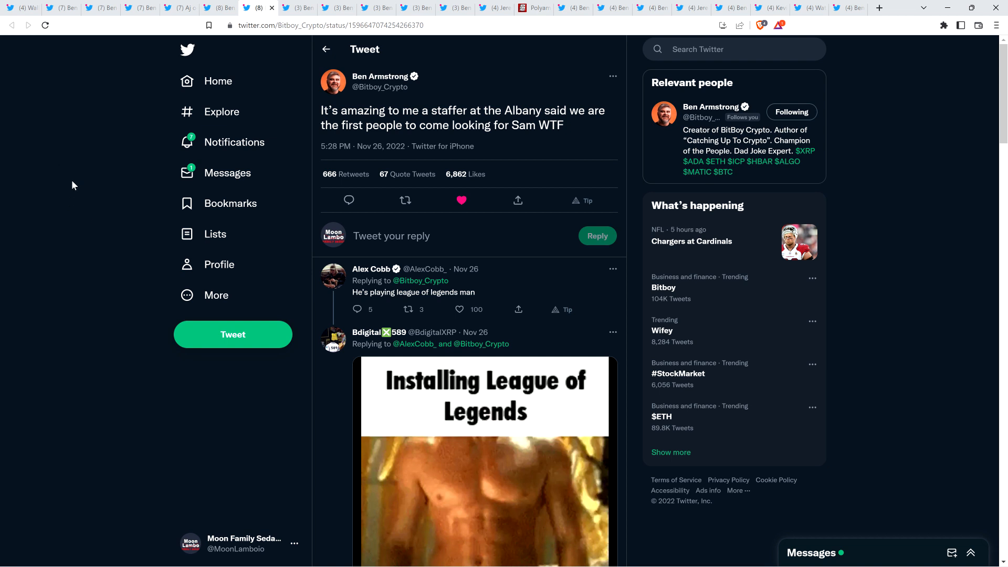
mouse_move(69, 210)
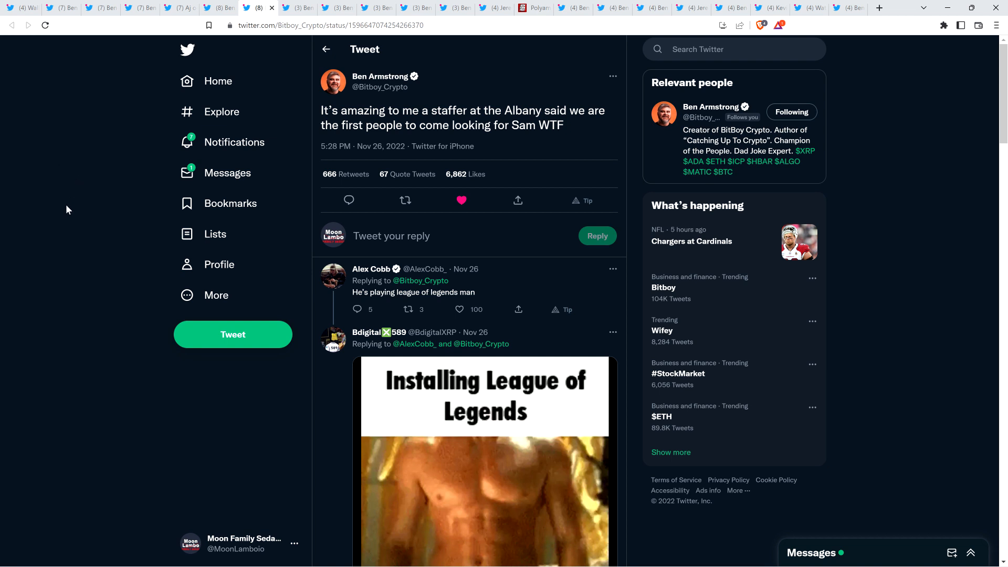
mouse_move(69, 218)
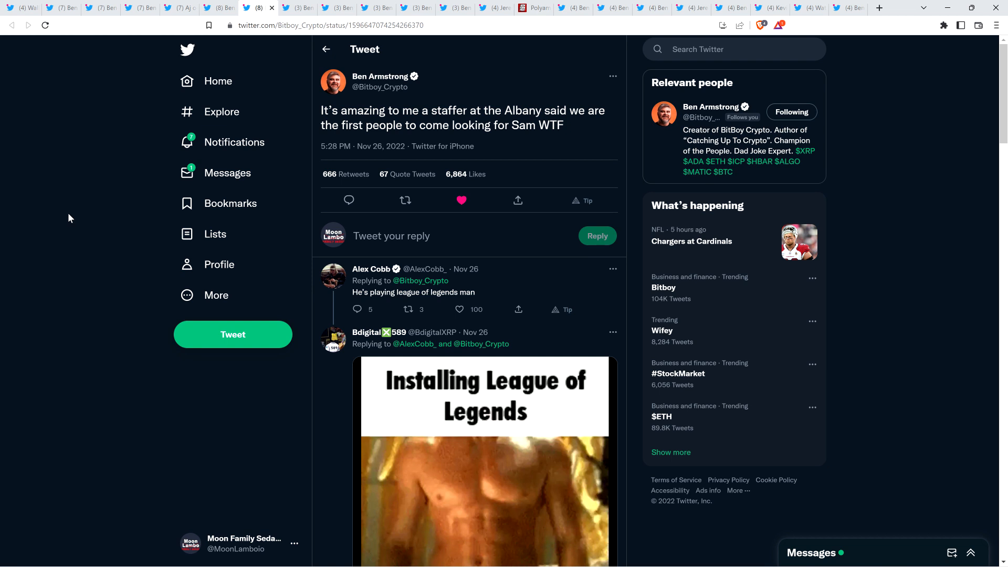
mouse_move(97, 179)
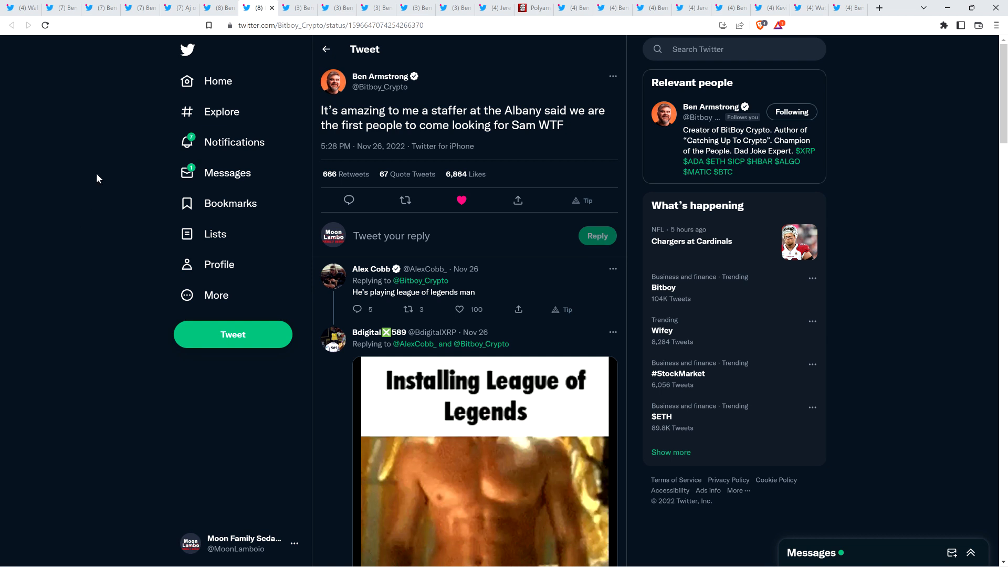
mouse_move(98, 178)
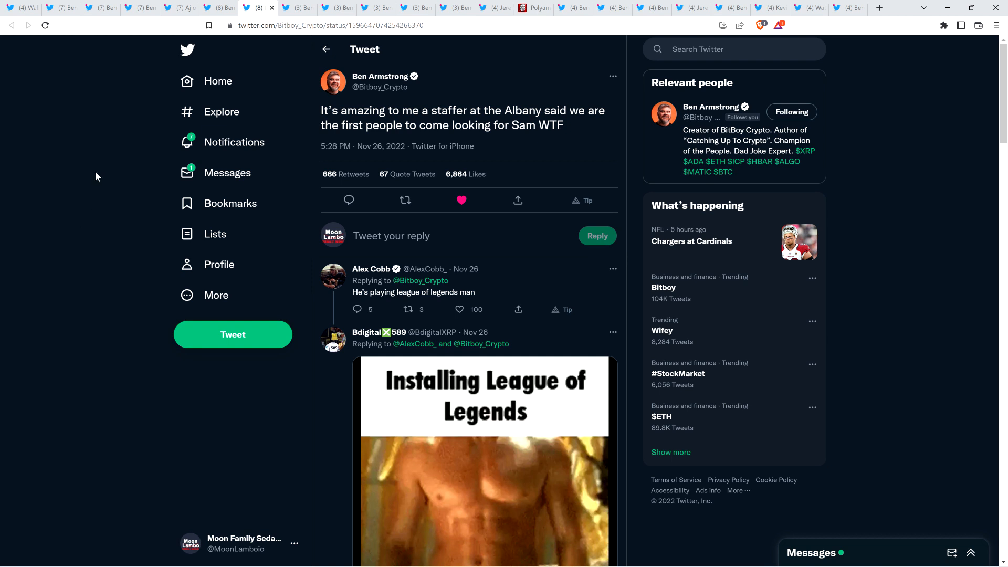
mouse_move(87, 170)
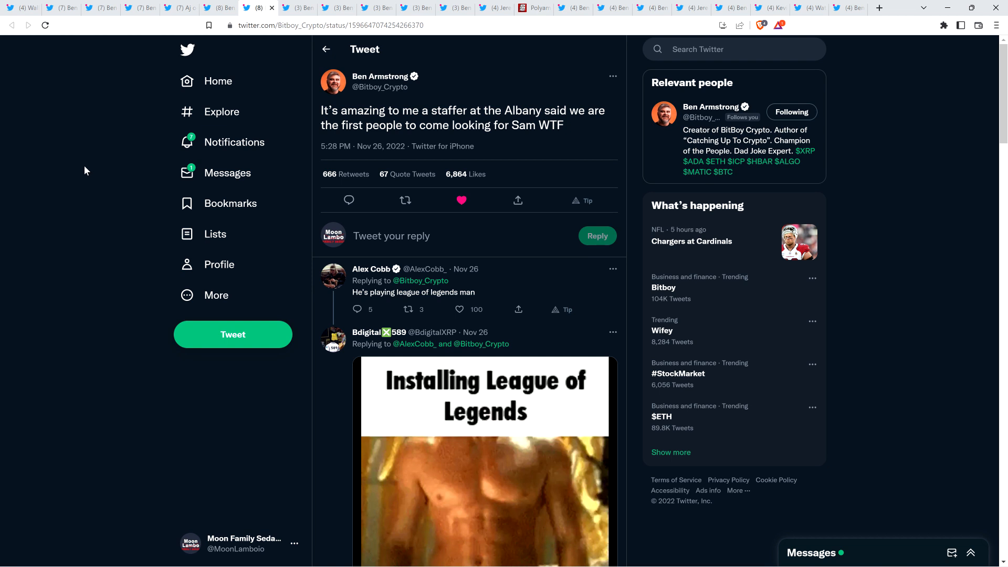
mouse_move(75, 175)
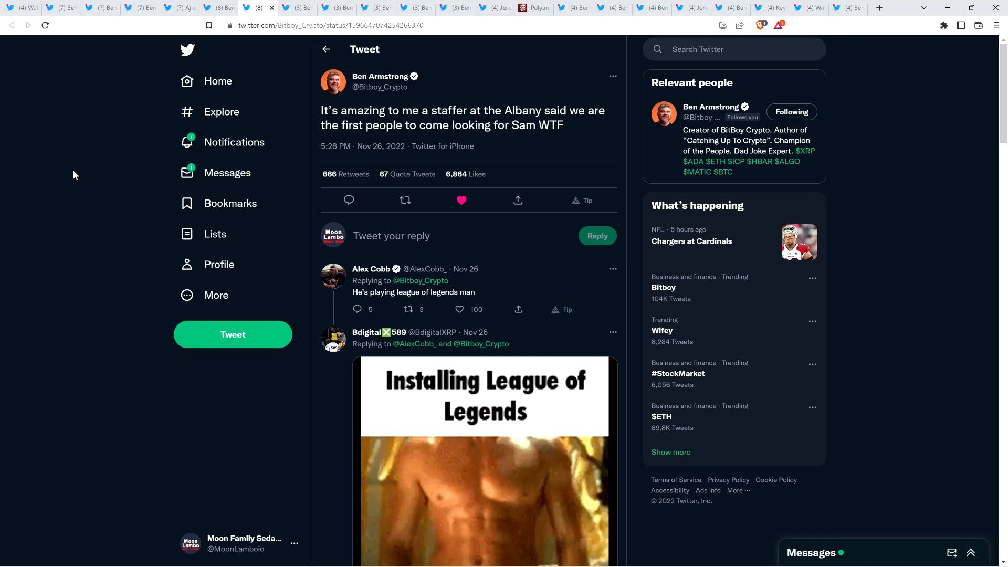
mouse_move(76, 159)
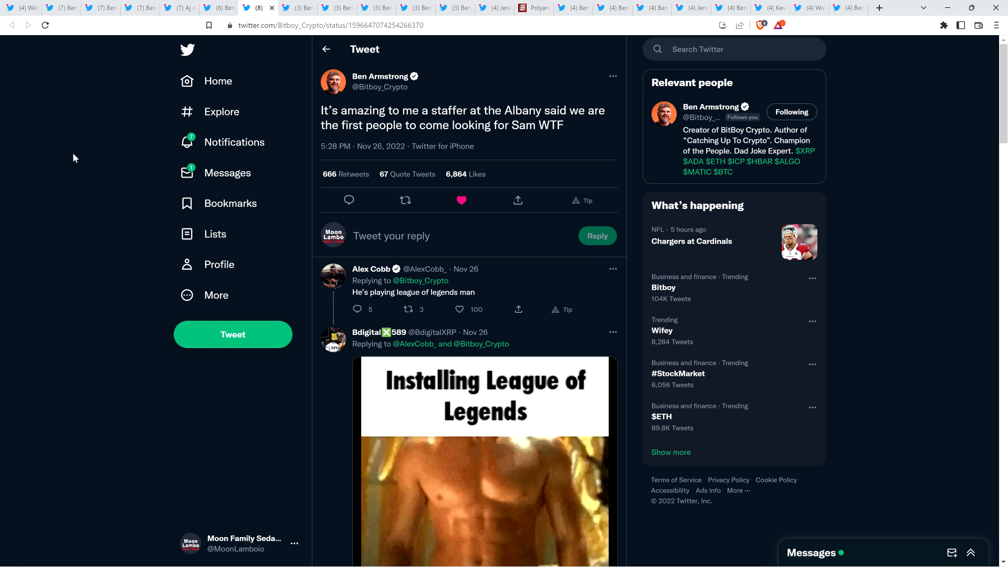
mouse_move(172, 80)
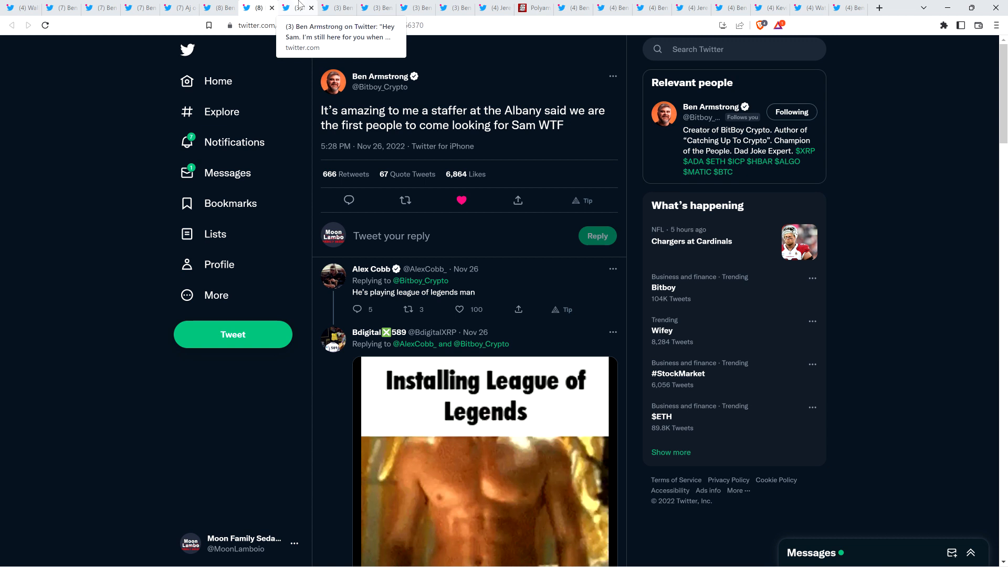
Switch to the tab with Ben Armstrong's 'Hey Sam. I'm still here for you' bull-statue tweet.
left_click(299, 7)
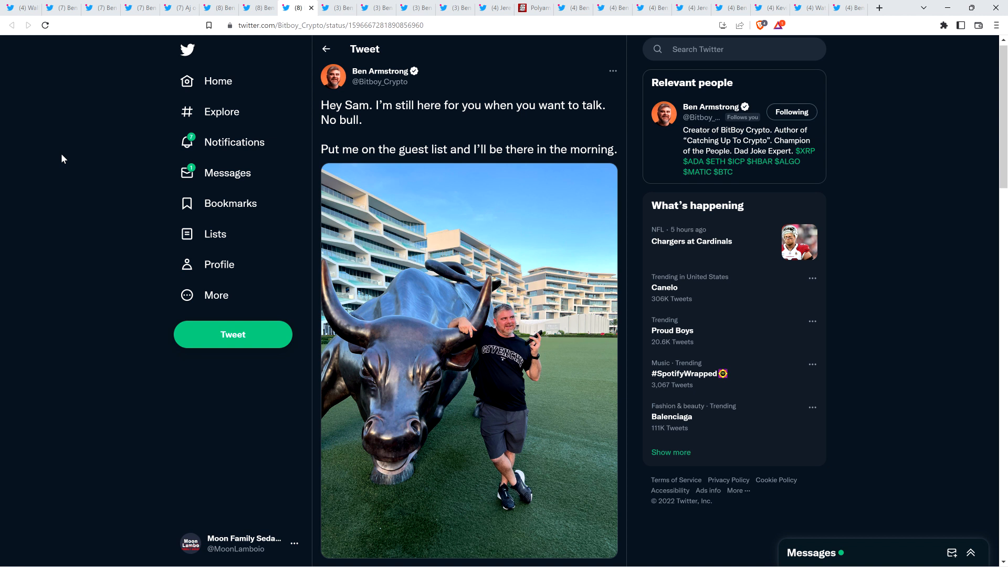
mouse_move(63, 166)
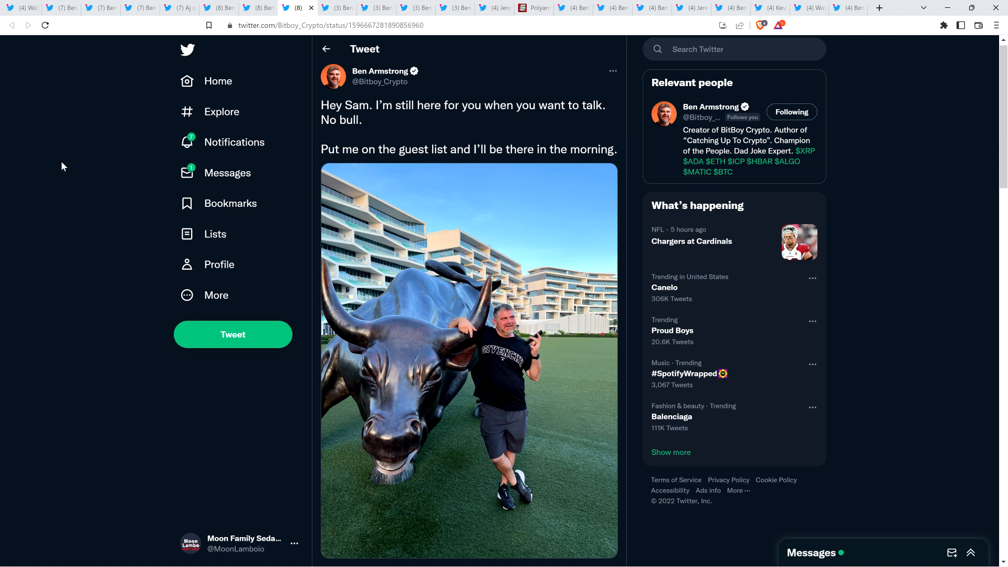
Scroll down the 'Sam come on my guy' tweet to its iMessage screenshot.
scroll("down", 3)
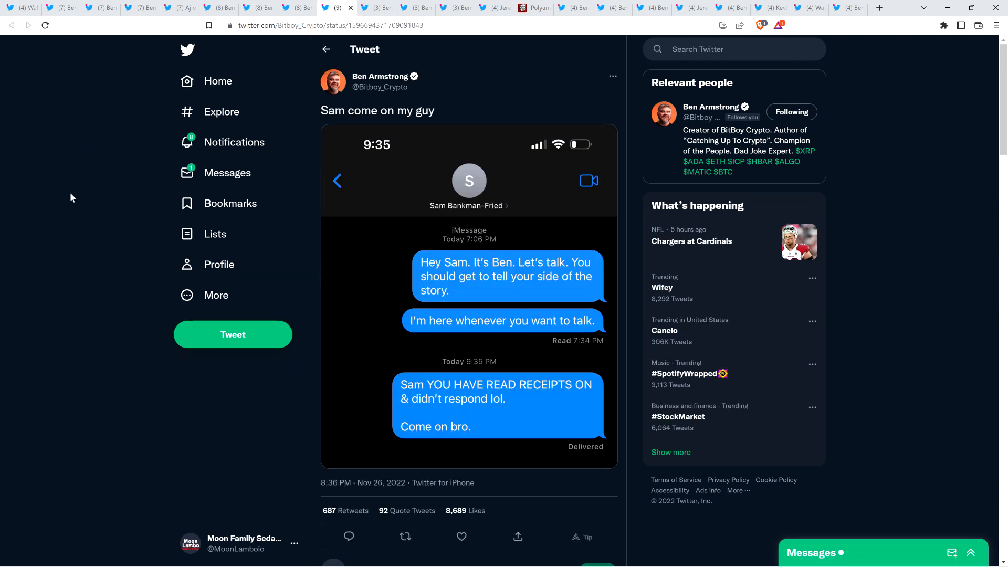
mouse_move(75, 199)
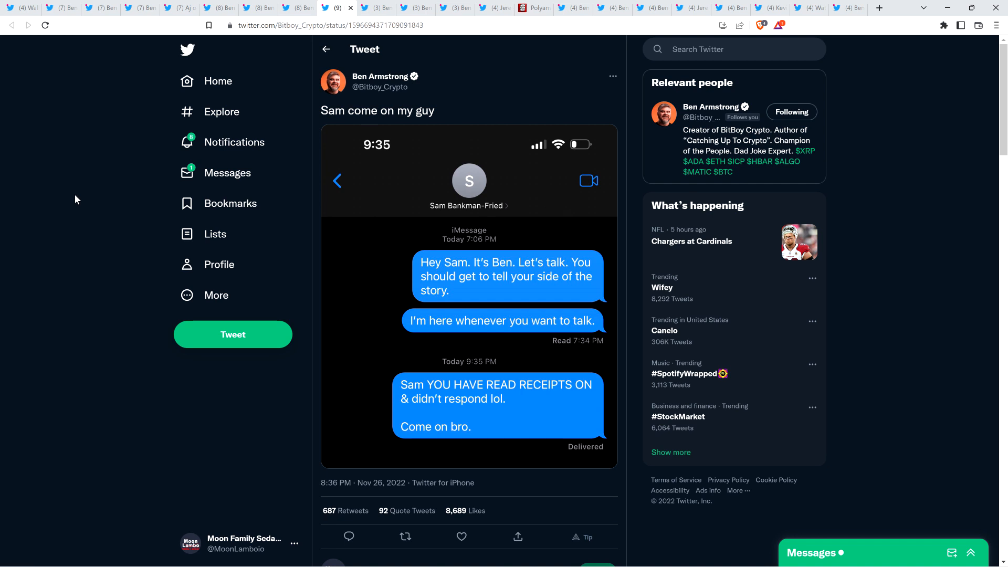
scroll("down", 3)
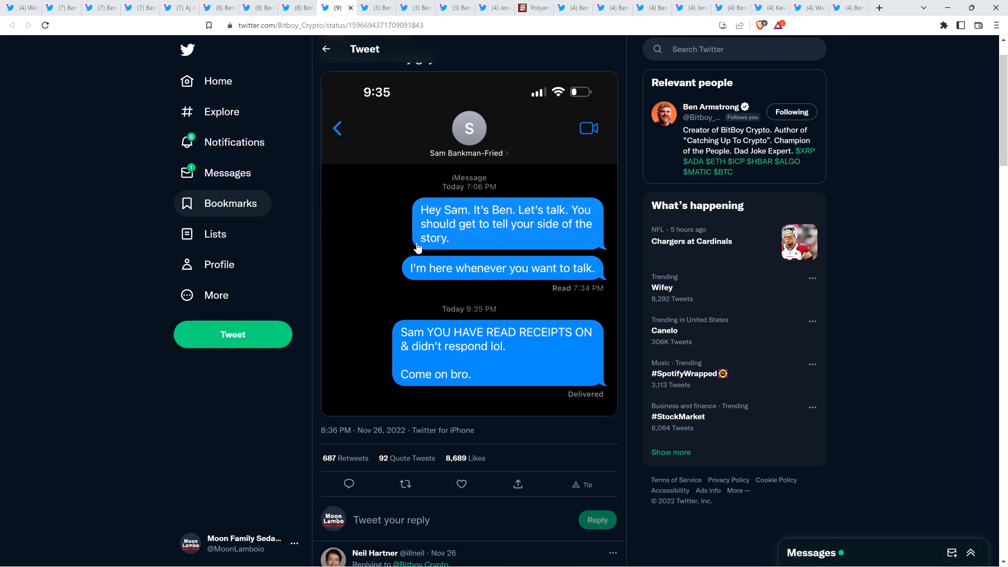
mouse_move(486, 264)
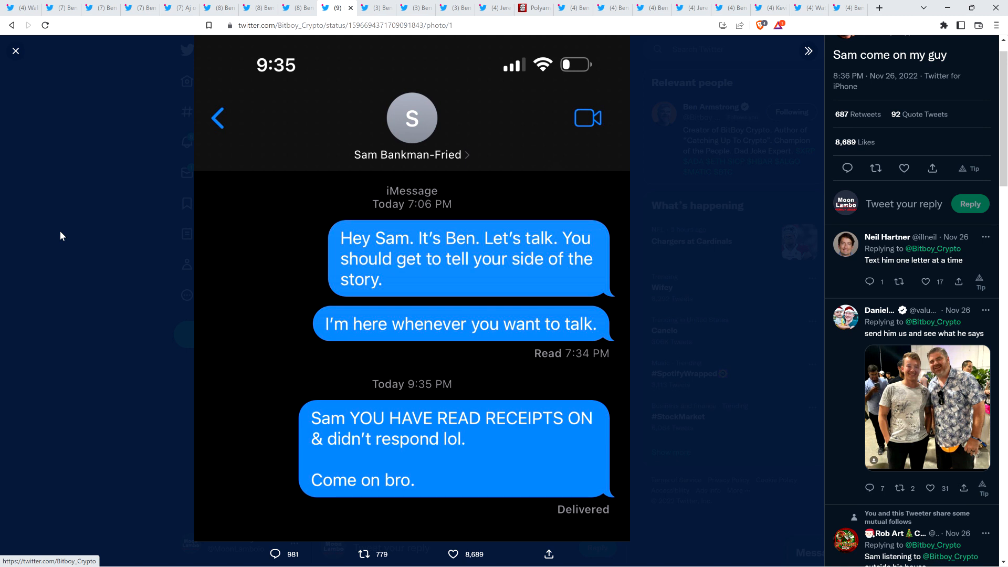
mouse_move(442, 295)
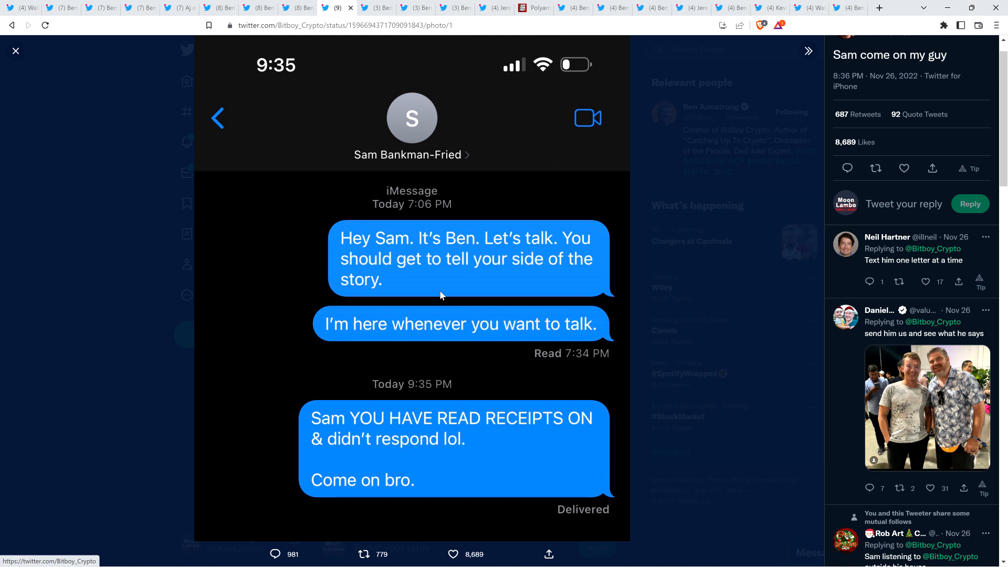
mouse_move(517, 331)
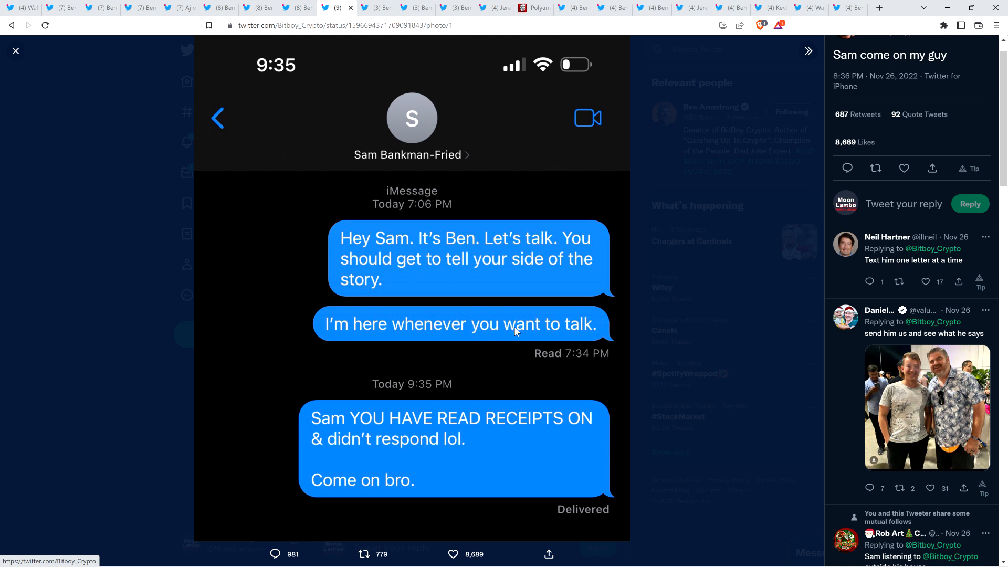
mouse_move(559, 330)
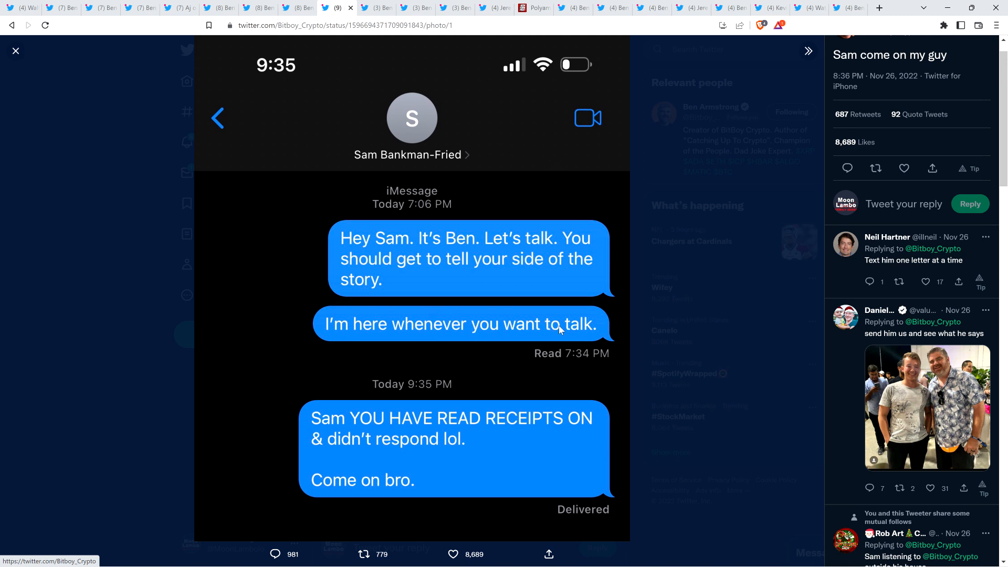
mouse_move(539, 356)
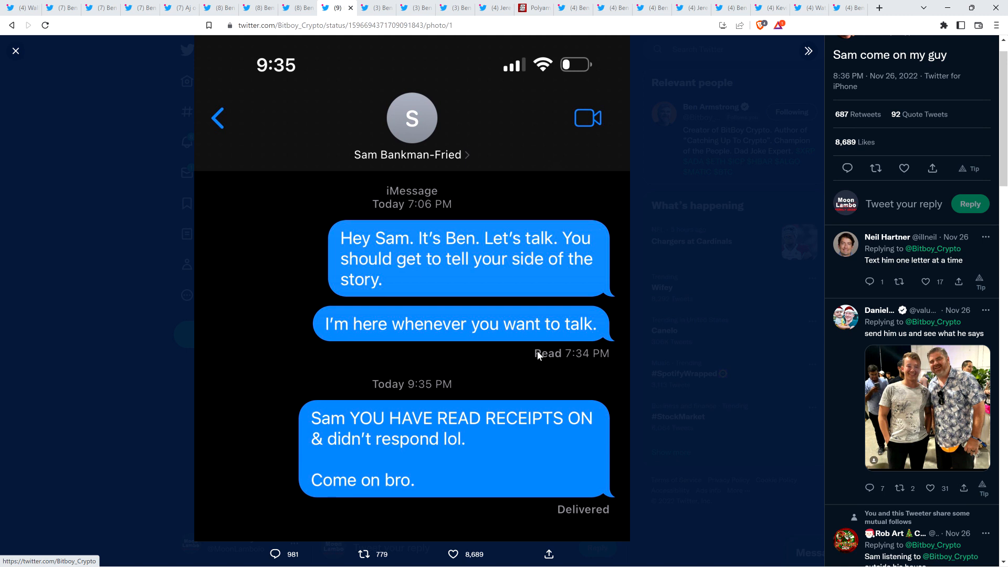
mouse_move(555, 360)
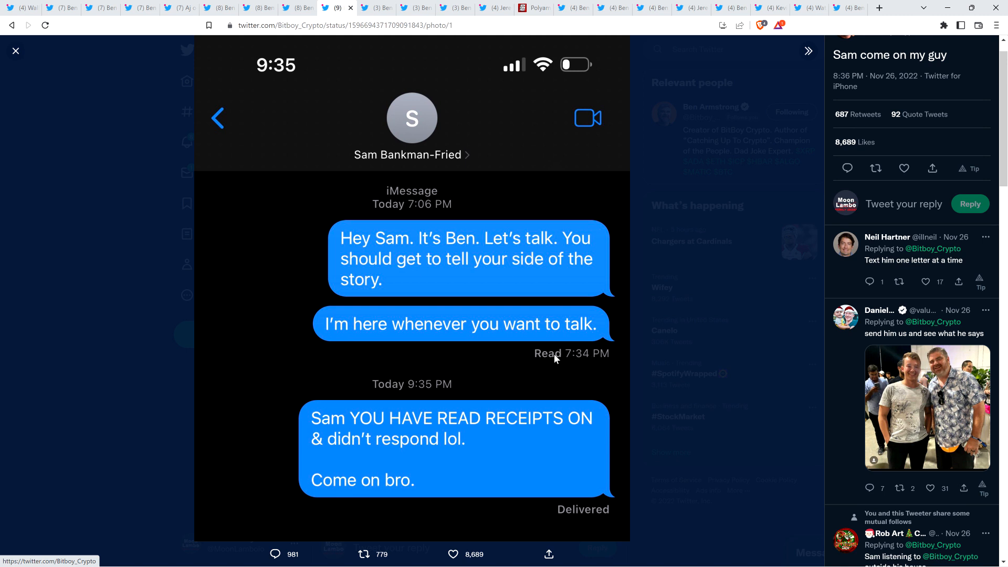
mouse_move(520, 357)
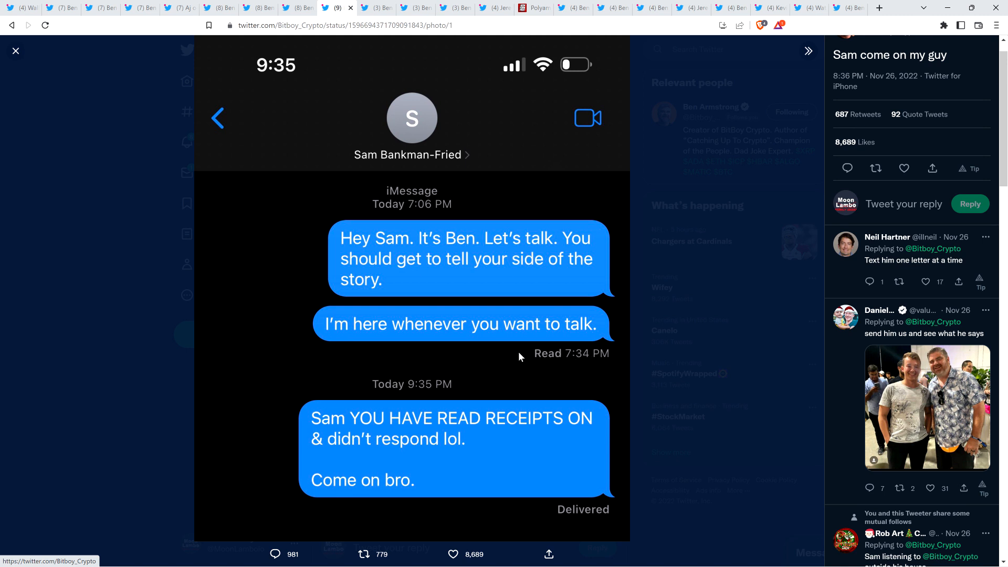
mouse_move(515, 356)
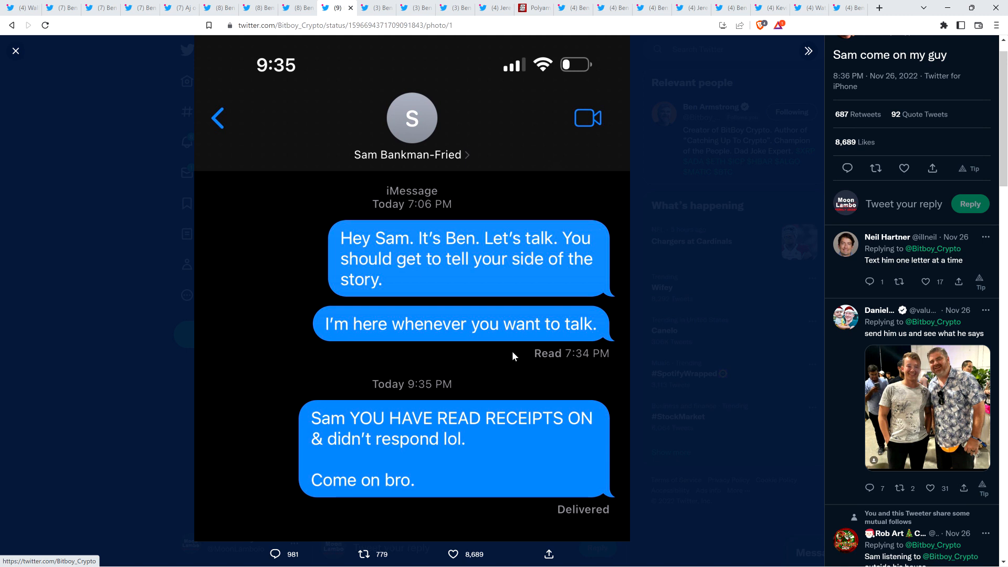
mouse_move(243, 378)
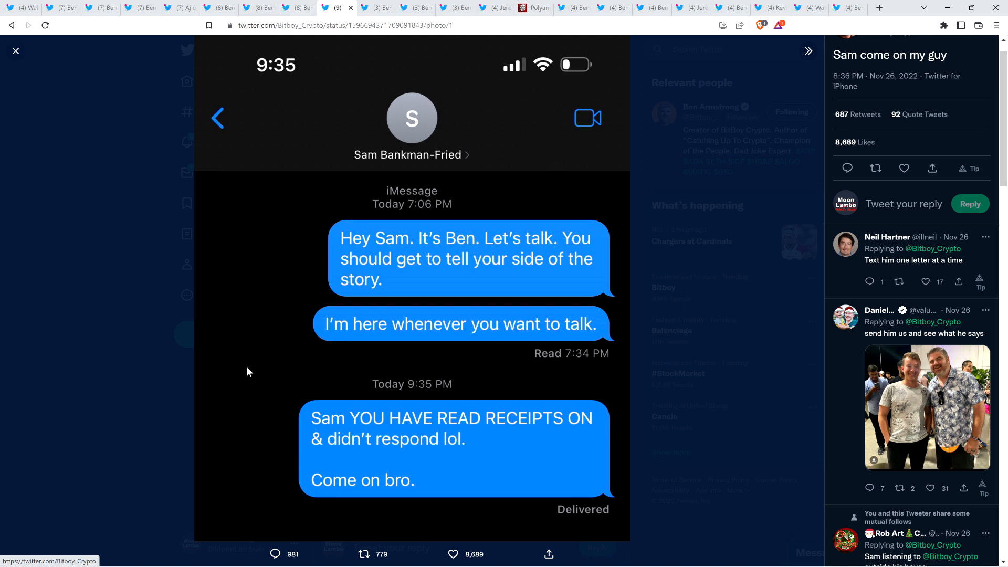
mouse_move(297, 284)
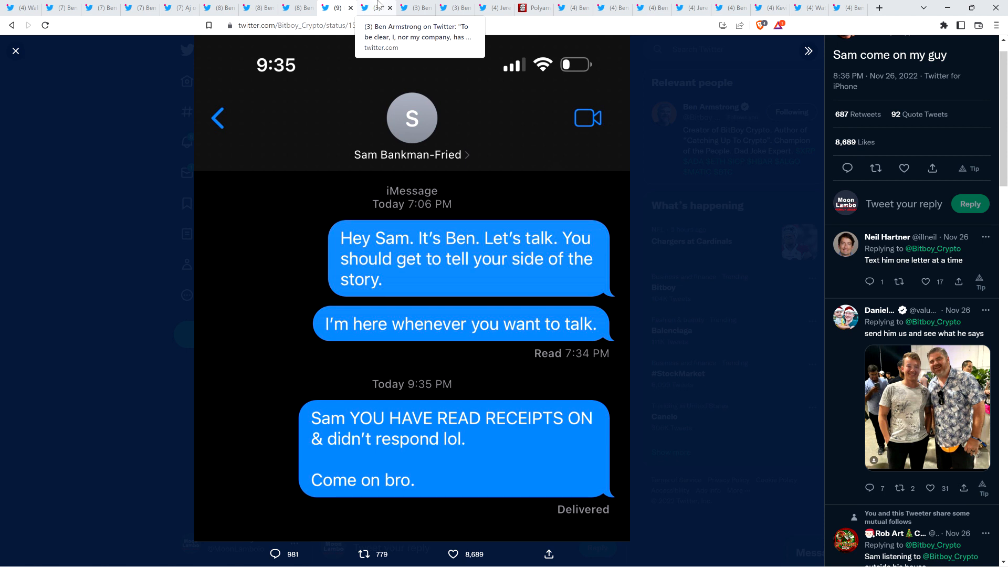
Switch to the tab with the tweet denying he or his company ever held money in FTX.
left_click(15, 50)
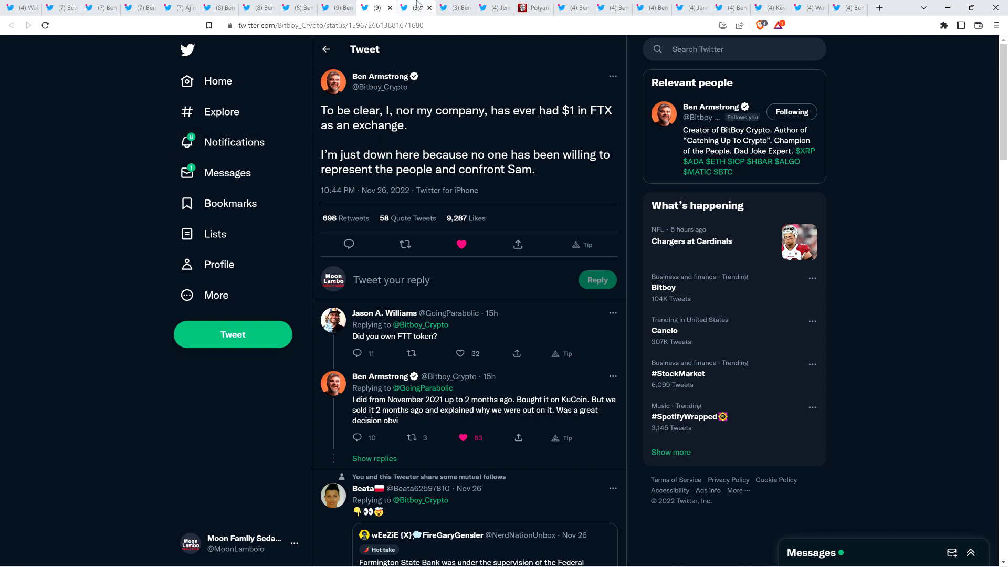
mouse_move(412, 7)
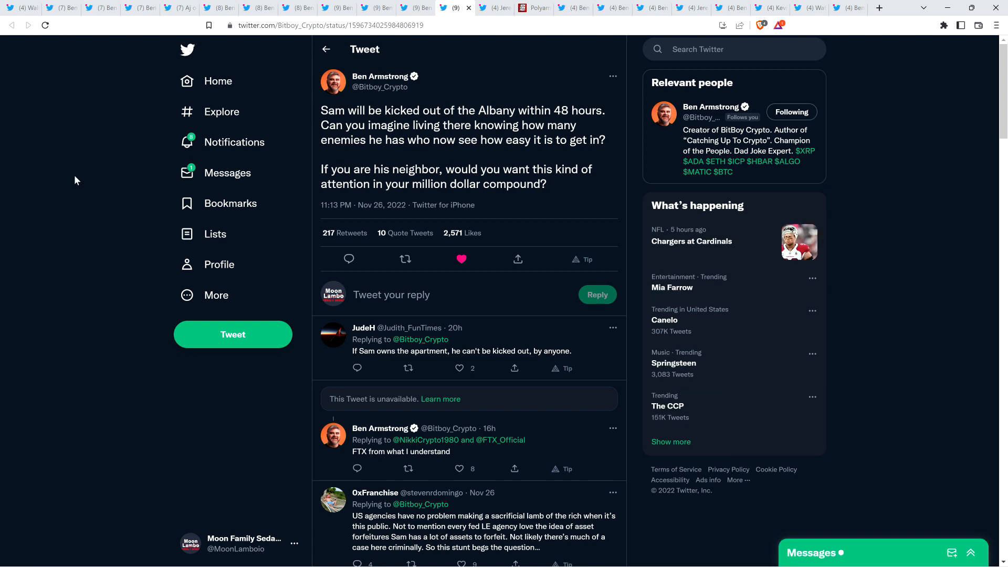
mouse_move(114, 189)
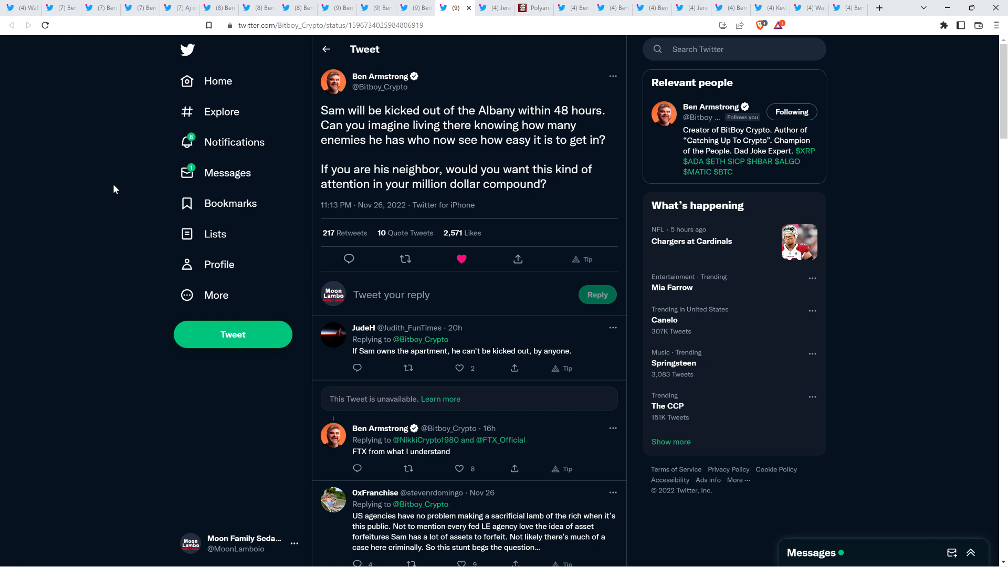
mouse_move(114, 184)
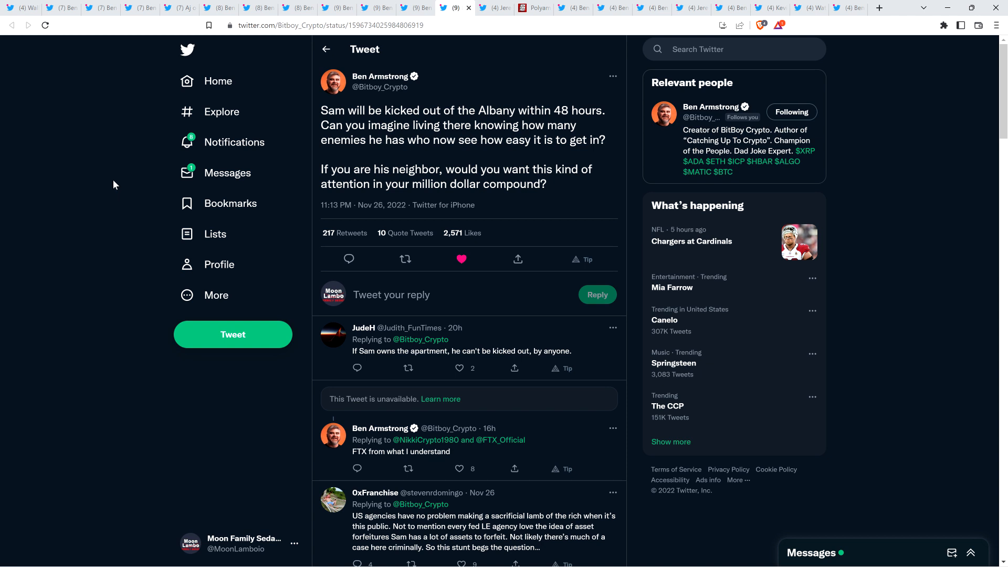
mouse_move(100, 153)
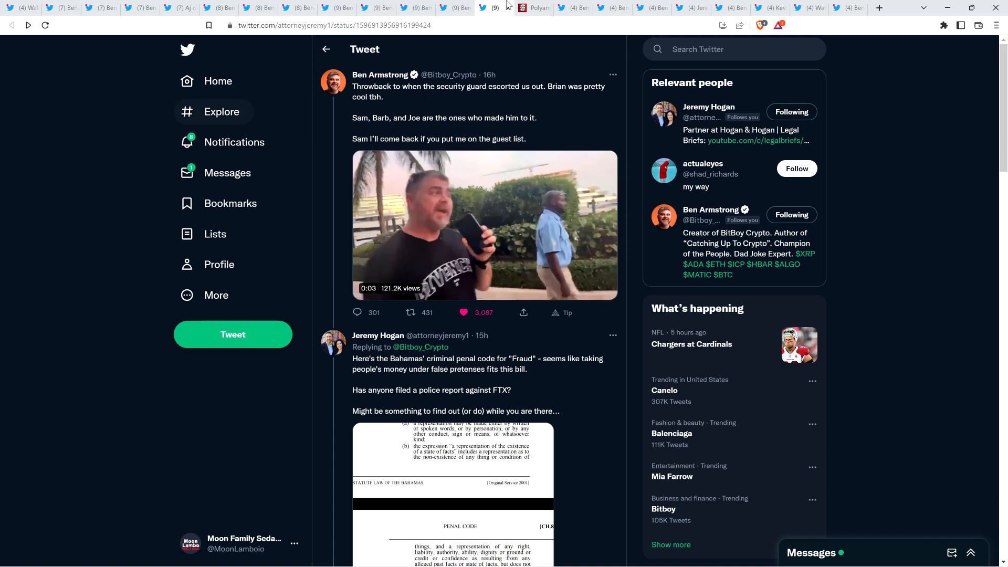
Scroll down to Jeremy Hogan's reply quoting the Bahamas penal code for fraud.
scroll("down", 3)
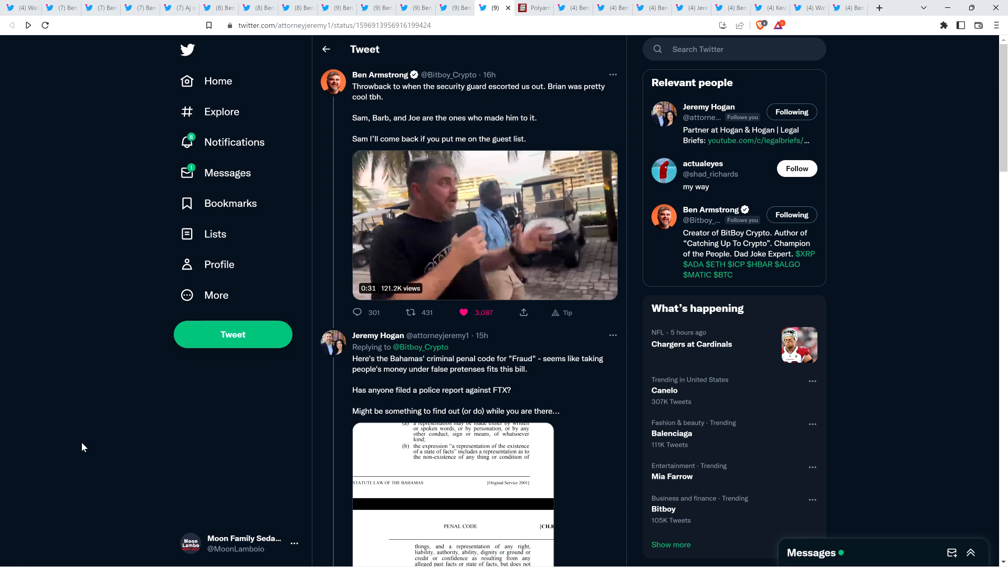
scroll("down", 3)
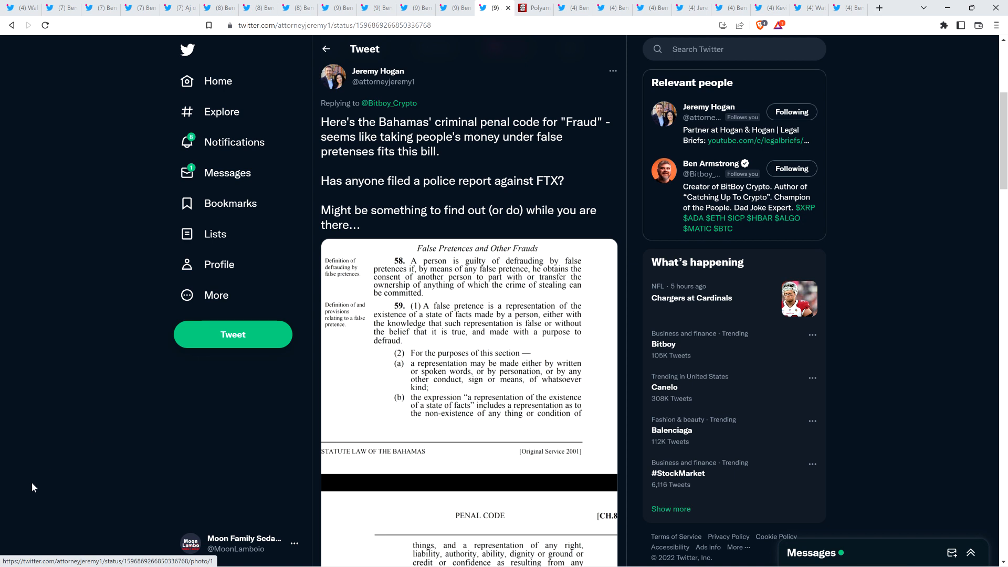
mouse_move(92, 408)
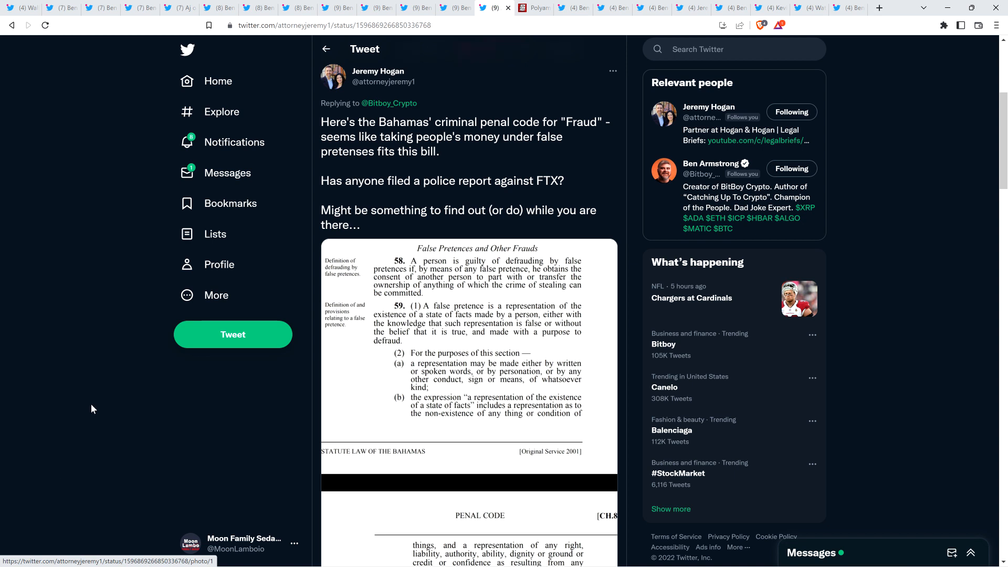
mouse_move(73, 408)
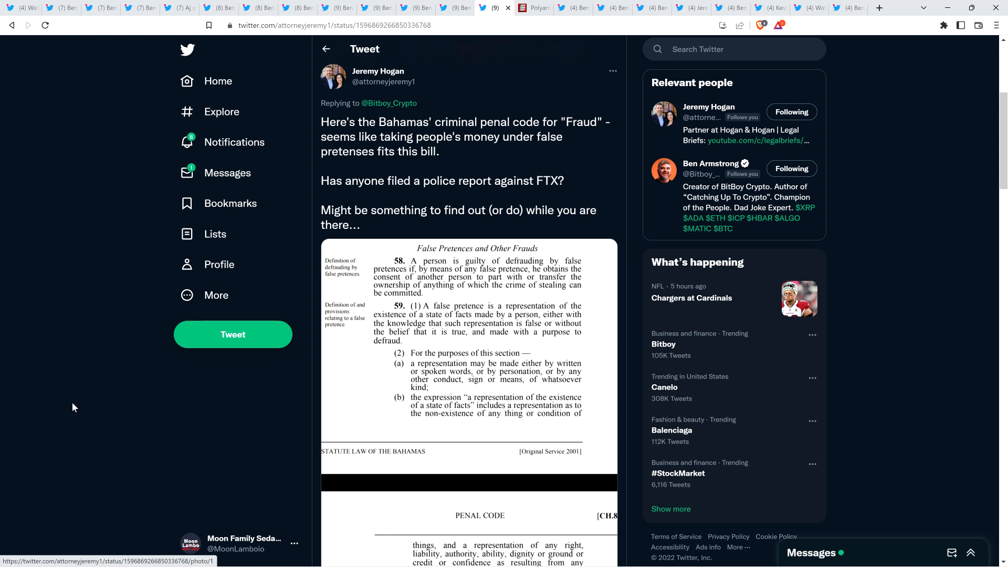
Scroll through the fraud reply thread to the False Pretences penal-code image.
scroll("down", 3)
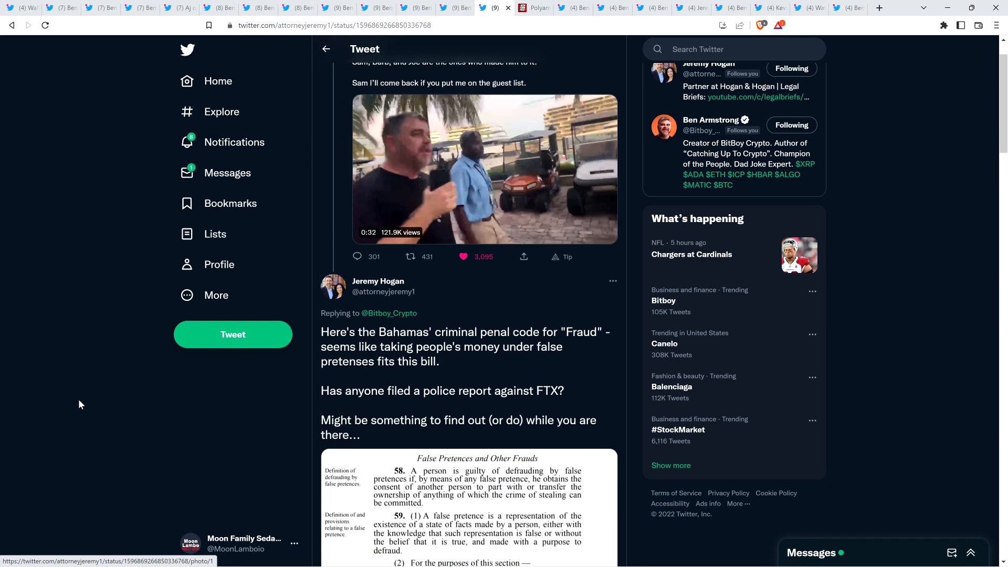
scroll("up", 3)
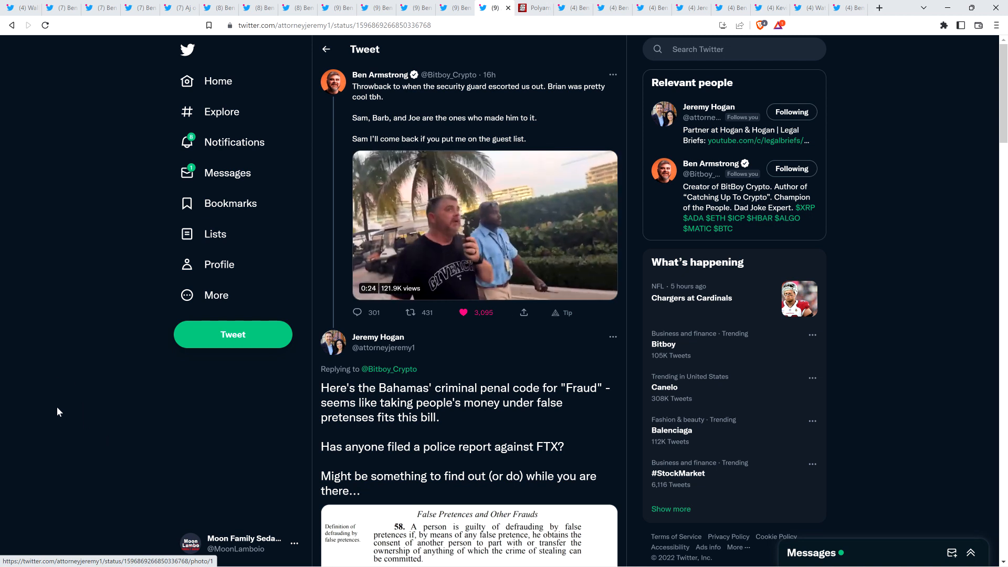
scroll("down", 3)
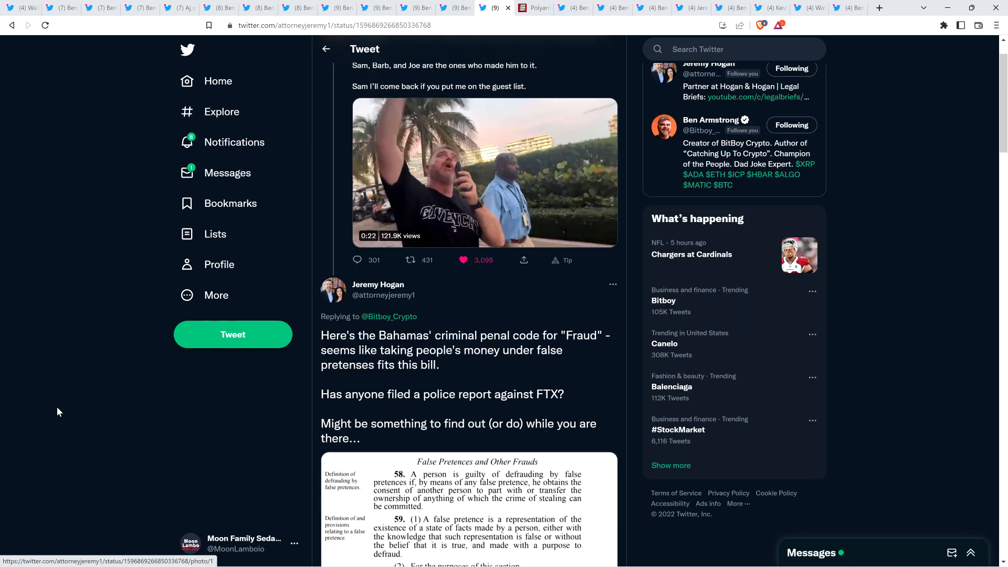
scroll("down", 3)
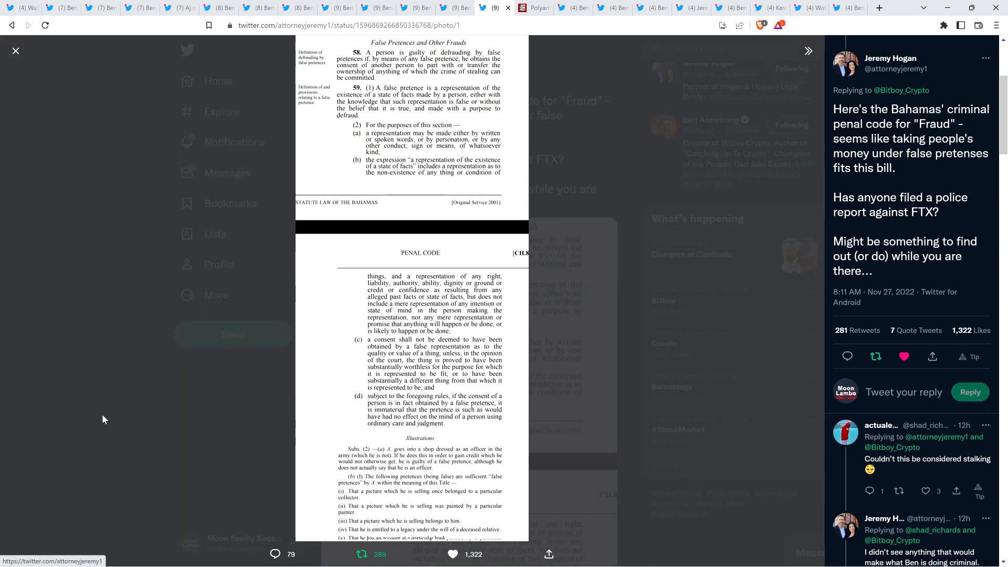
mouse_move(77, 442)
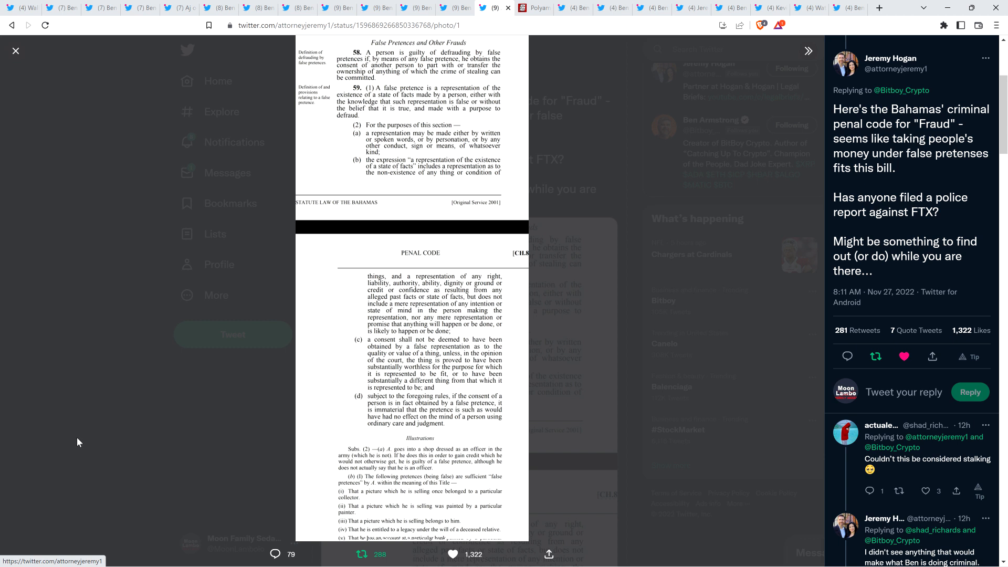
Close the enlarged penal-code image, returning to Jeremy Hogan's fraud reply page.
left_click(16, 50)
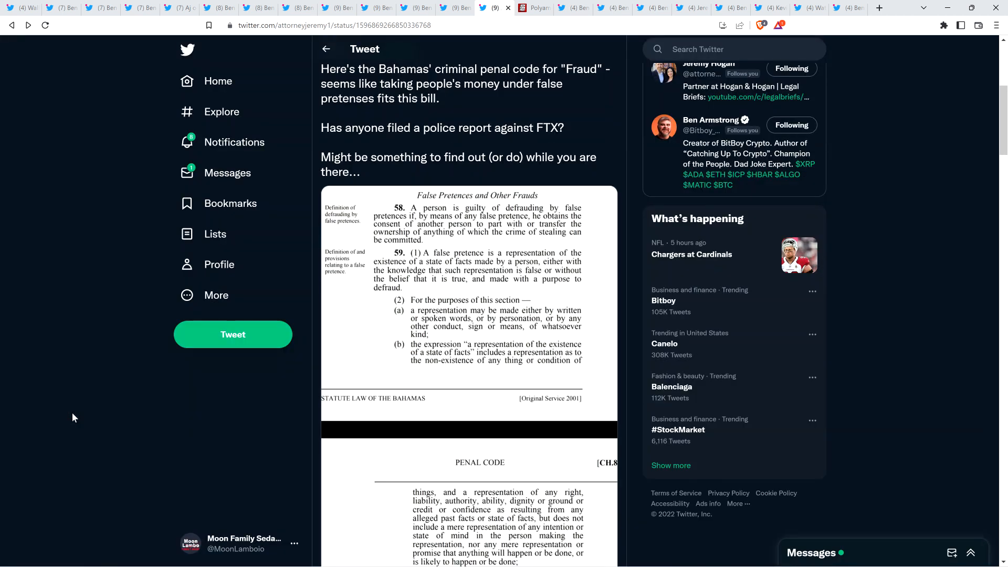
Scroll the fraud reply page past its stats to replies like 'Couldn't this be considered stalking'.
scroll("down", 3)
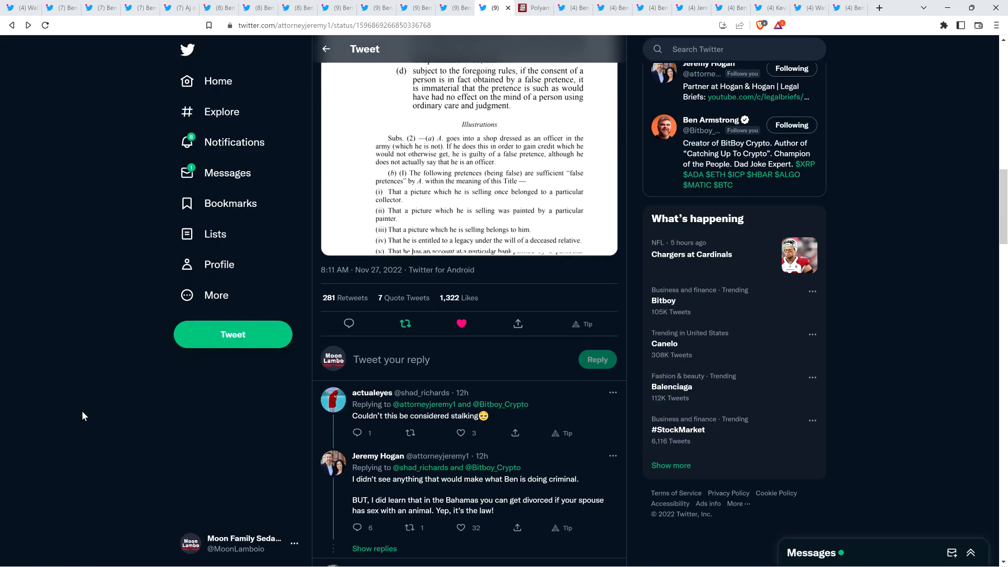
scroll("down", 3)
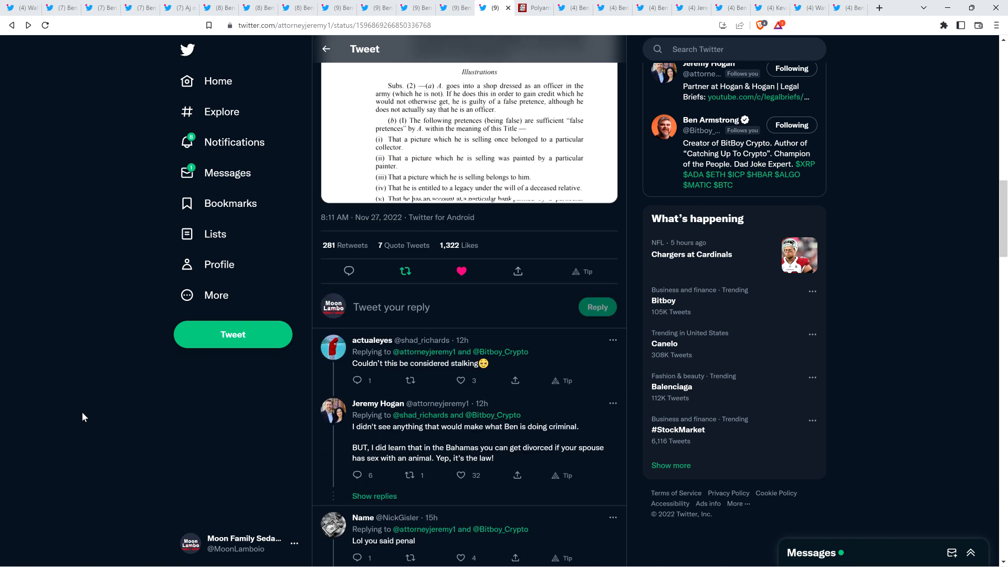
scroll("down", 3)
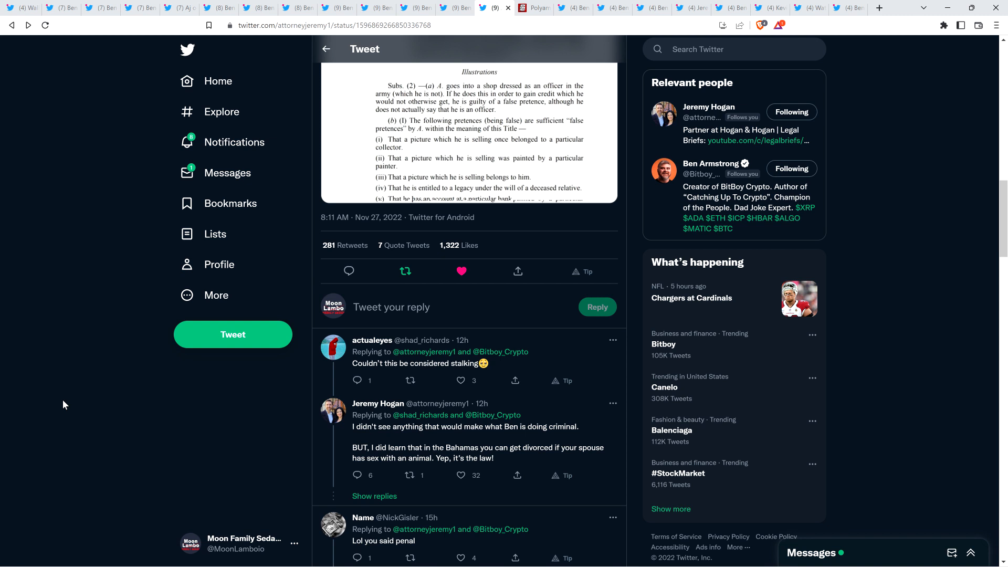
mouse_move(64, 403)
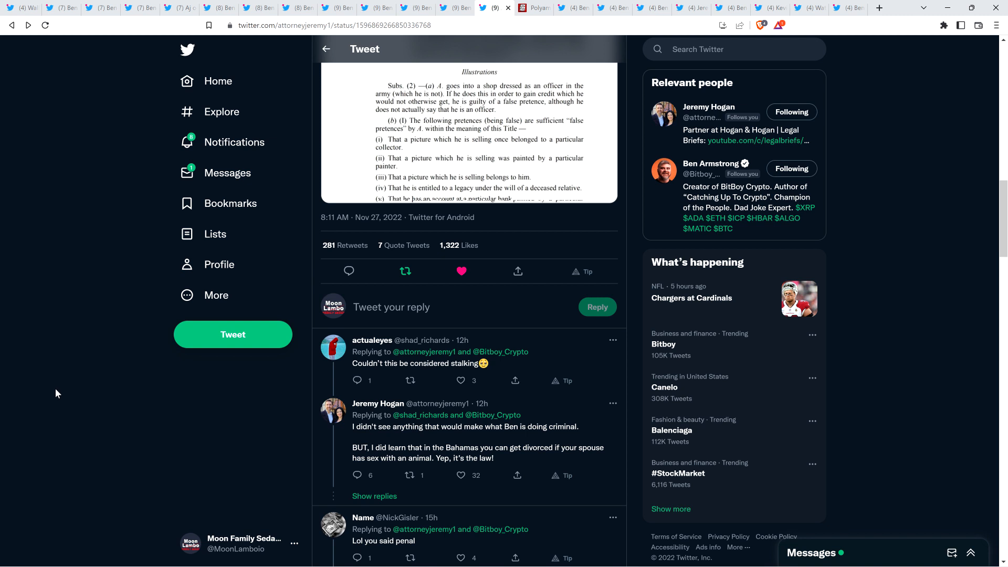
mouse_move(69, 414)
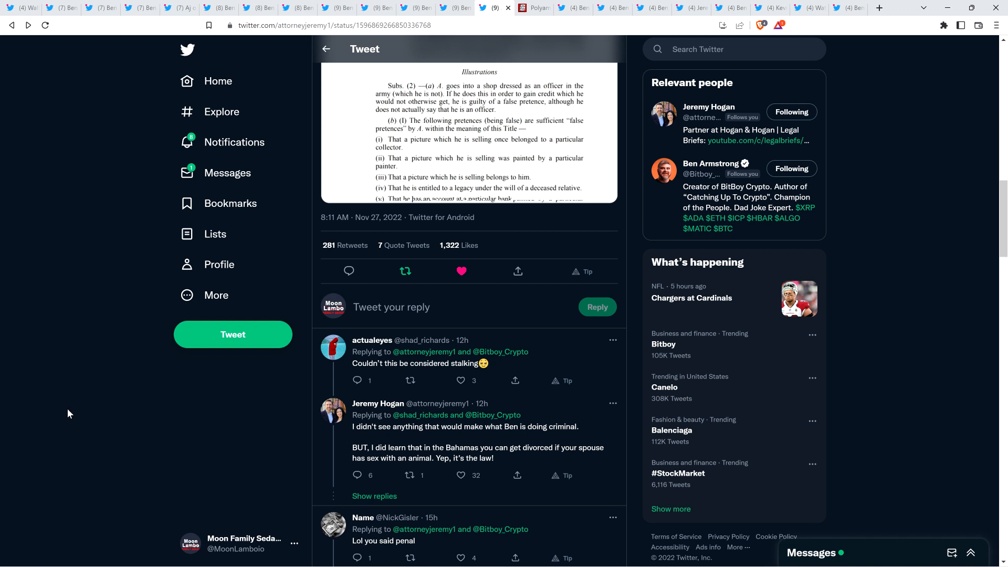
mouse_move(87, 400)
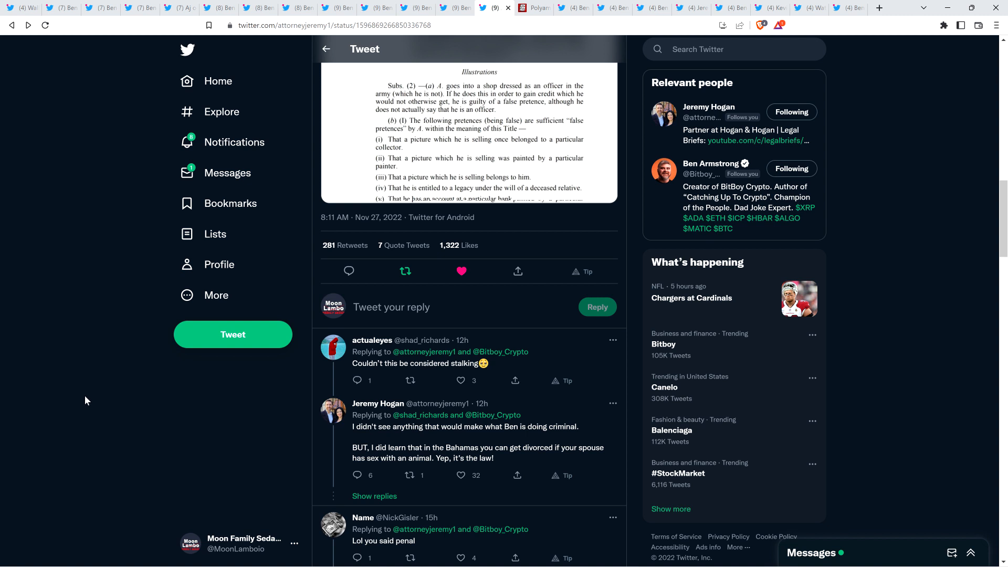
mouse_move(122, 416)
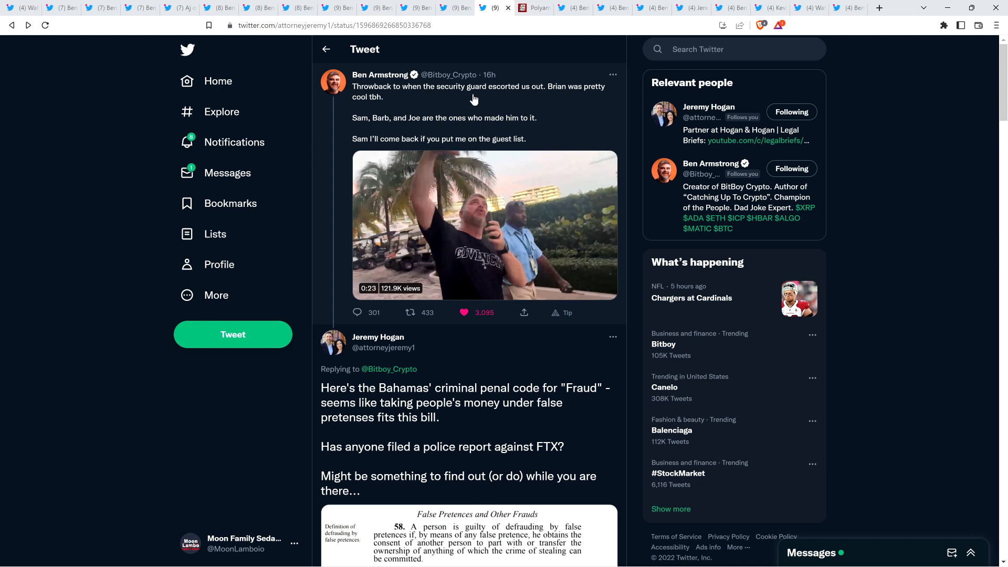
Bring up the New York Post FTX party house article and scroll down past its Albany penthouse photos and Caroline Ellison details.
left_click(535, 7)
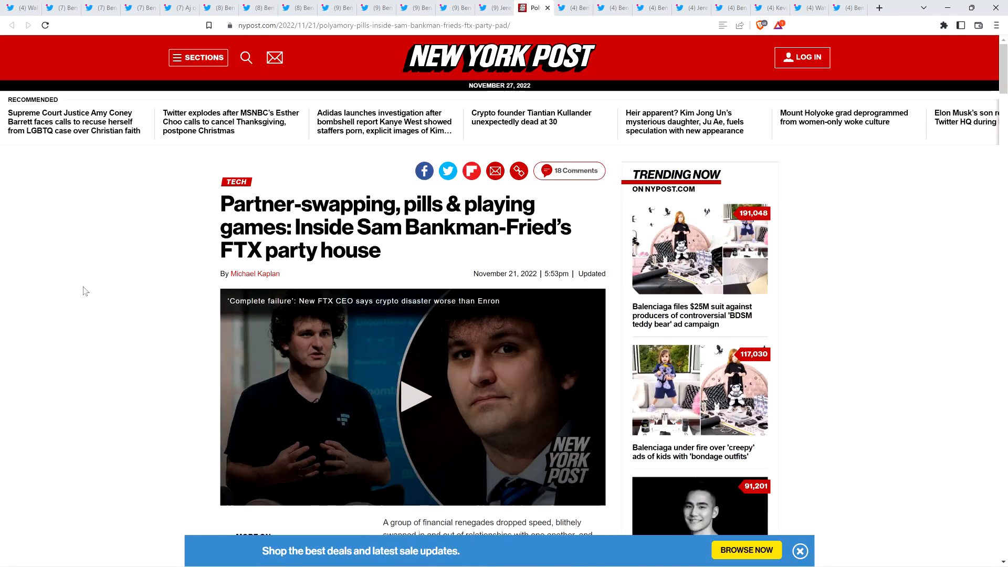
mouse_move(103, 261)
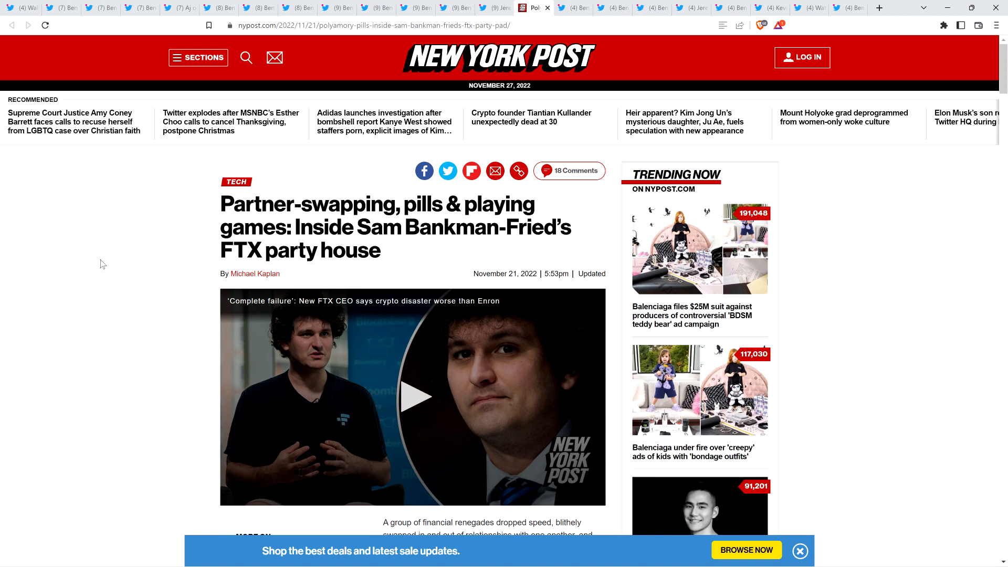
scroll("down", 3)
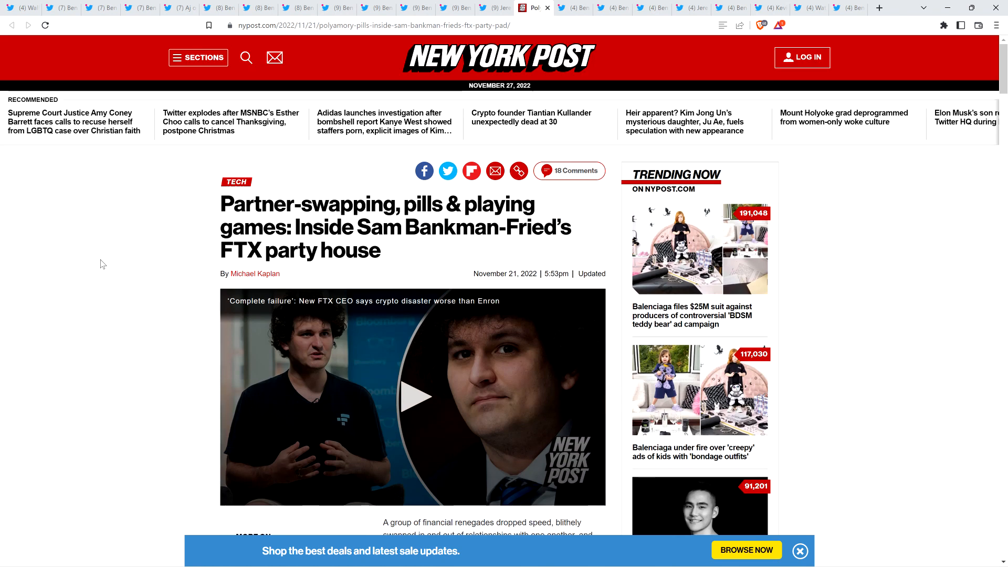
scroll("down", 3)
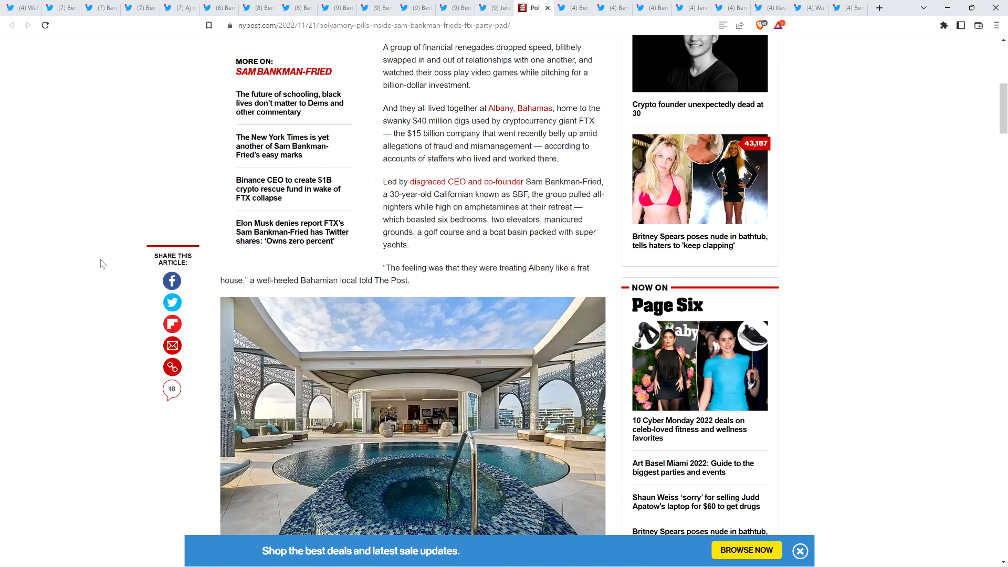
scroll("down", 3)
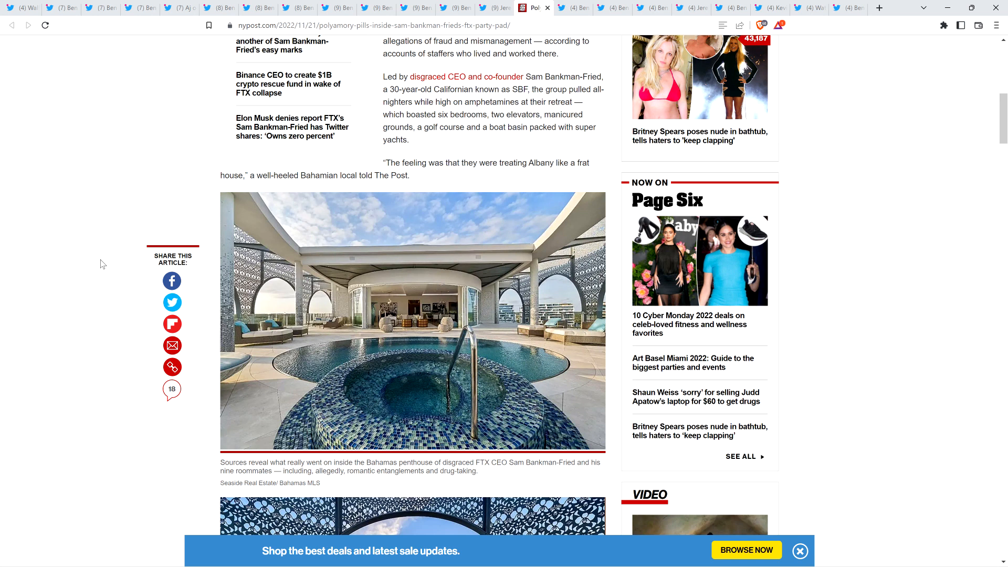
mouse_move(87, 227)
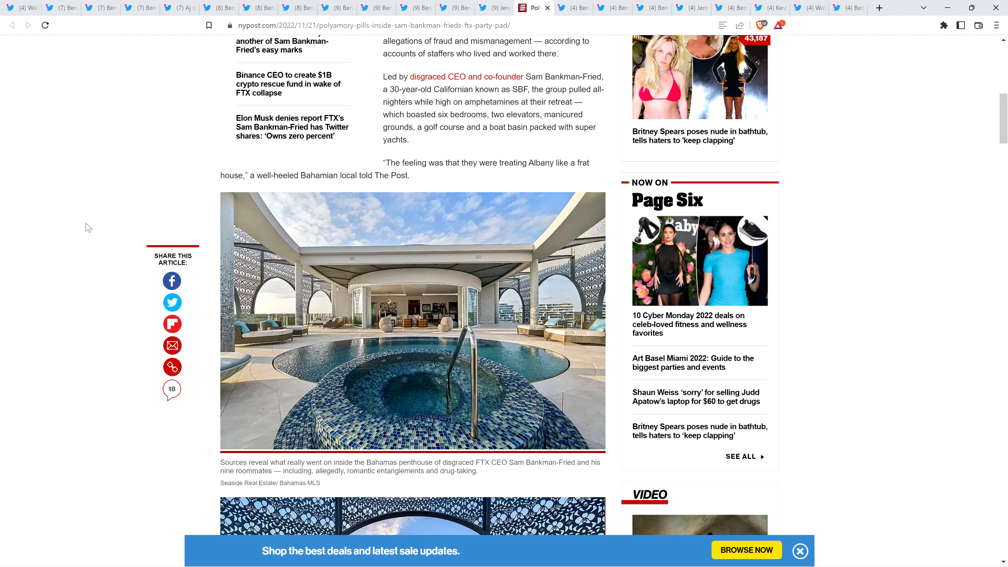
mouse_move(87, 234)
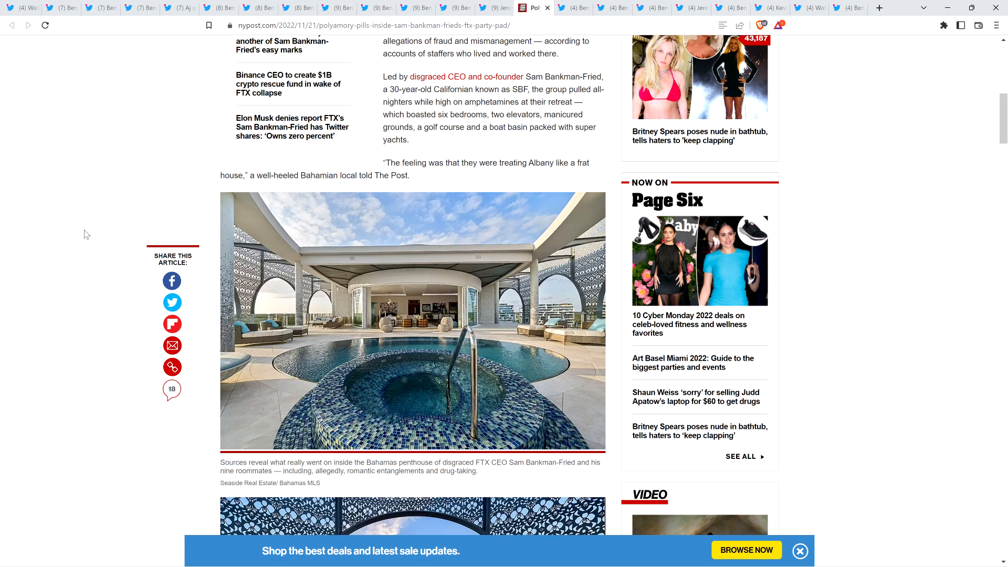
scroll("down", 3)
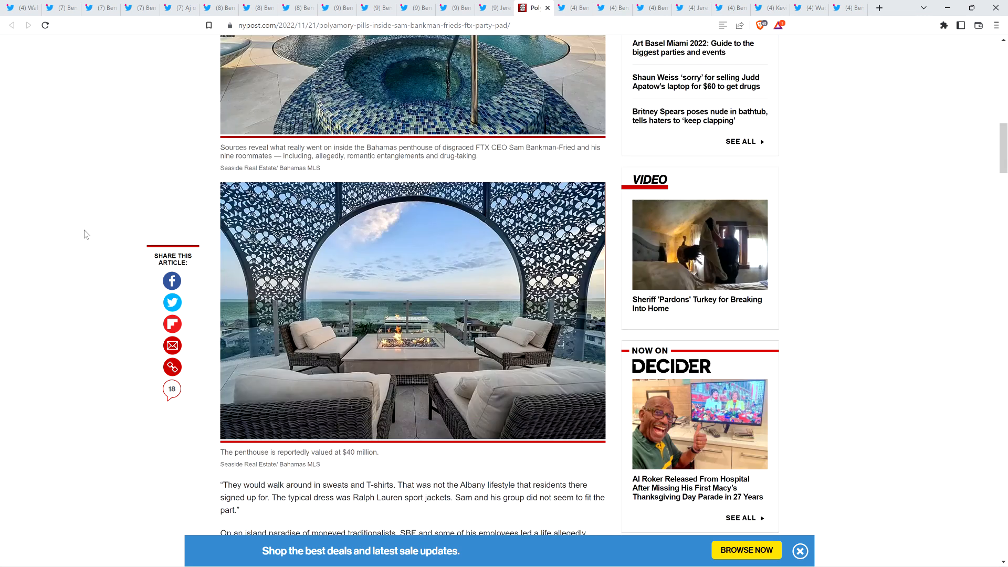
mouse_move(82, 200)
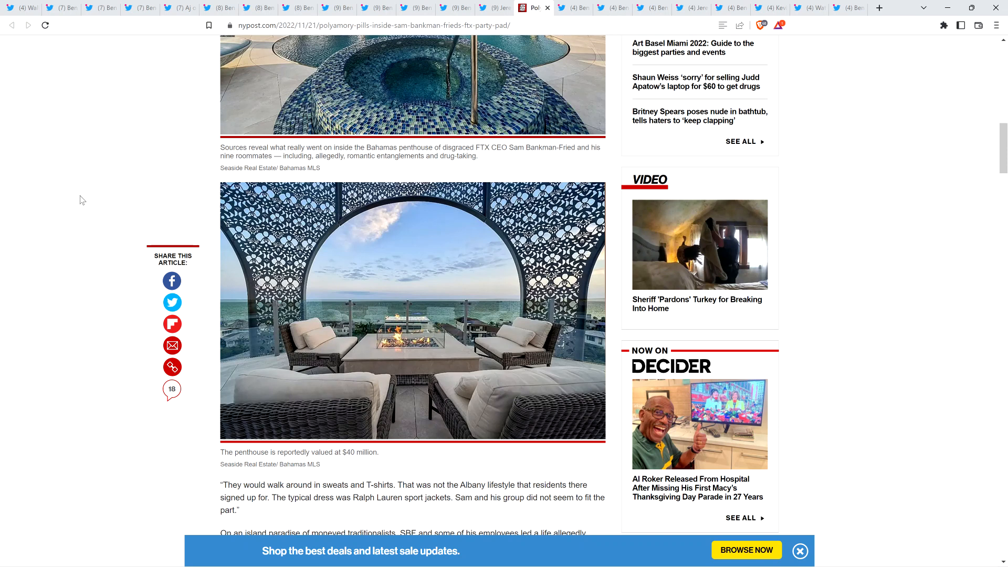
scroll("down", 3)
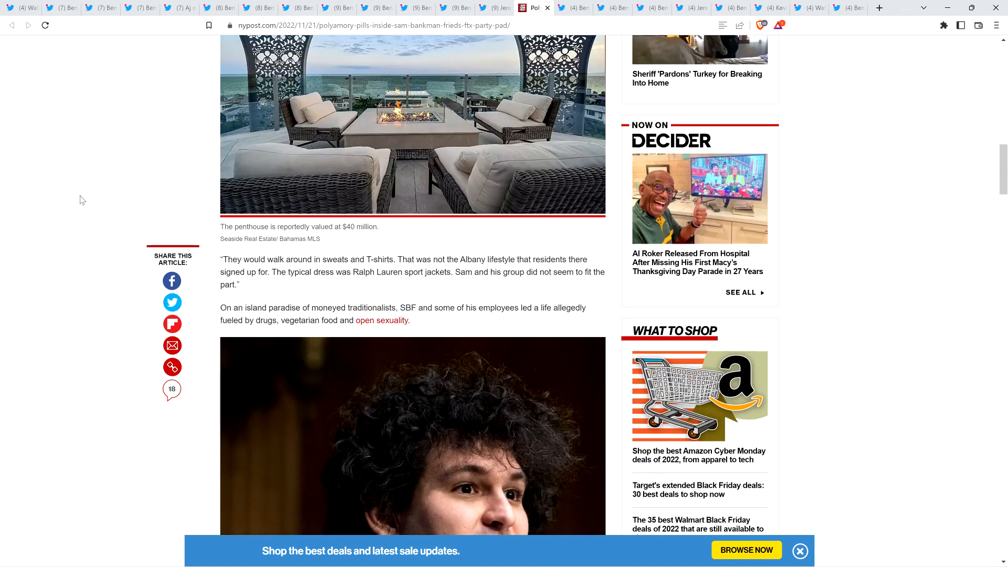
scroll("down", 3)
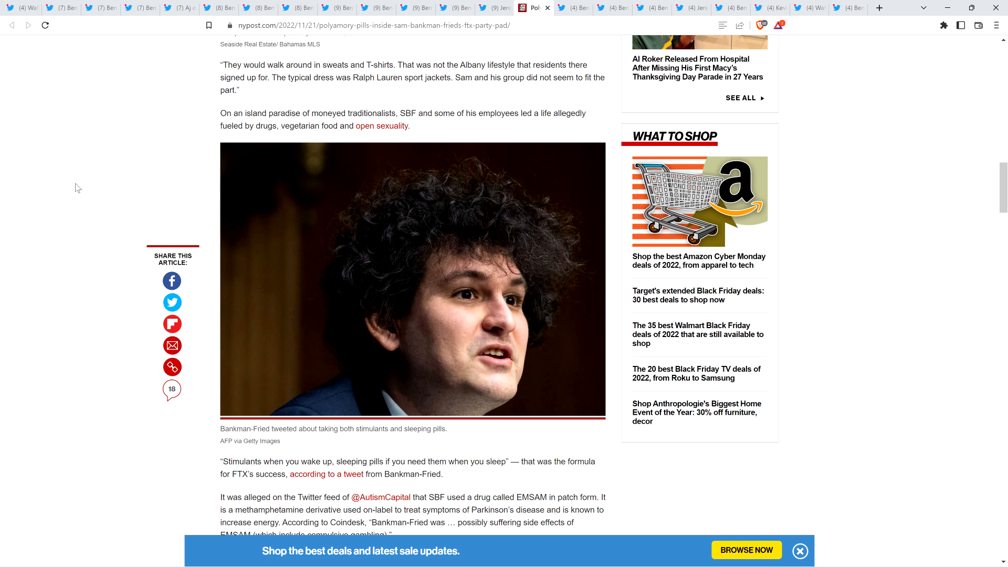
scroll("down", 3)
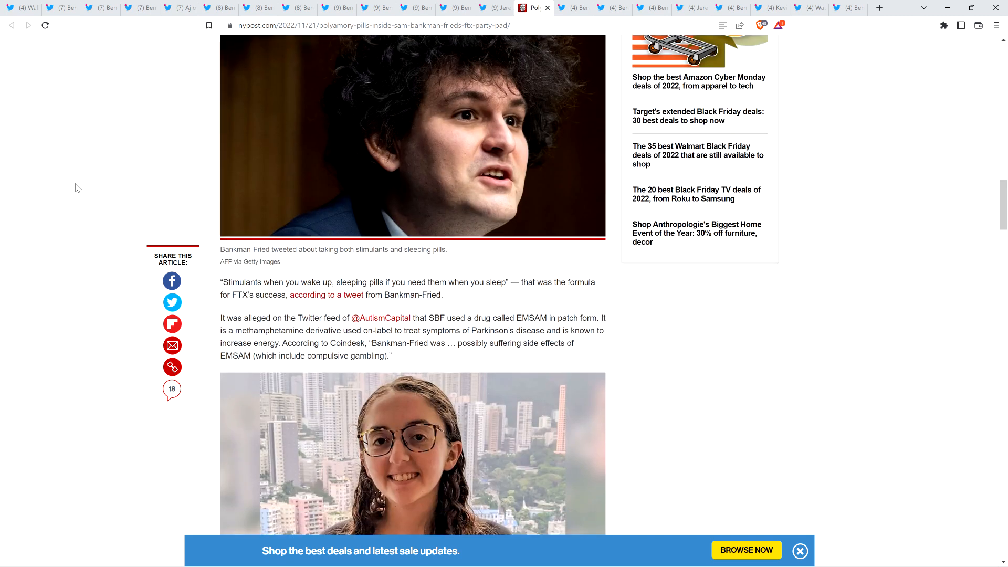
scroll("down", 3)
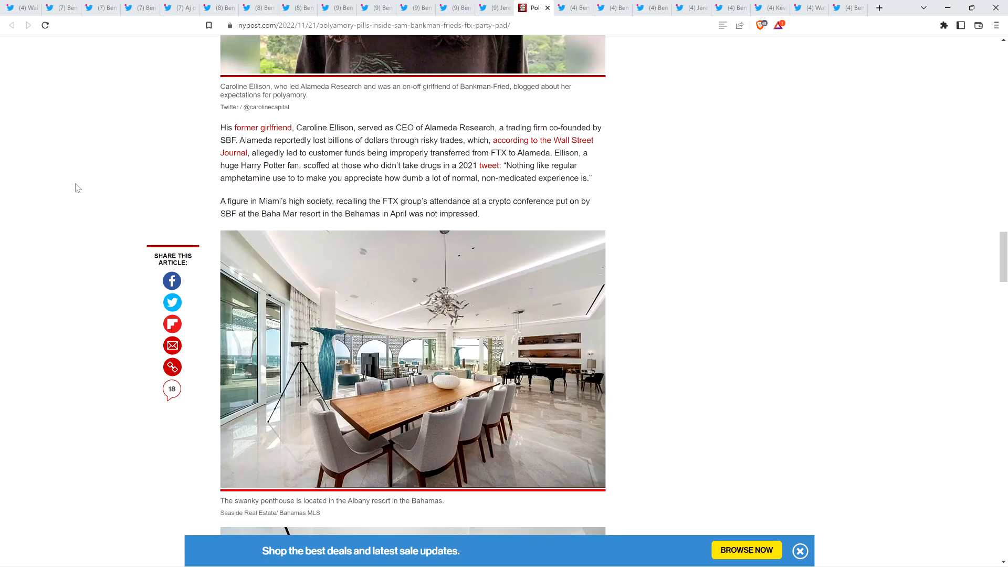
scroll("down", 3)
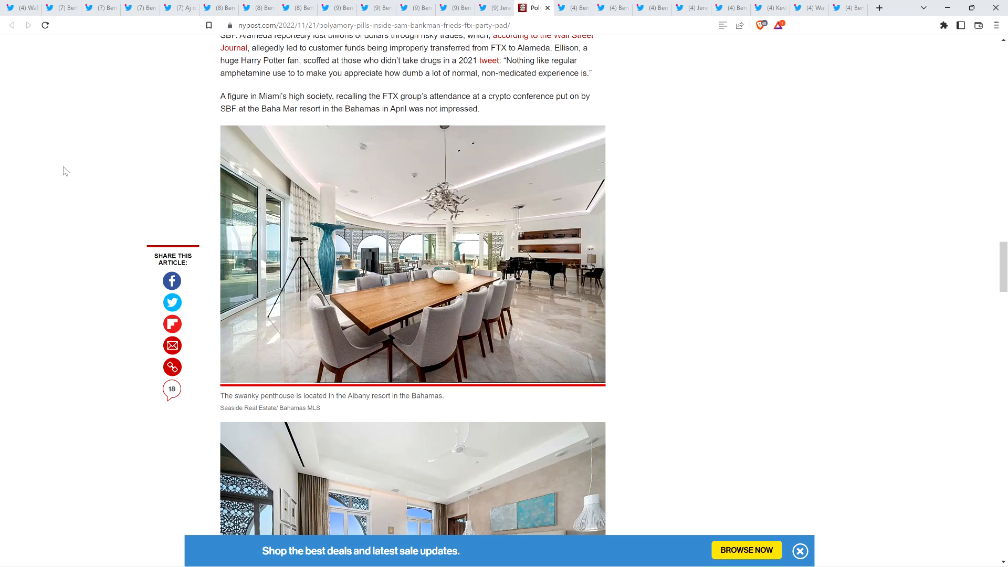
mouse_move(68, 184)
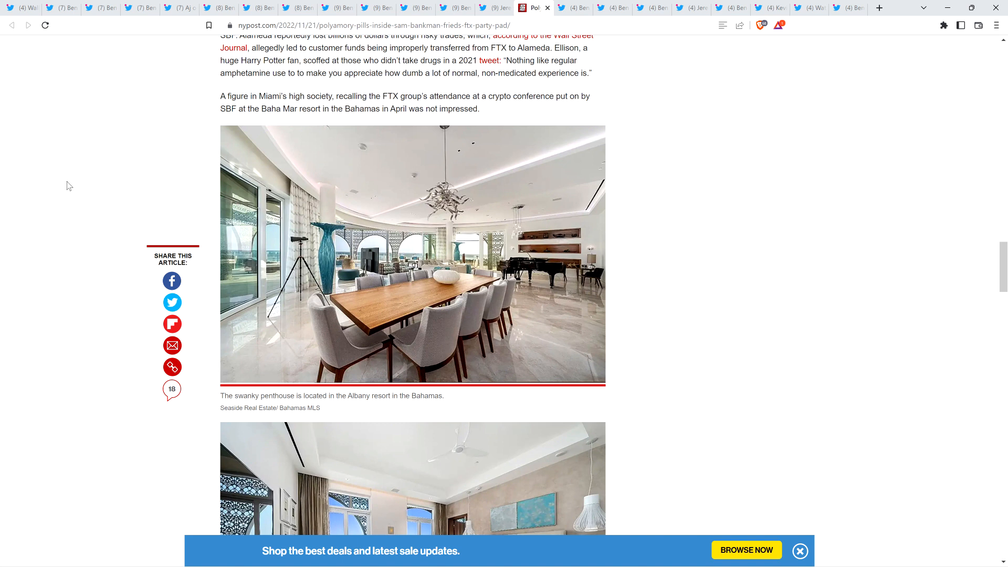
scroll("down", 3)
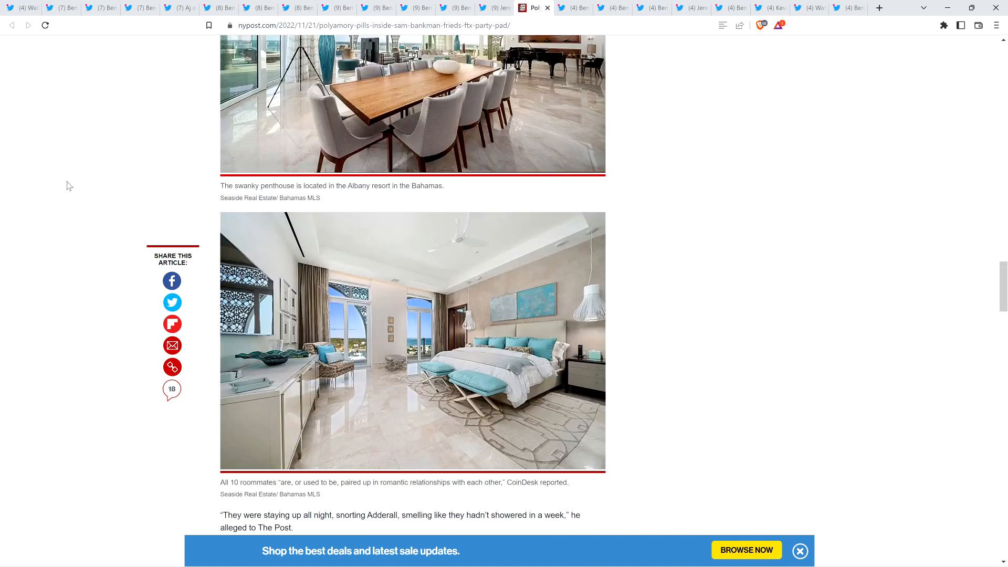
scroll("down", 3)
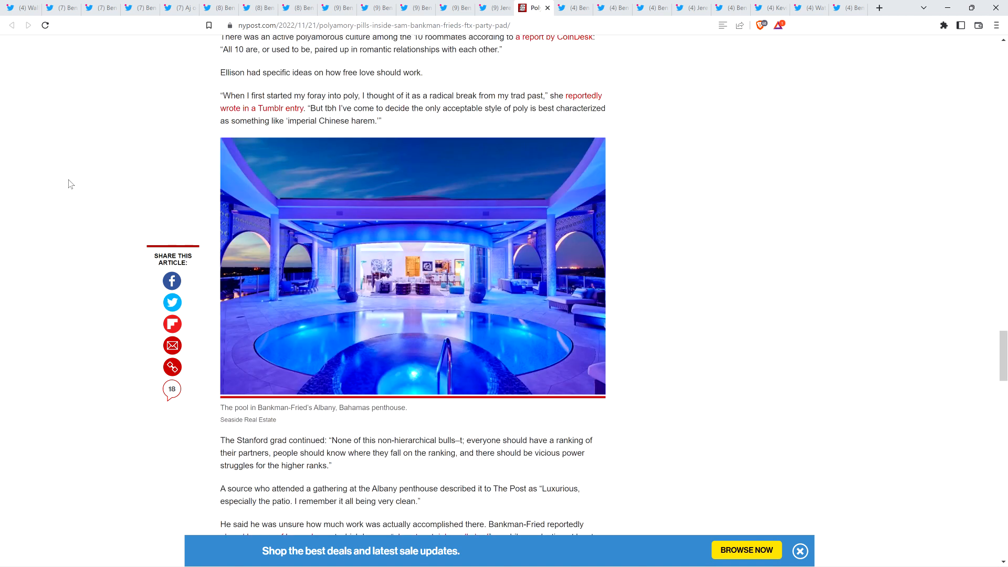
scroll("down", 3)
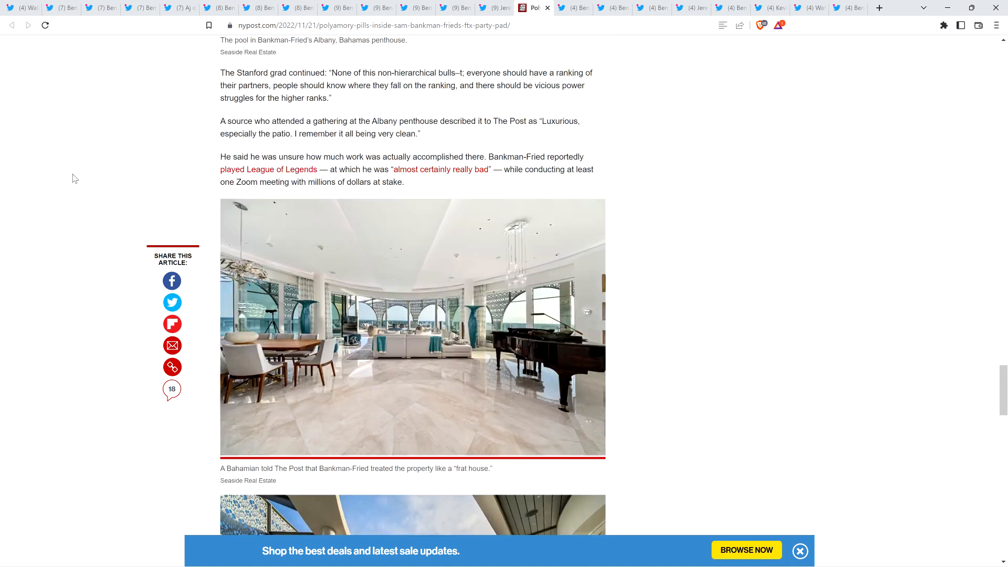
scroll("down", 3)
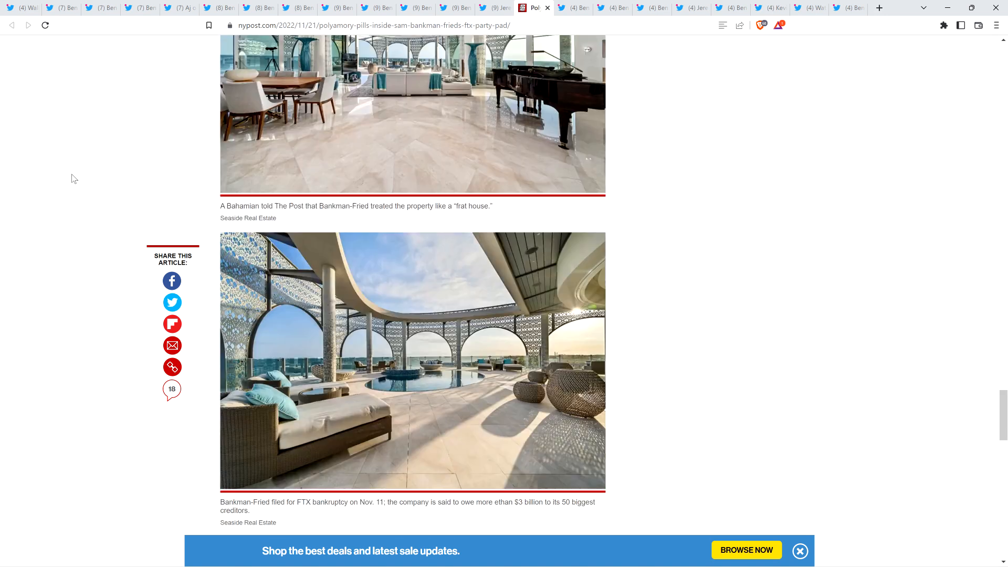
scroll("down", 3)
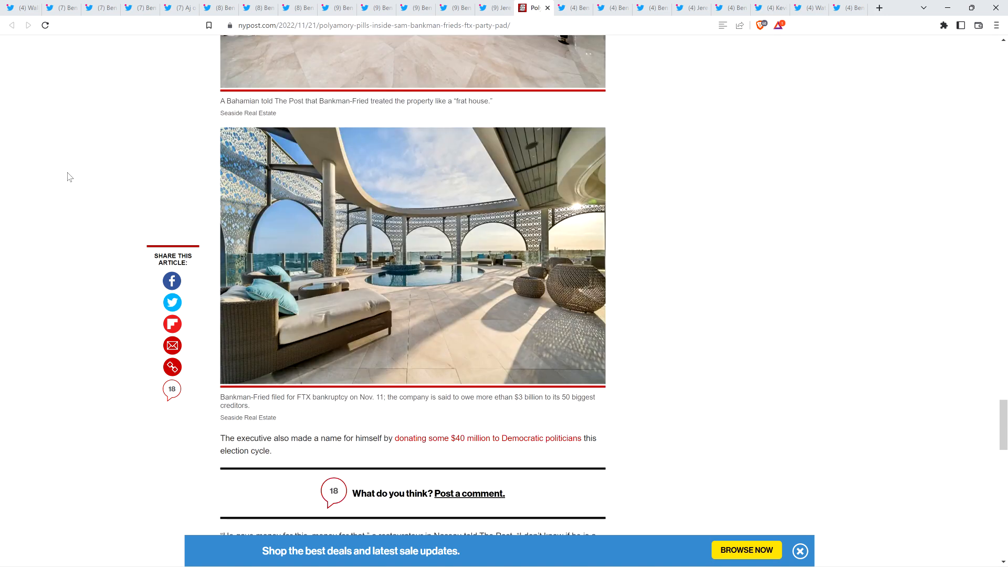
mouse_move(663, 97)
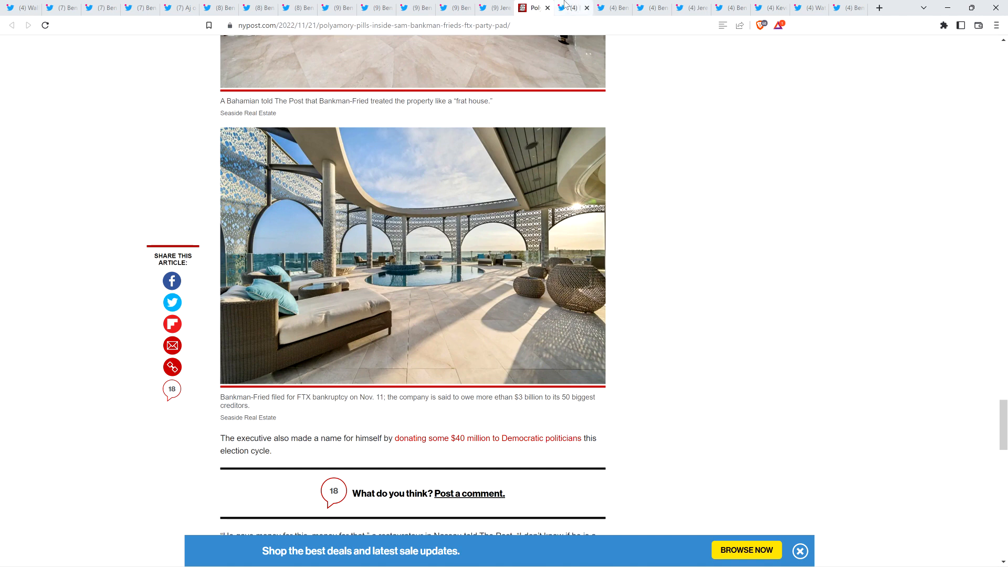
Switch to Ben Armstrong's pizza tweet and enlarge its text-message screenshot to Sam Bankman-Fried.
left_click(575, 7)
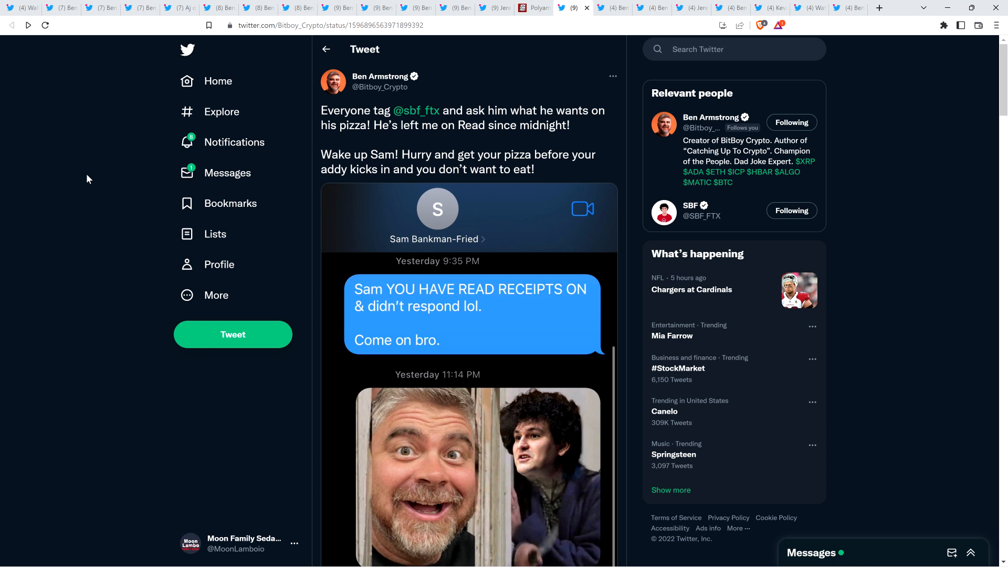
mouse_move(84, 193)
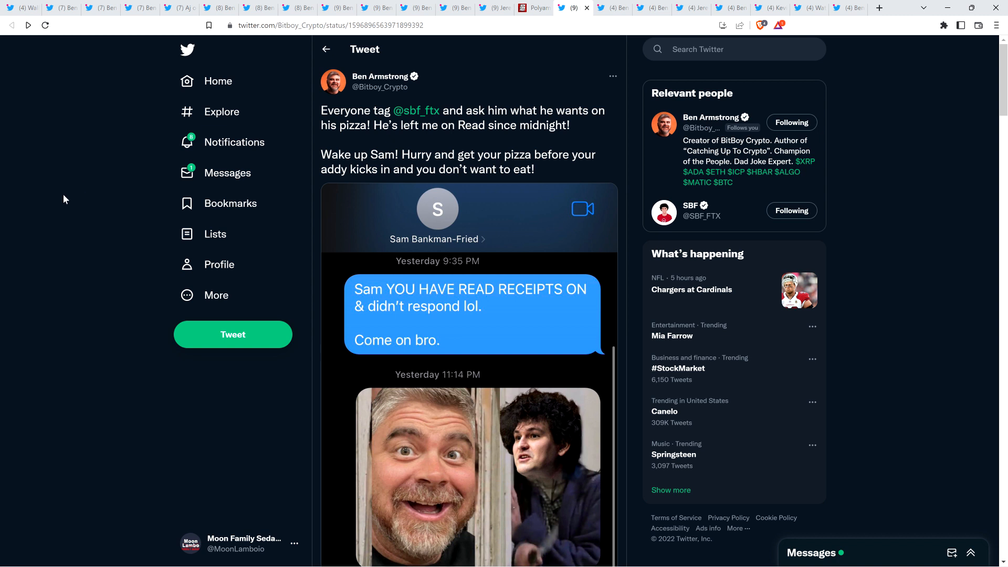
scroll("down", 3)
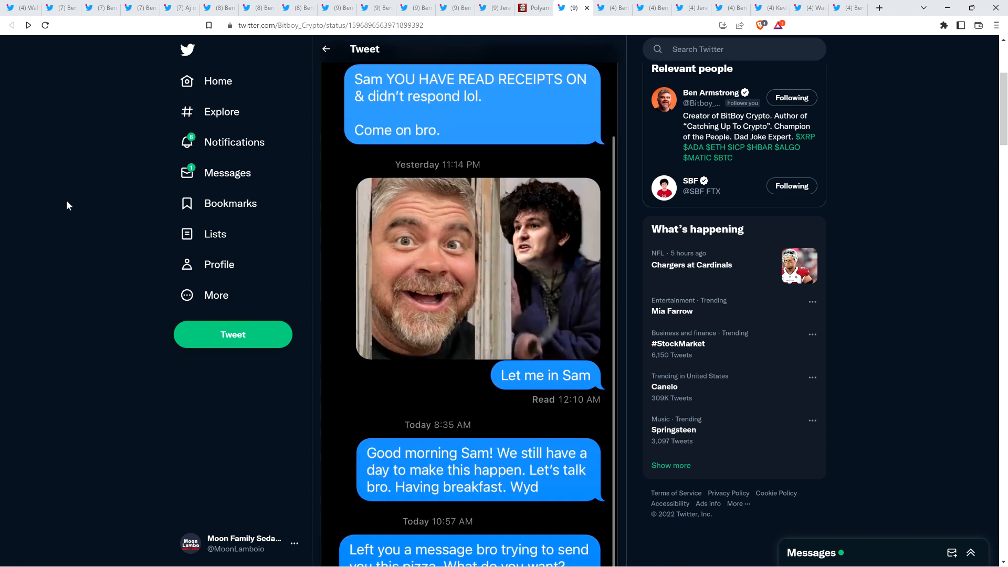
left_click(479, 267)
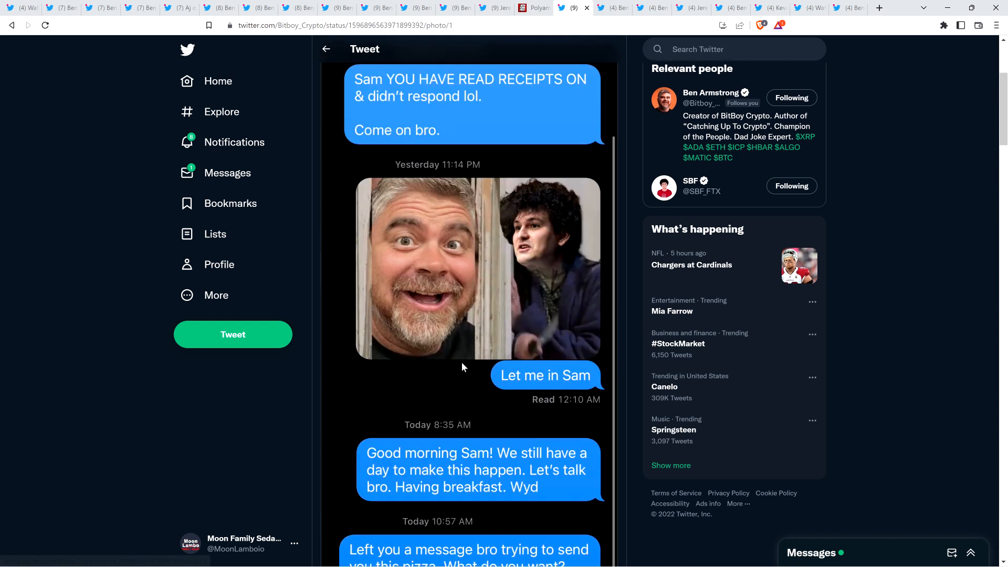
Enlarge the pizza tweet's text-message screenshot in the photo viewer beside its replies and 1,217 likes.
left_click(476, 267)
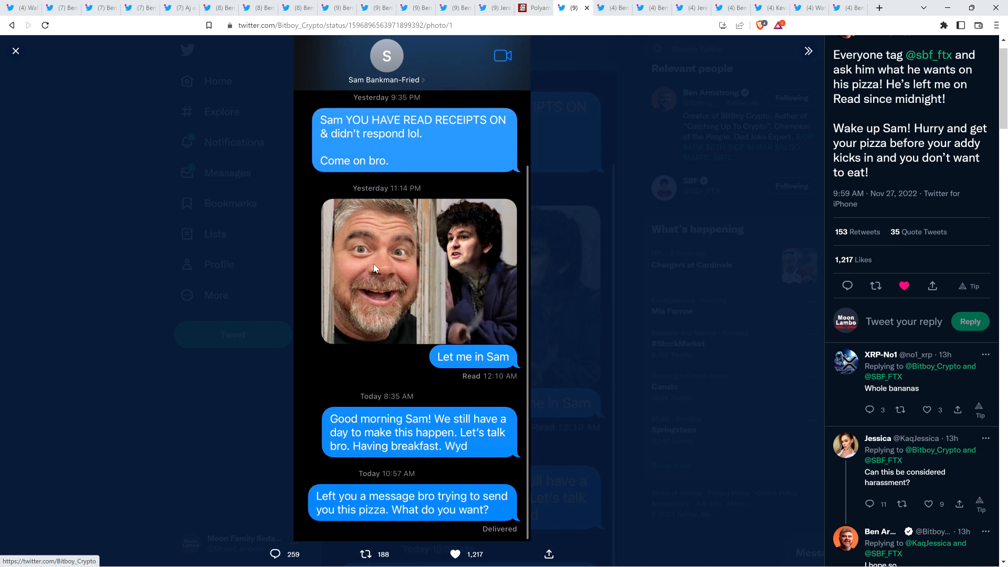
mouse_move(419, 282)
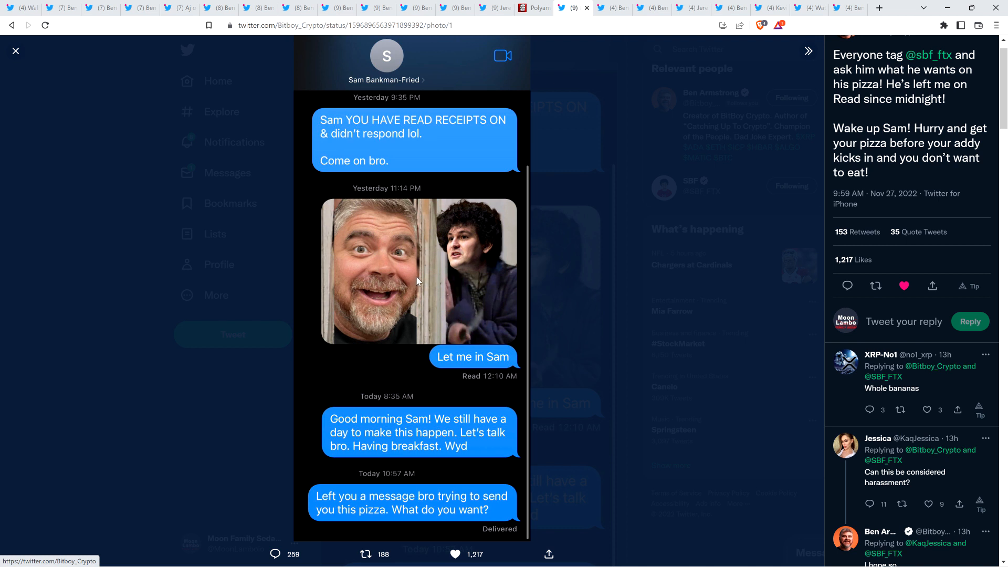
mouse_move(365, 273)
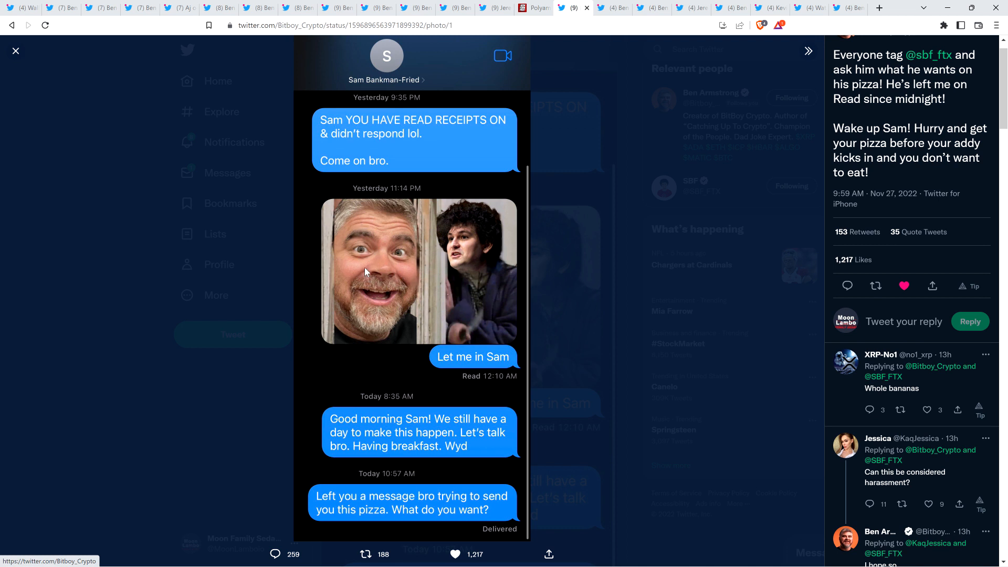
mouse_move(468, 243)
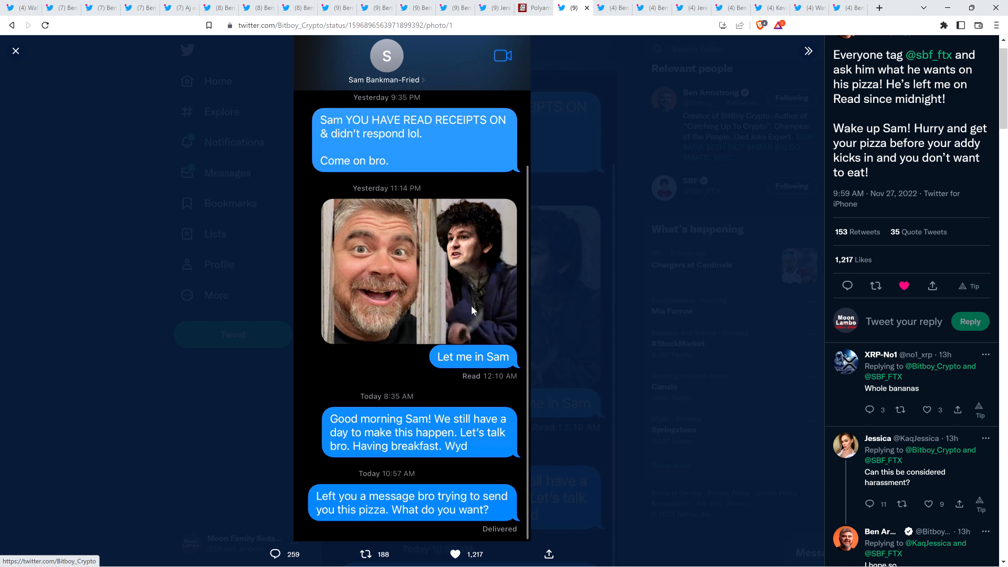
mouse_move(475, 258)
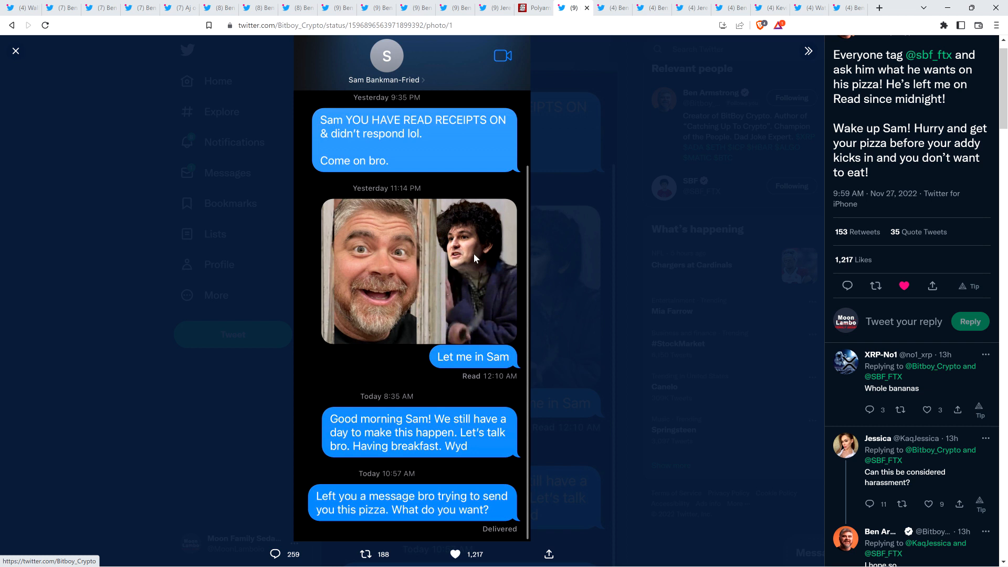
mouse_move(361, 385)
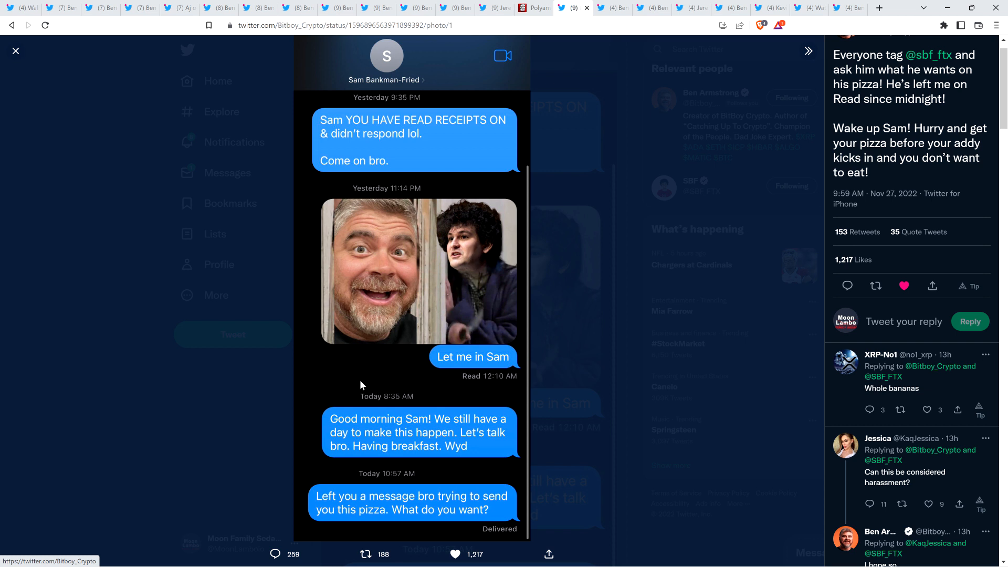
mouse_move(363, 308)
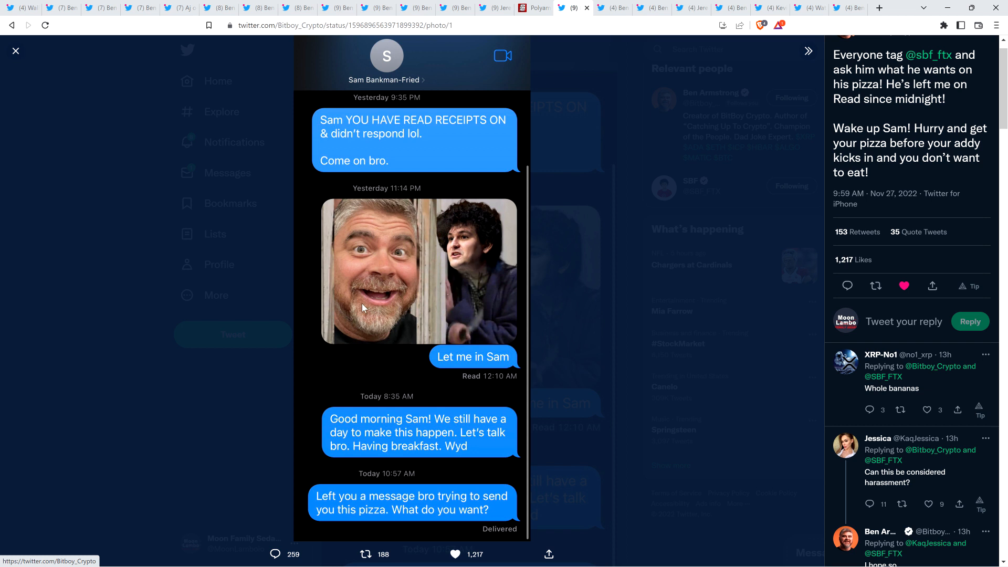
mouse_move(403, 303)
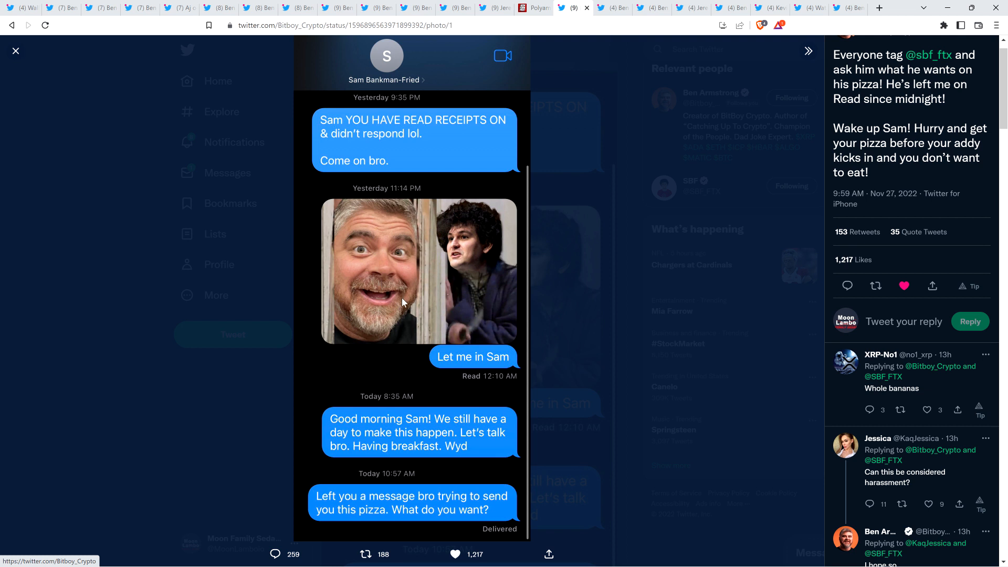
mouse_move(493, 309)
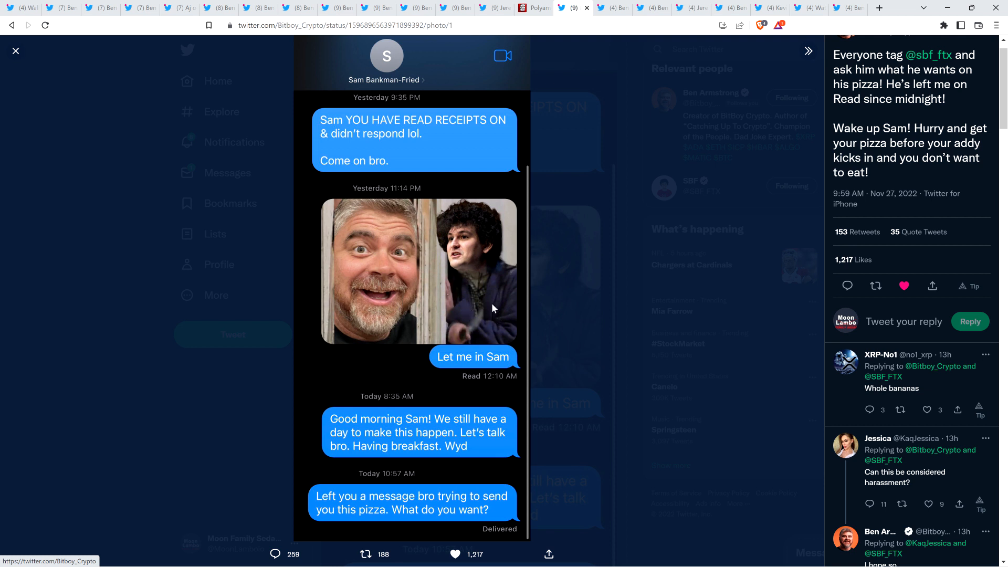
mouse_move(495, 312)
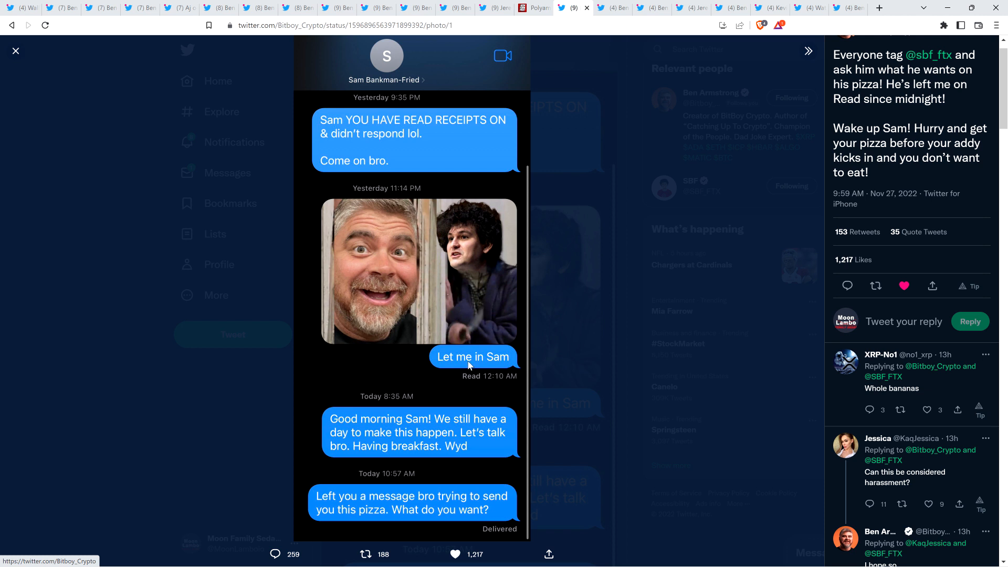
mouse_move(490, 334)
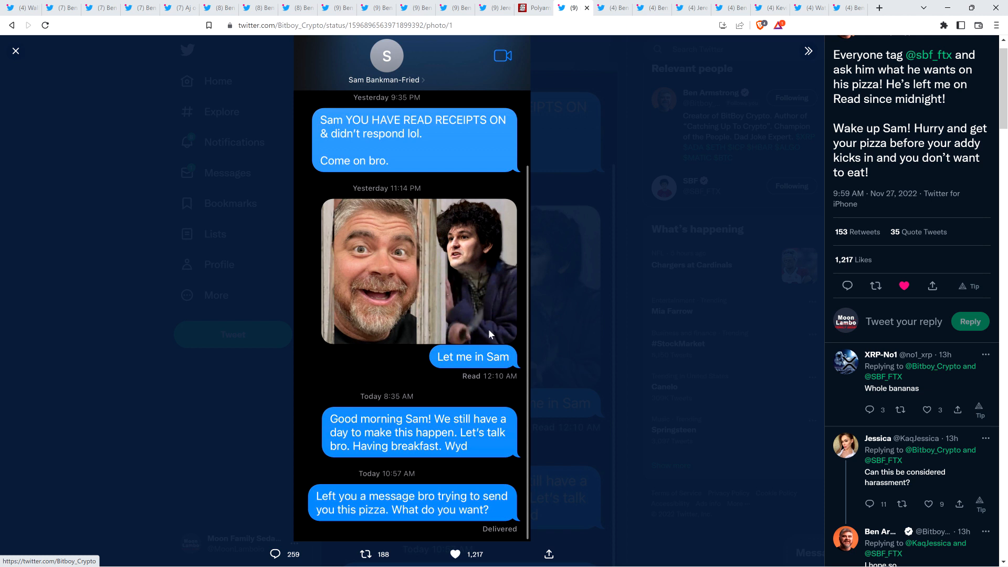
mouse_move(359, 376)
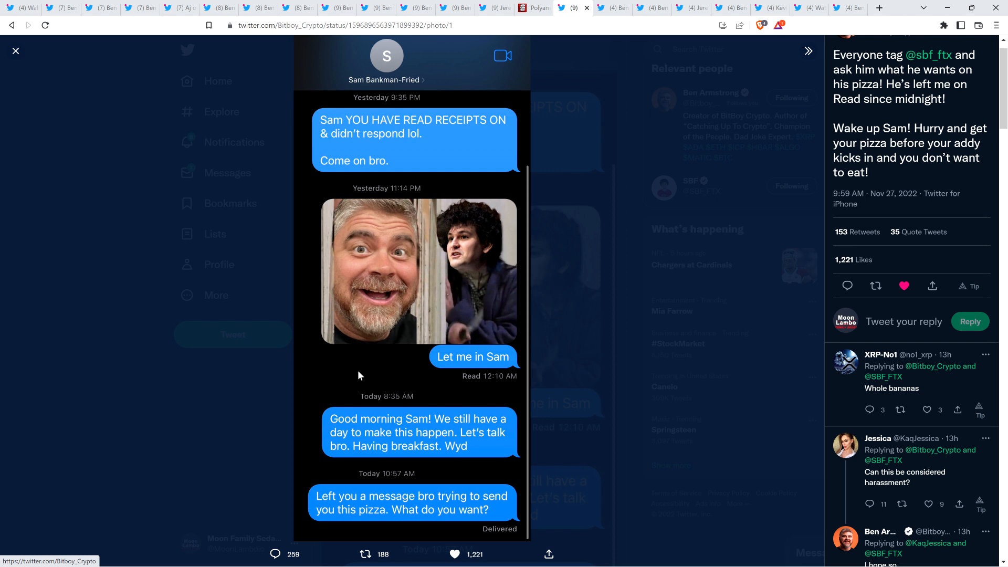
mouse_move(363, 372)
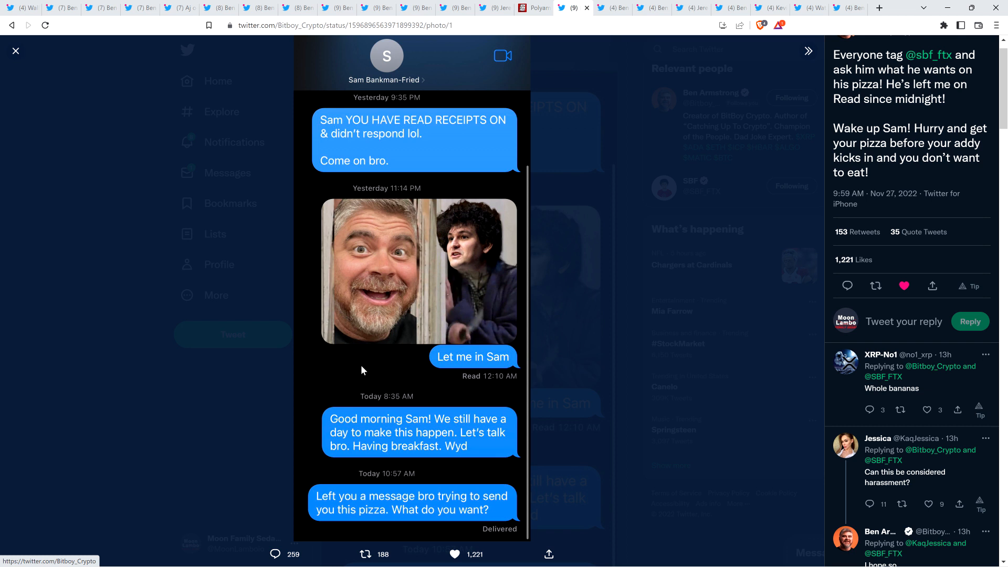
mouse_move(397, 308)
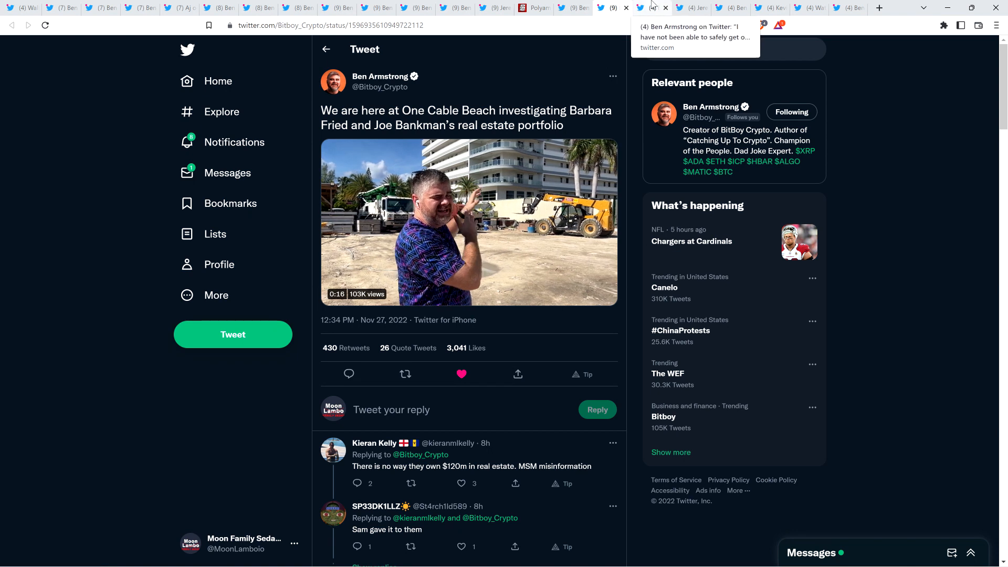
left_click(640, 7)
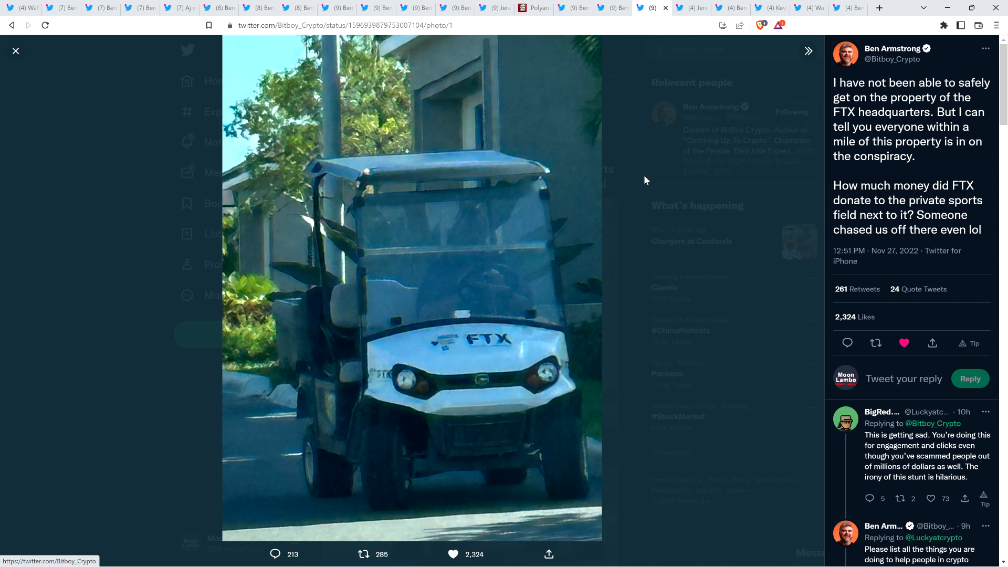
mouse_move(112, 202)
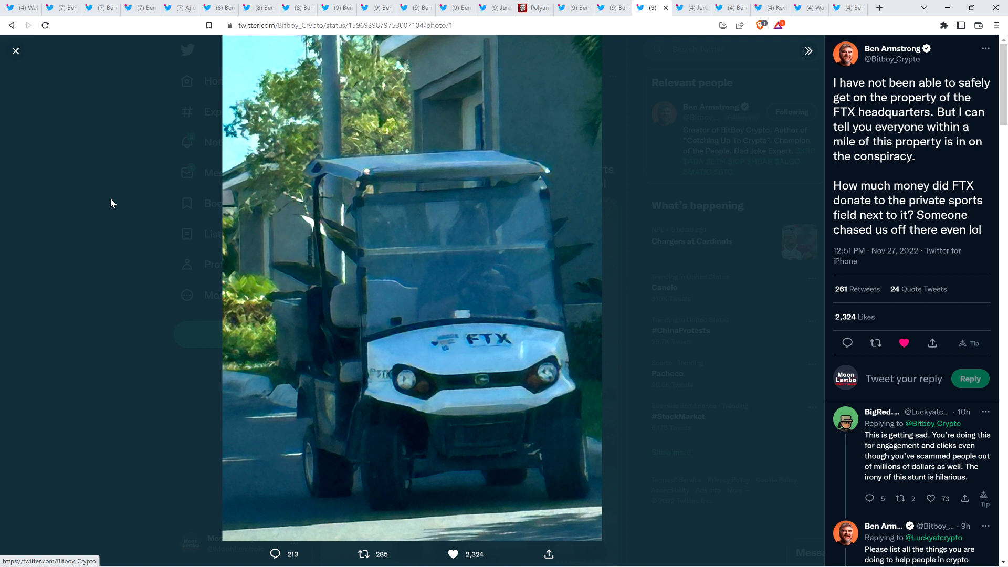
mouse_move(180, 223)
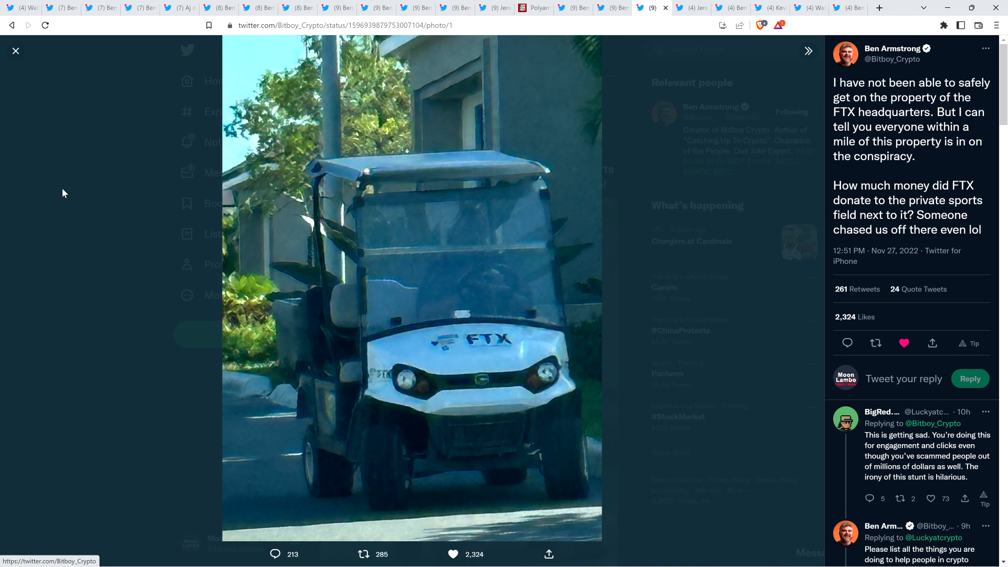
mouse_move(57, 189)
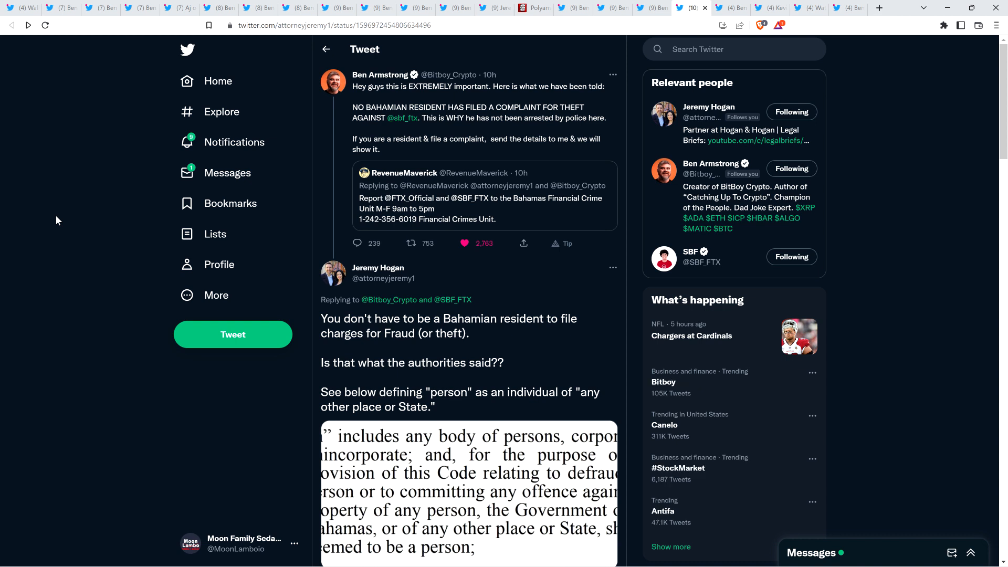
mouse_move(105, 222)
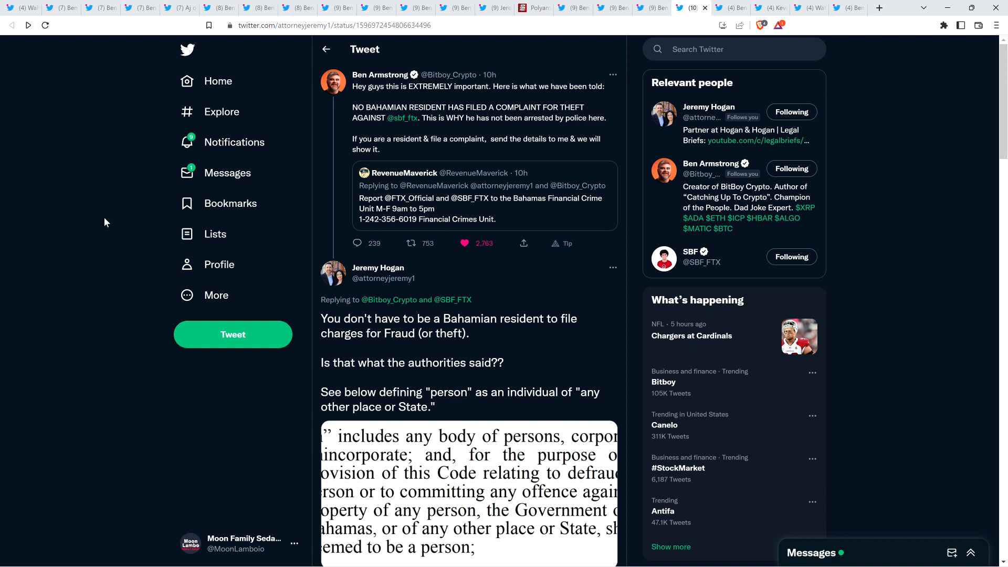
scroll("down", 3)
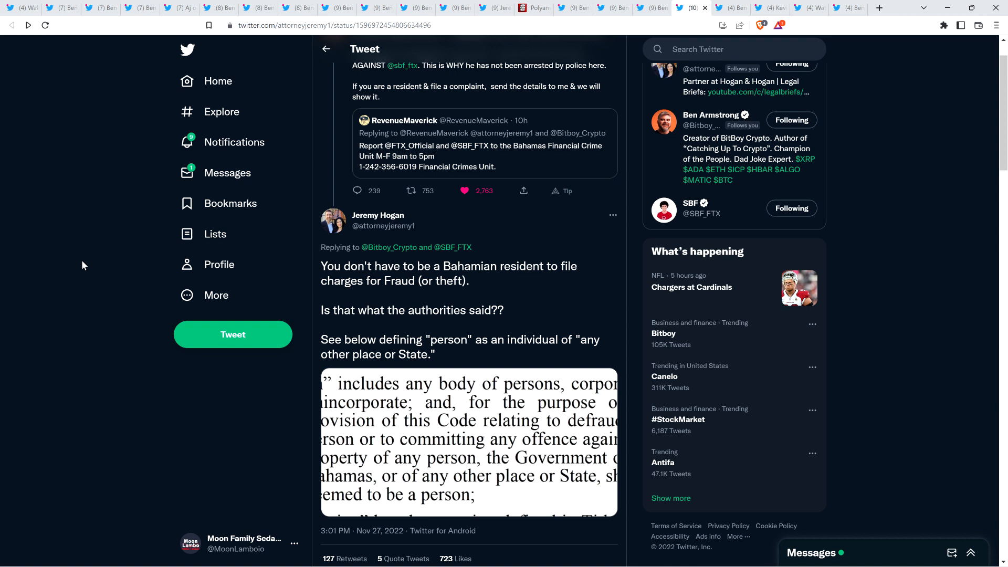
mouse_move(63, 398)
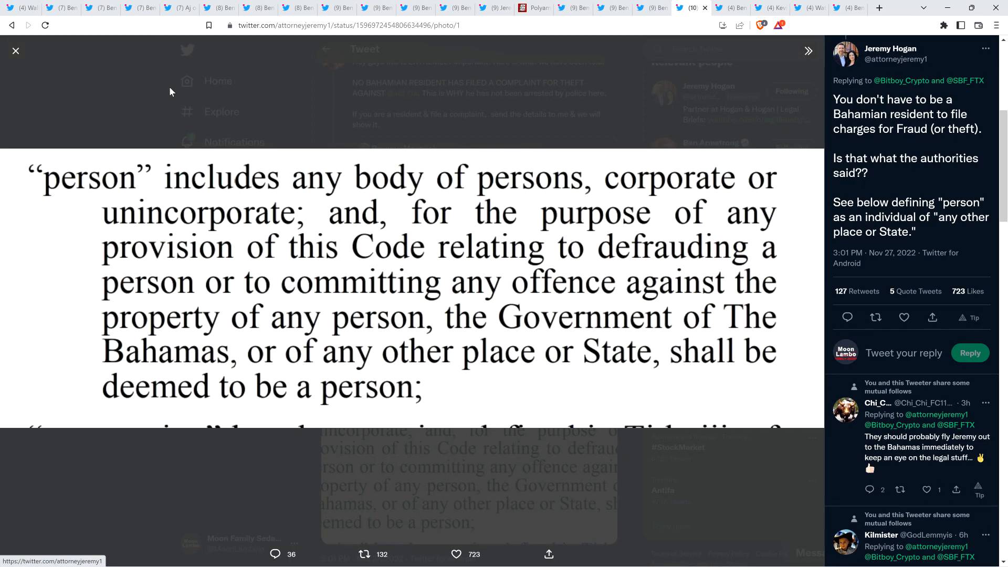
mouse_move(213, 99)
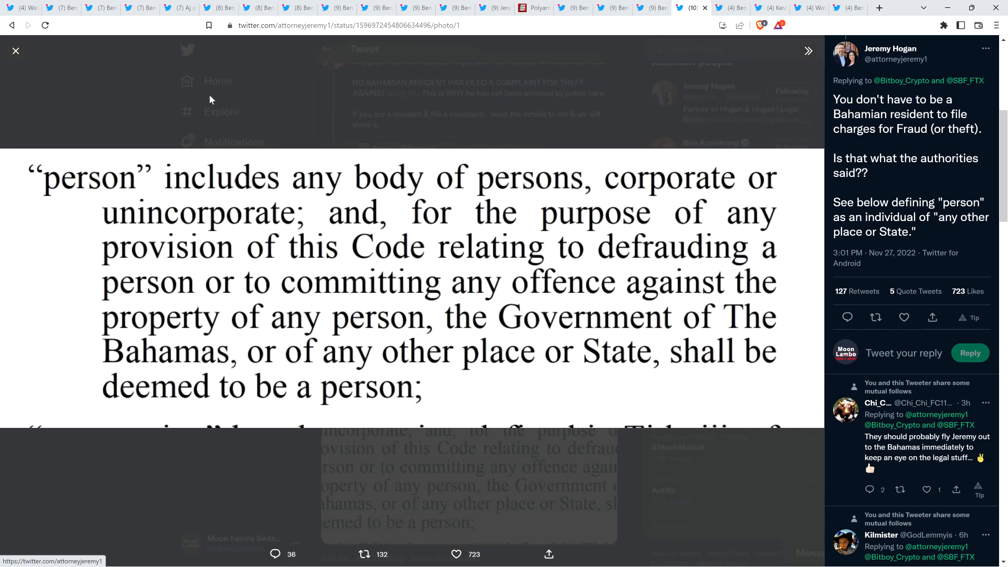
mouse_move(64, 109)
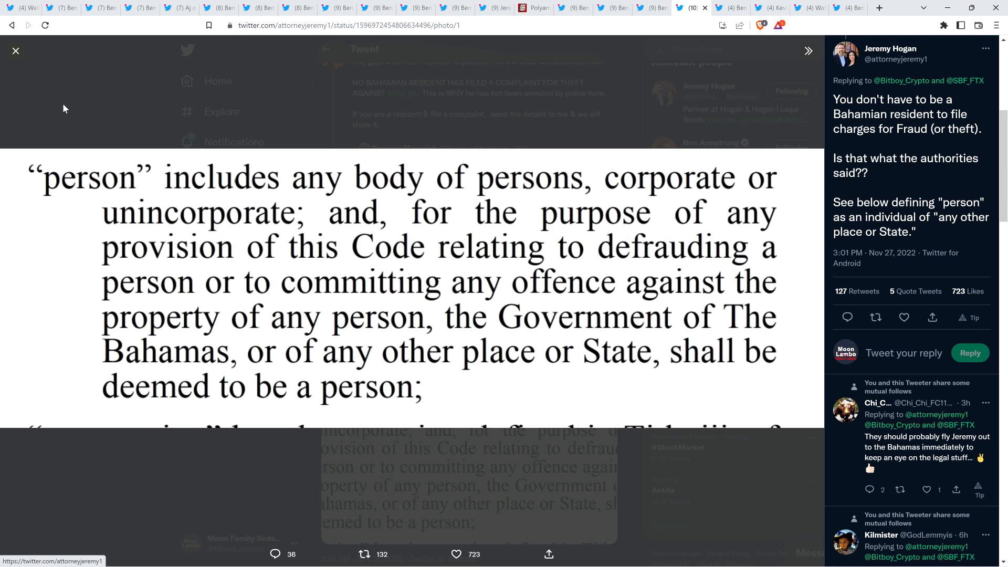
mouse_move(22, 106)
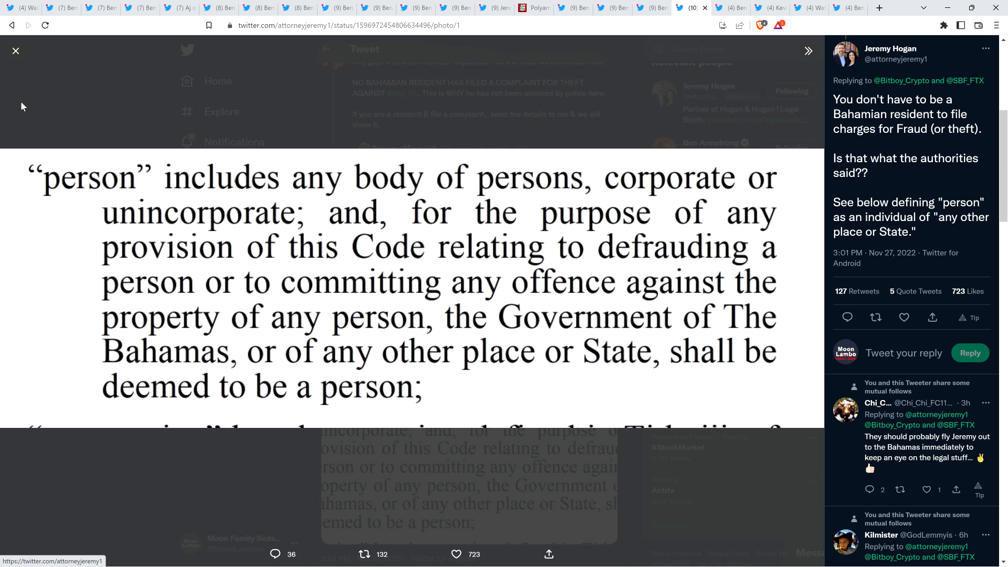
mouse_move(35, 108)
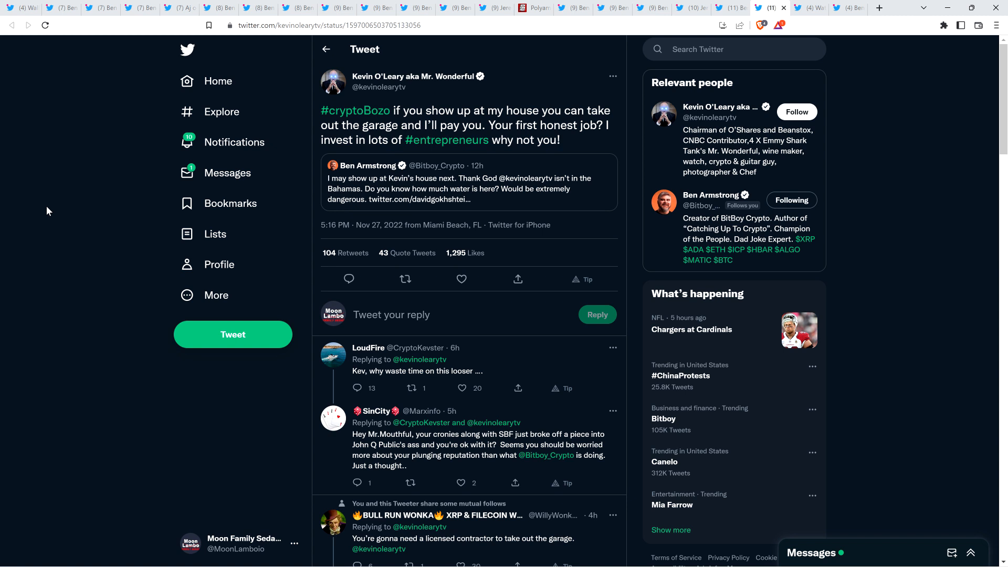
mouse_move(222, 148)
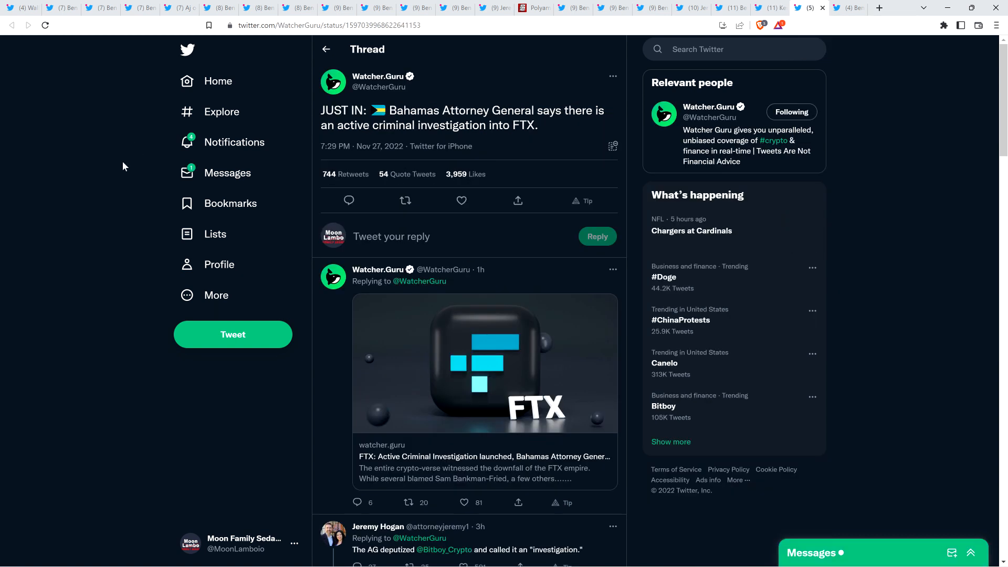
mouse_move(37, 231)
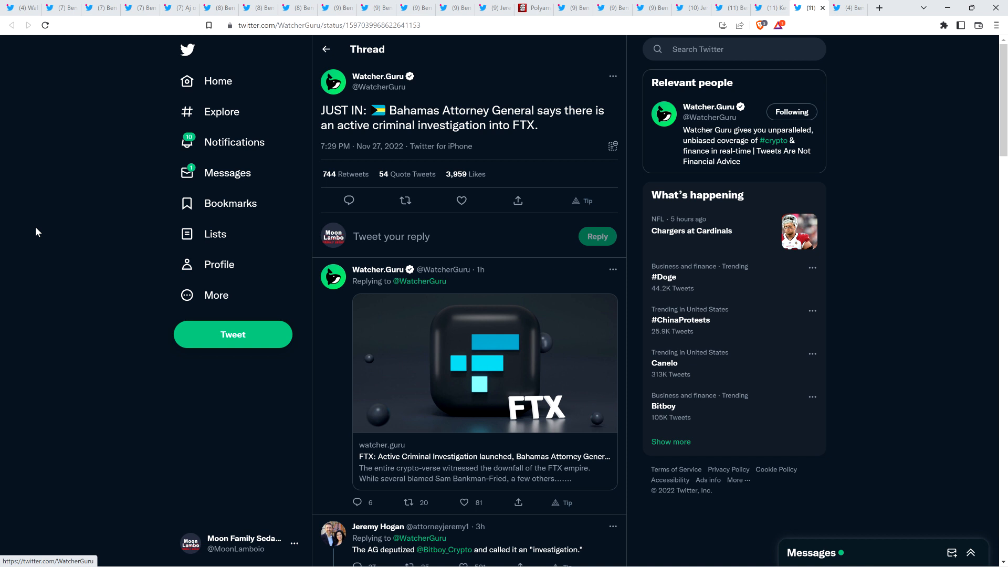
mouse_move(600, 61)
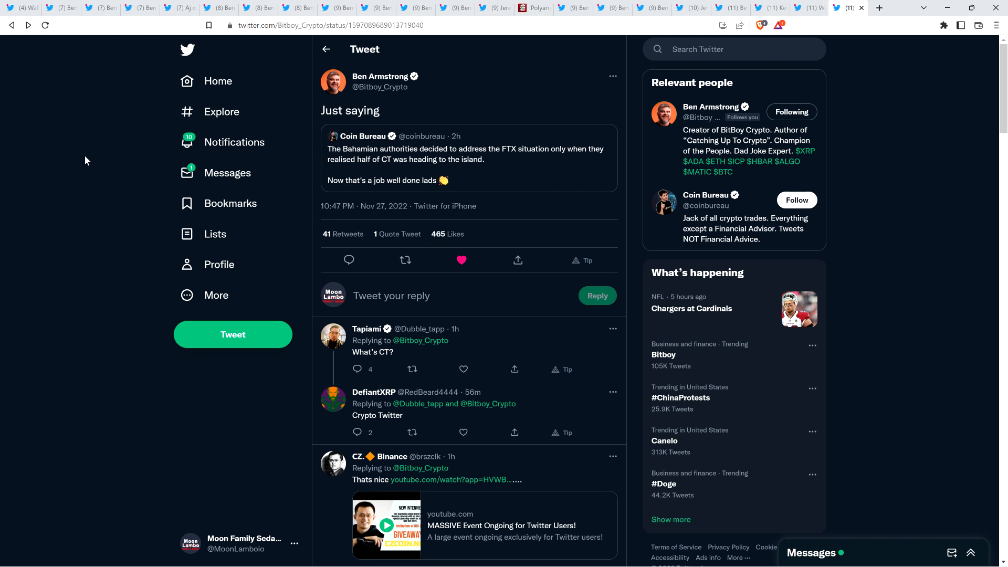
mouse_move(70, 179)
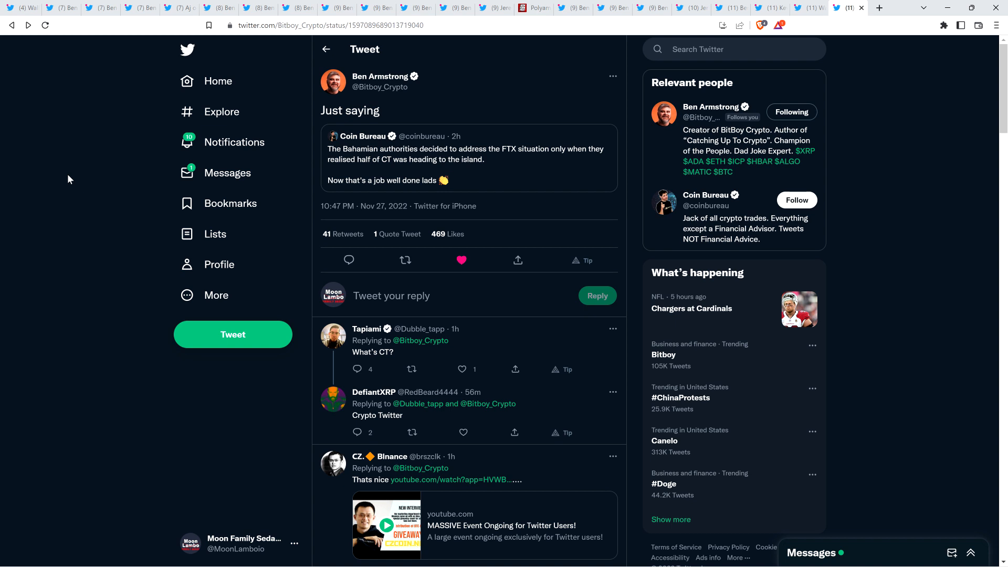
Select within Ben Armstrong's "Just saying" quote tweet about Bahamian authorities addressing FTX.
left_click(461, 431)
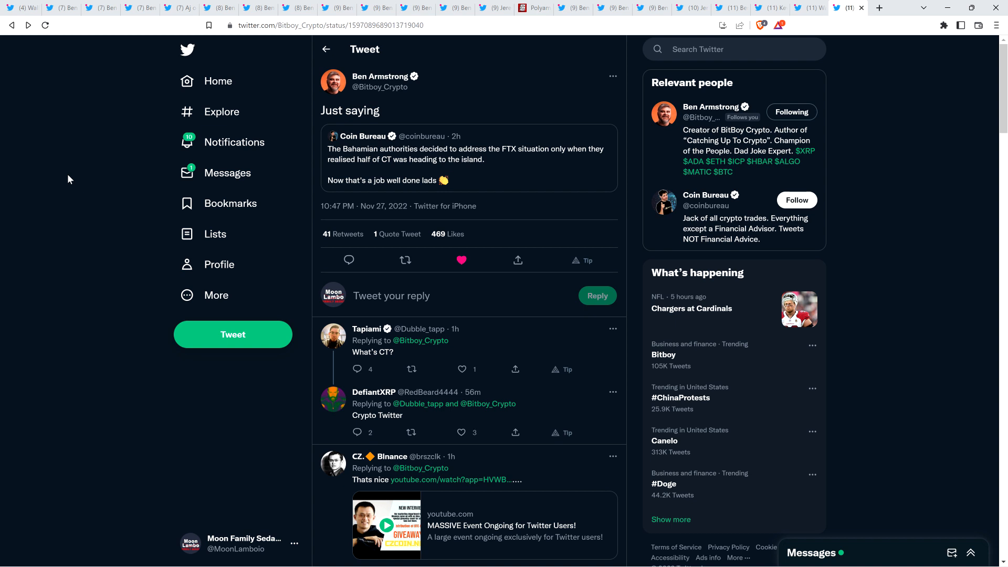
mouse_move(84, 171)
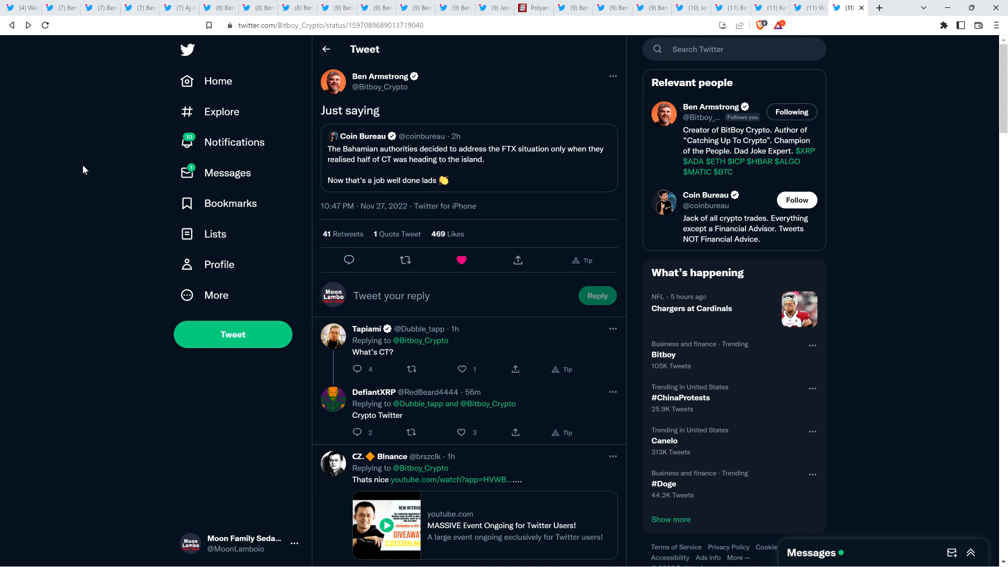
mouse_move(74, 187)
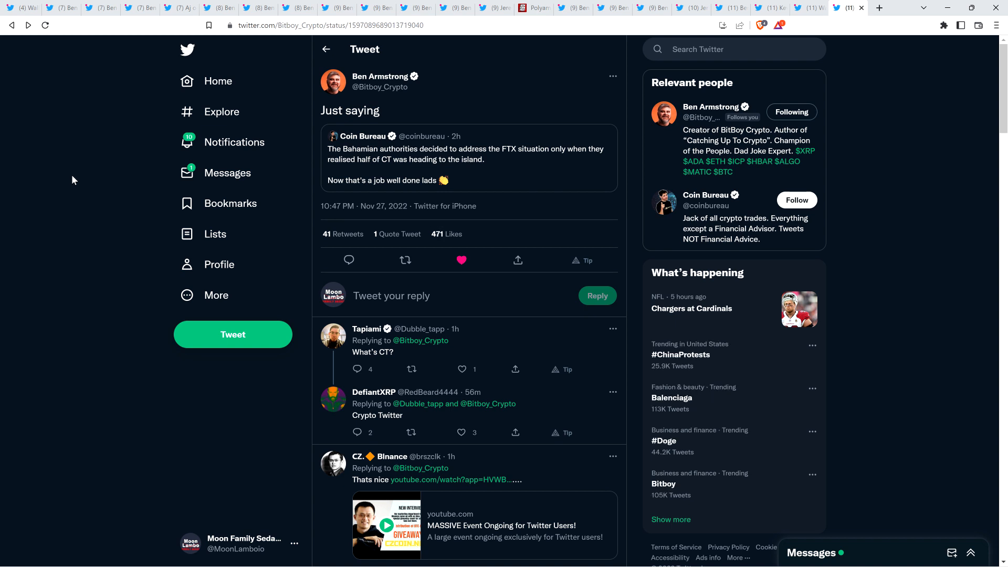
mouse_move(64, 169)
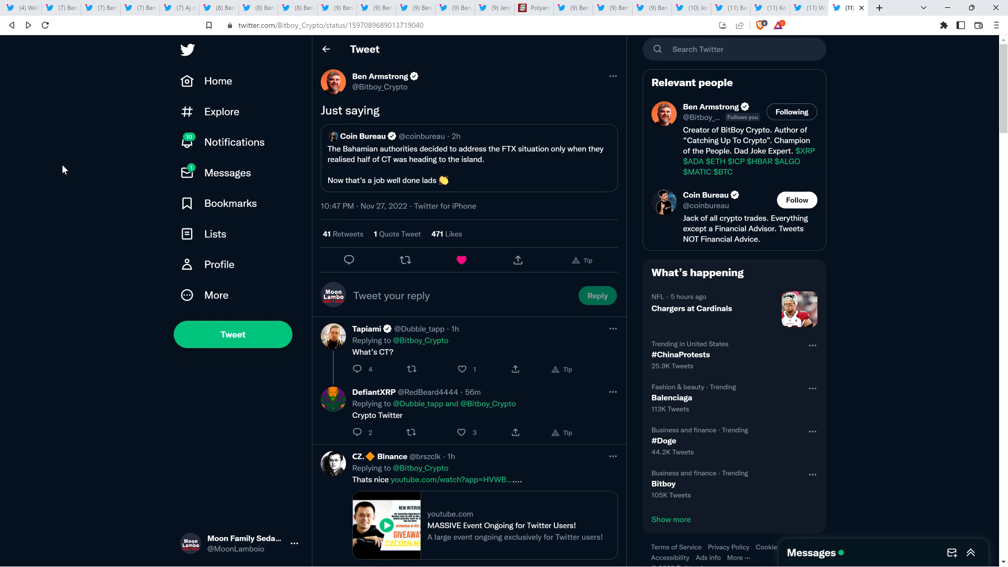